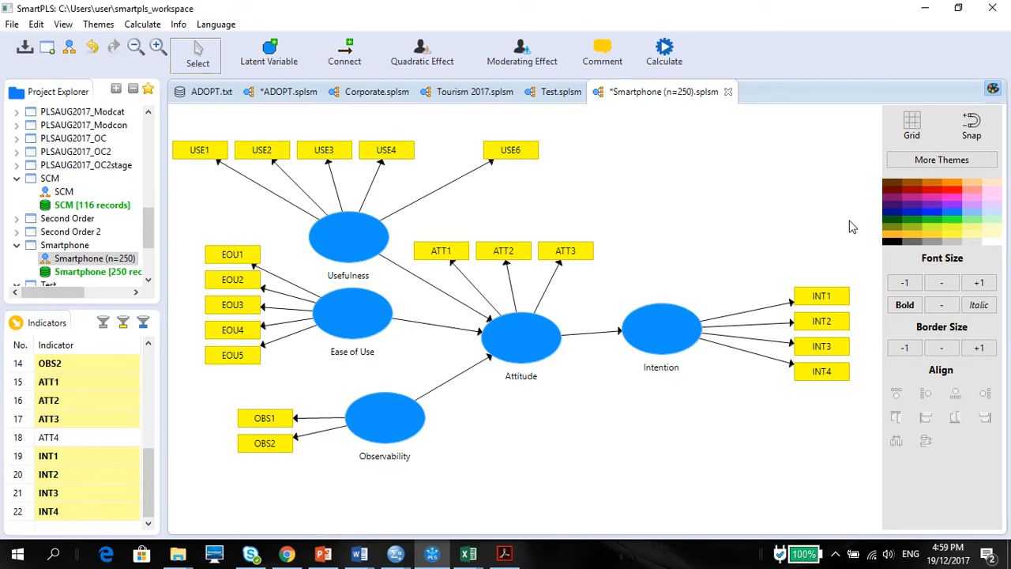
mouse_move(249, 317)
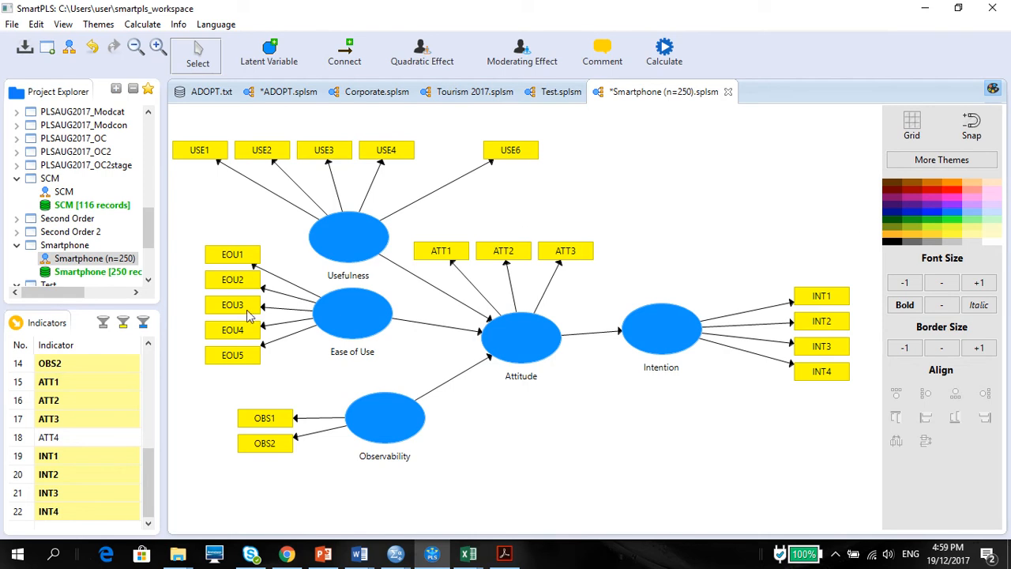
mouse_move(580, 163)
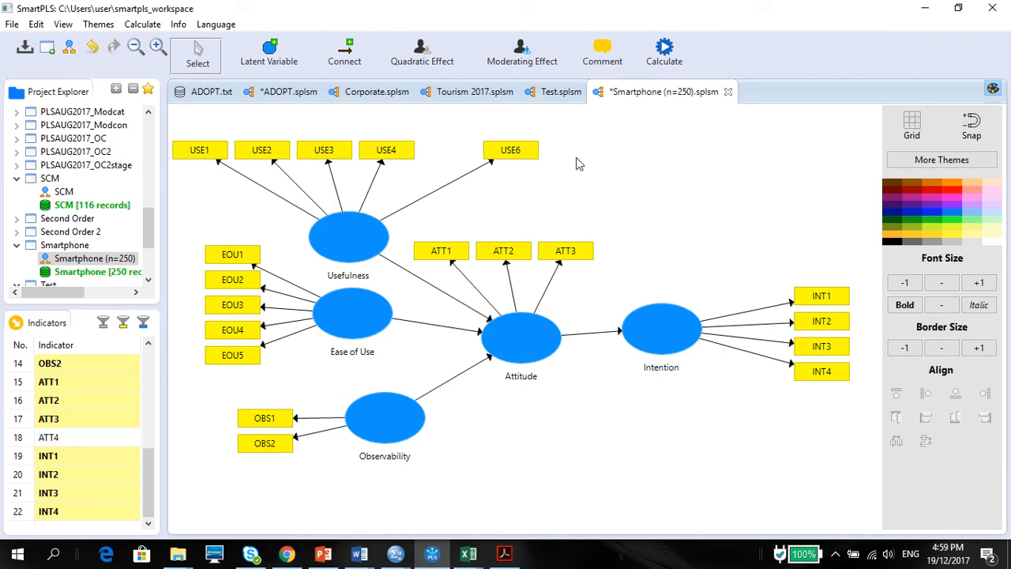
mouse_move(632, 426)
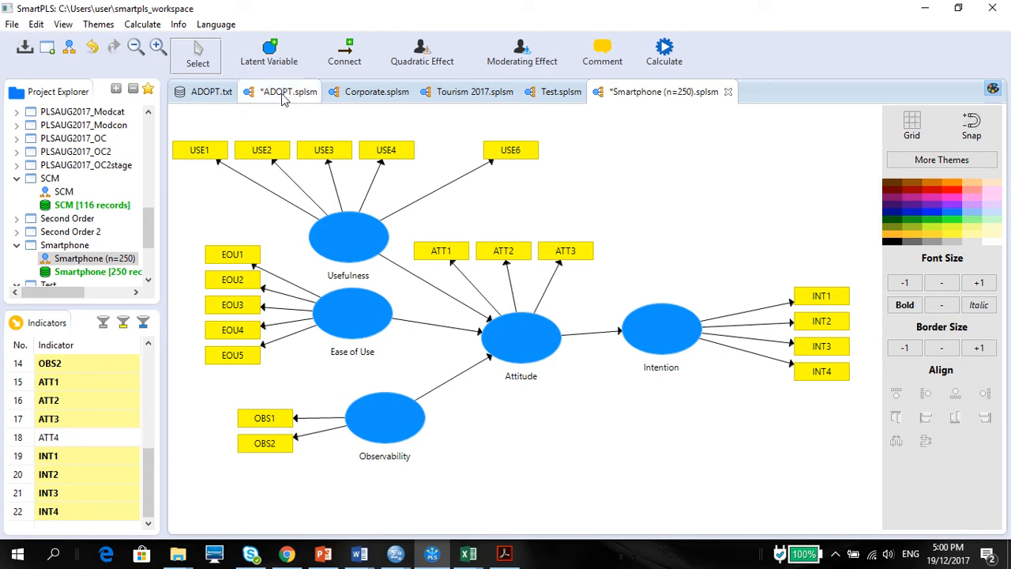
Set up bootstrapping on the Smartphone model with 500 subsamples instead of 5000
click(280, 92)
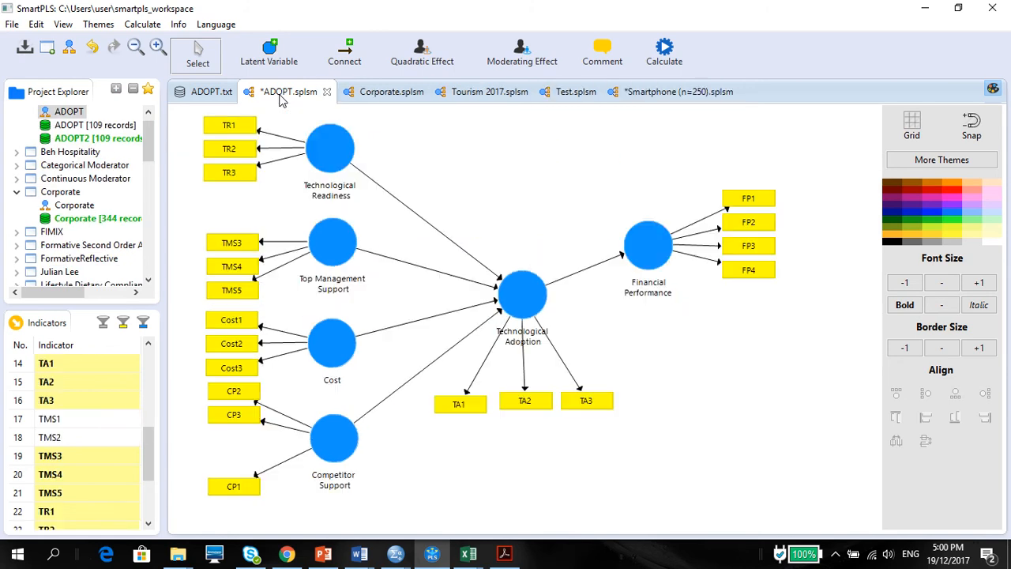
mouse_move(371, 212)
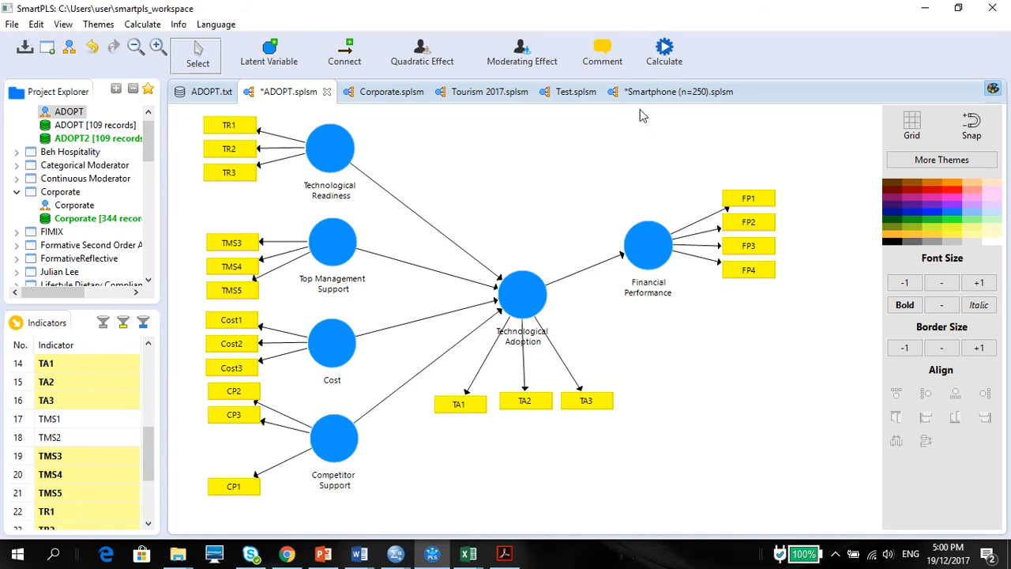
click(663, 91)
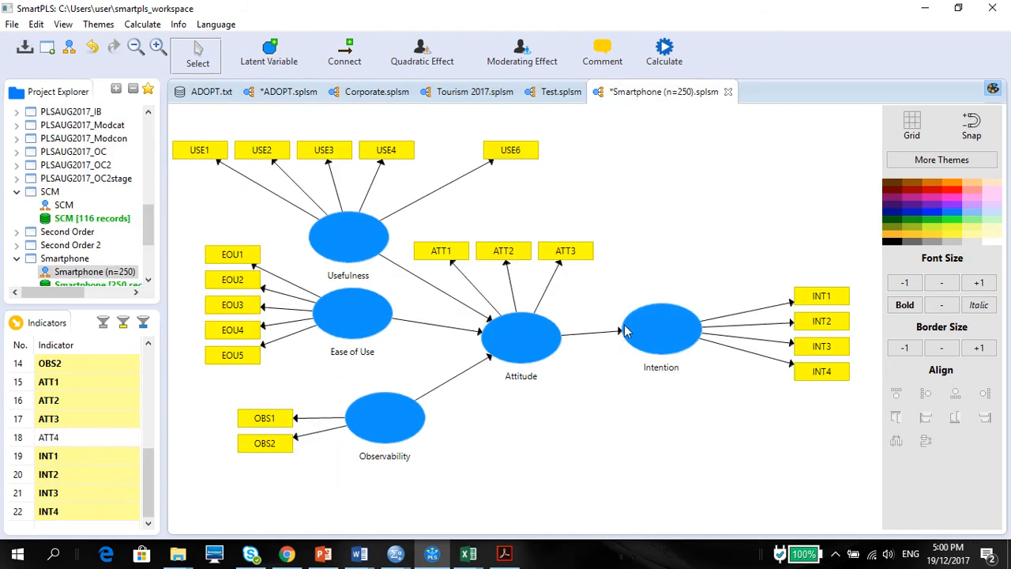
mouse_move(731, 330)
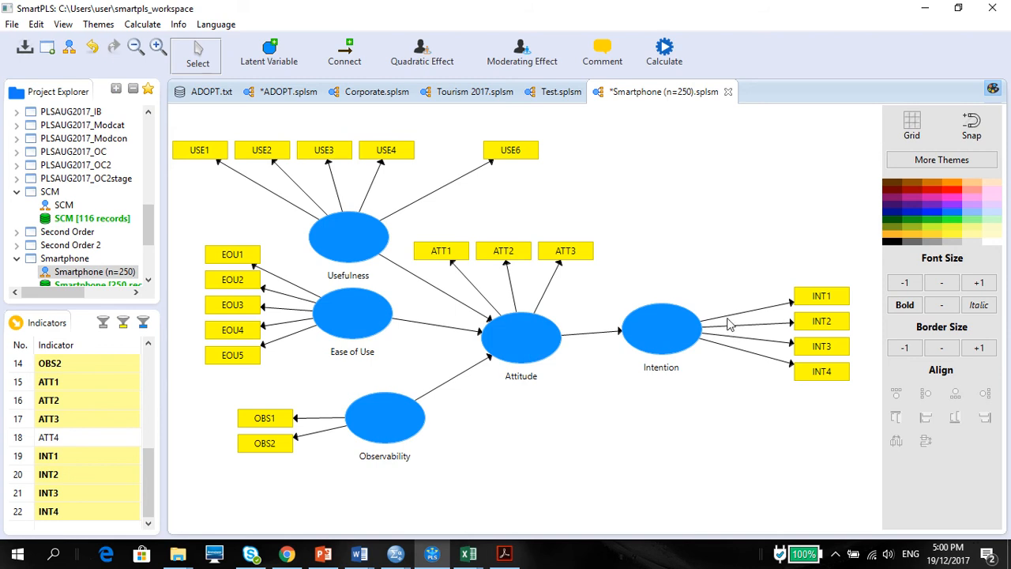
mouse_move(288, 91)
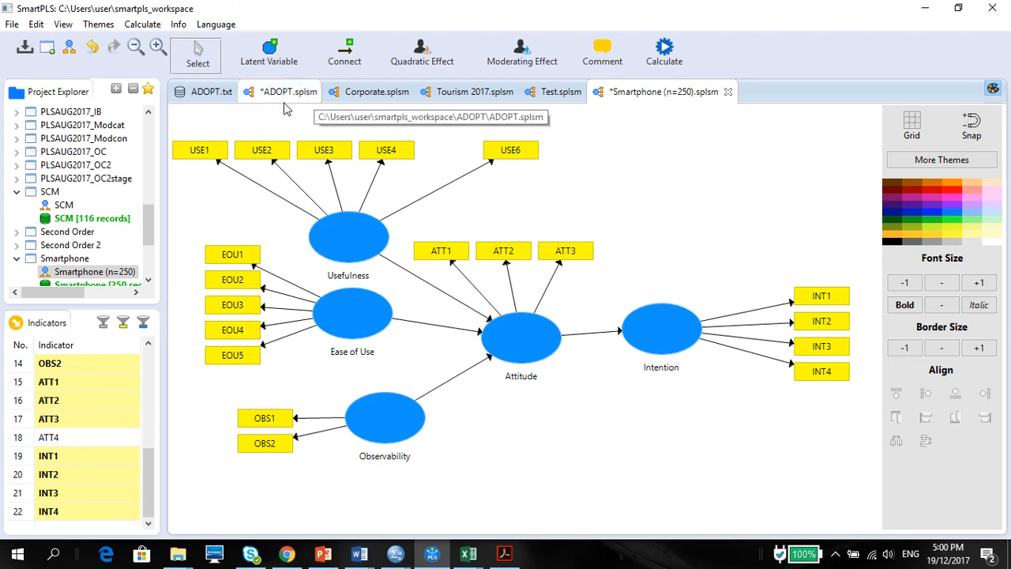
mouse_move(529, 244)
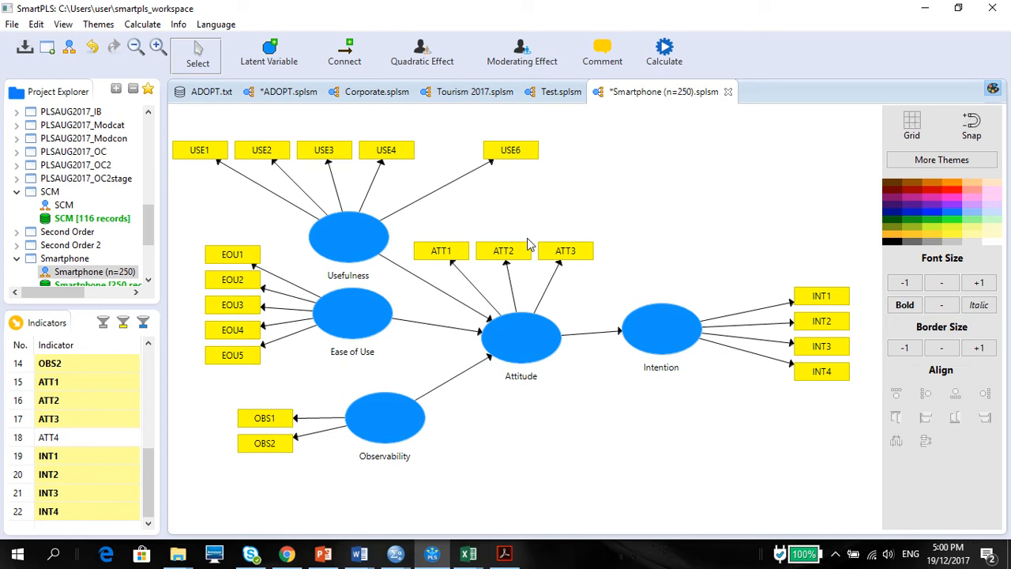
mouse_move(753, 241)
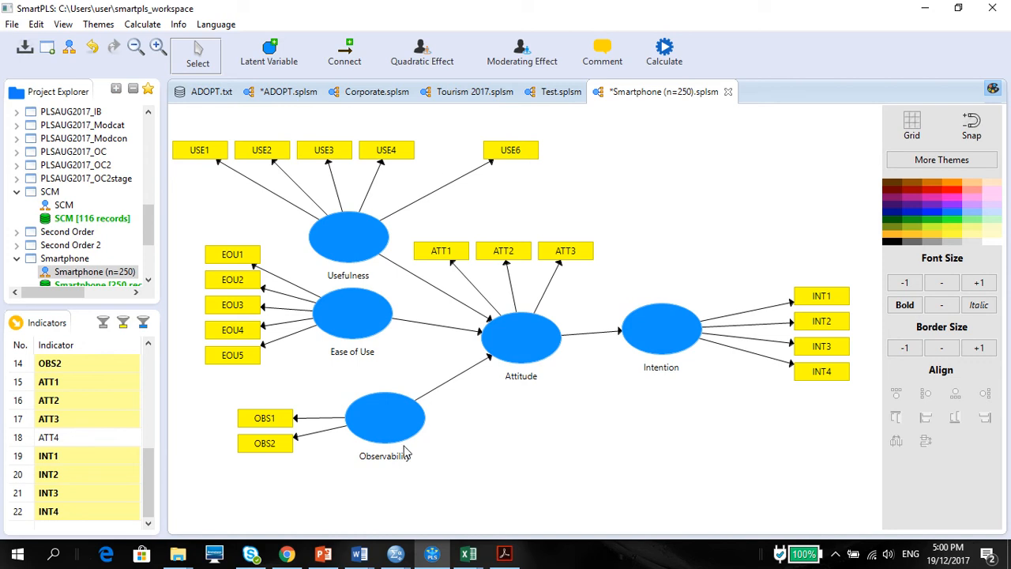
mouse_move(765, 257)
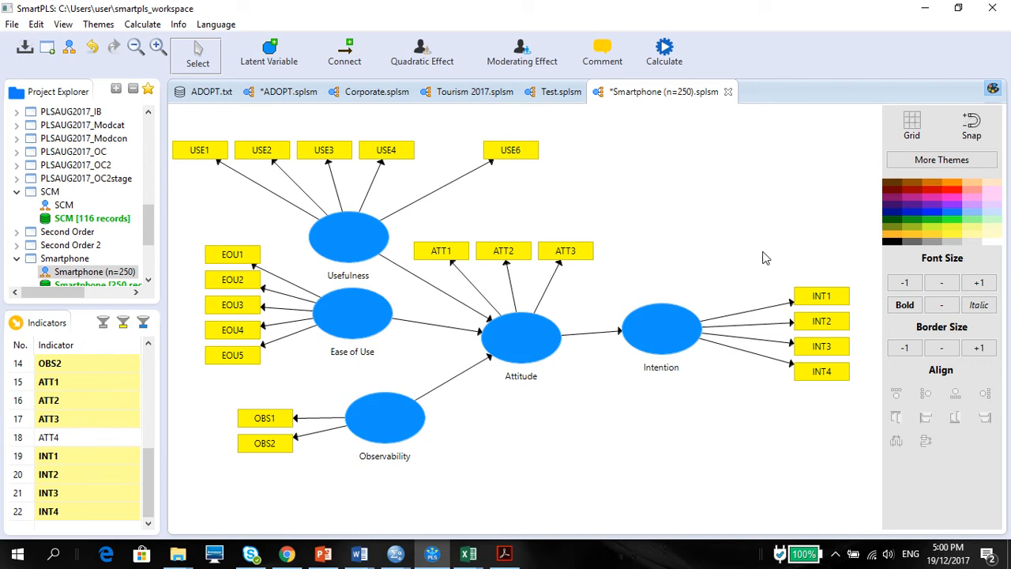
mouse_move(426, 167)
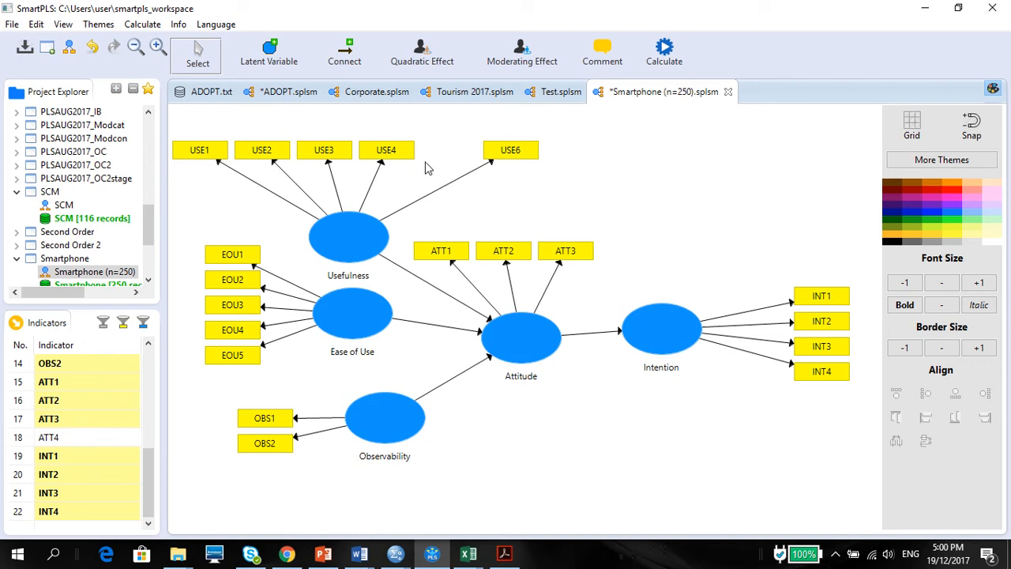
mouse_move(297, 536)
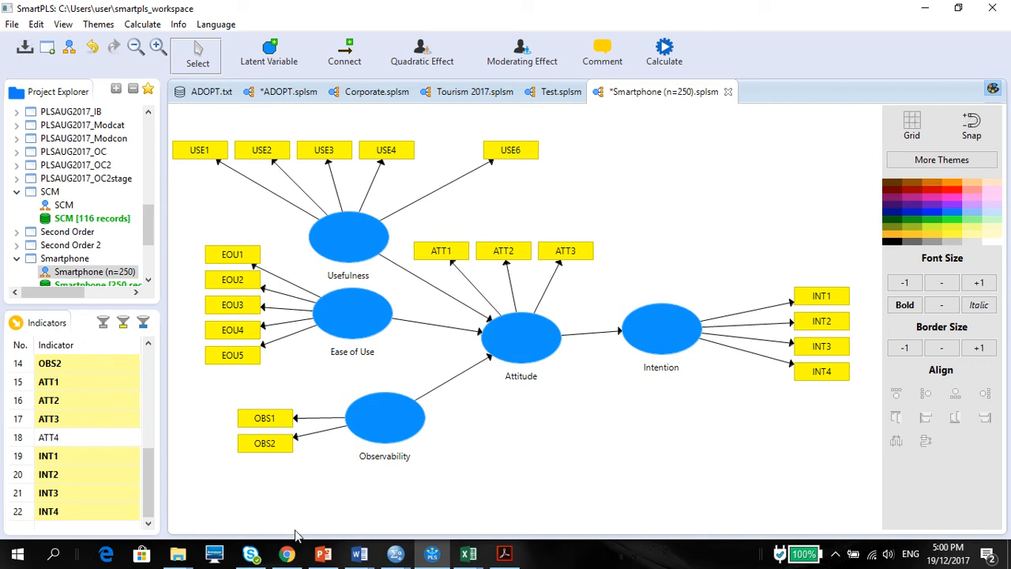
mouse_move(617, 414)
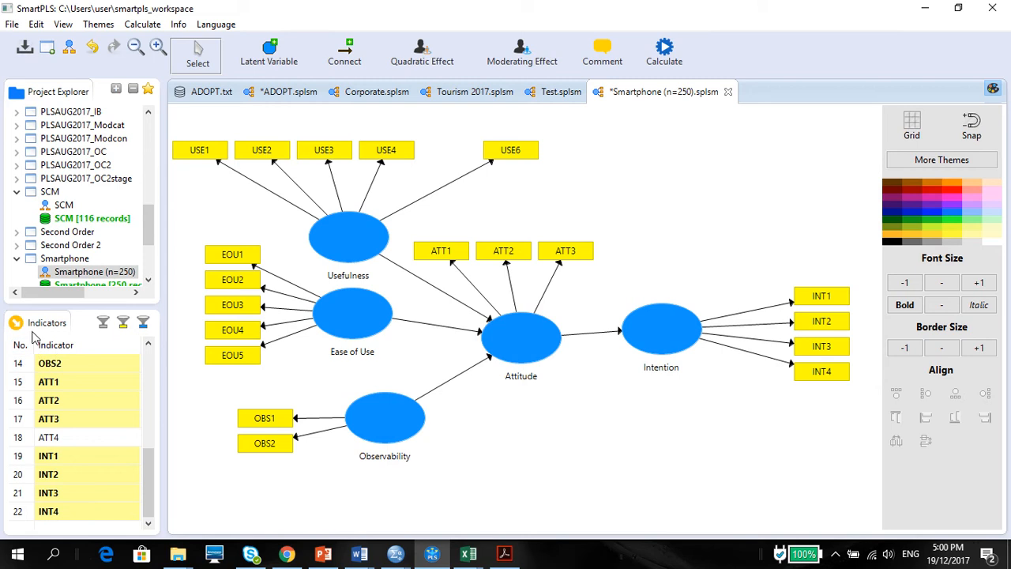
mouse_move(113, 106)
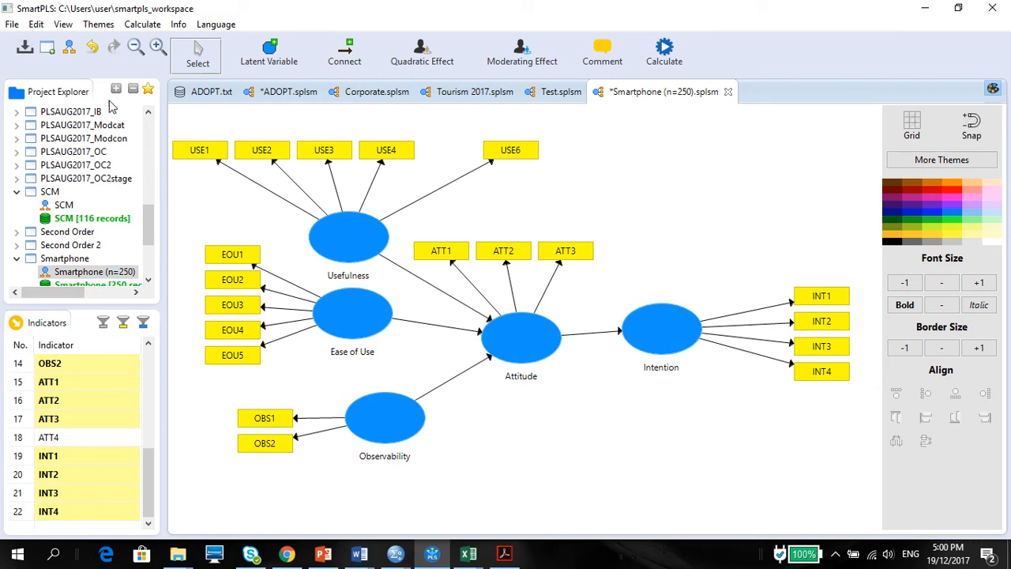
click(143, 23)
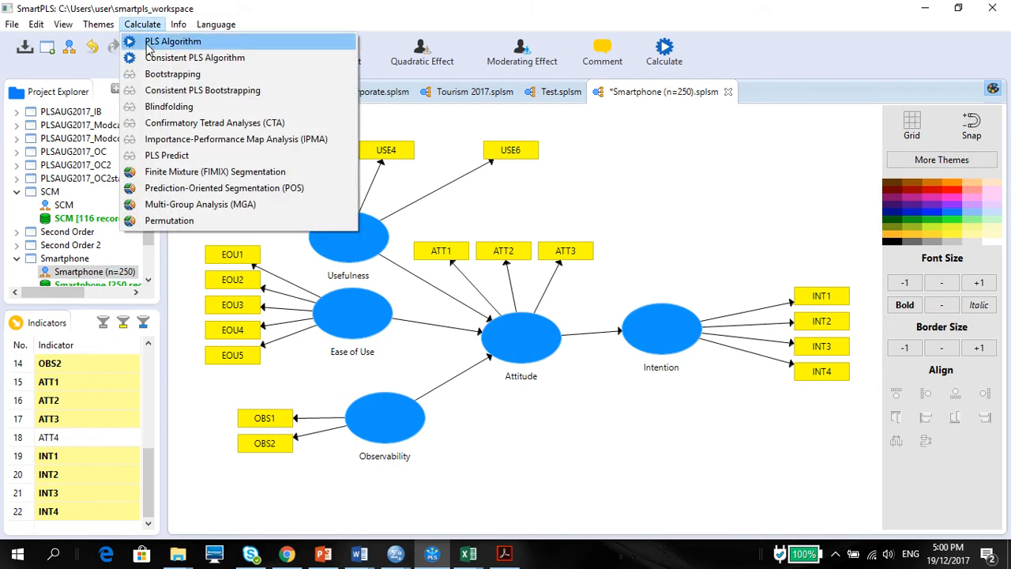
mouse_move(162, 74)
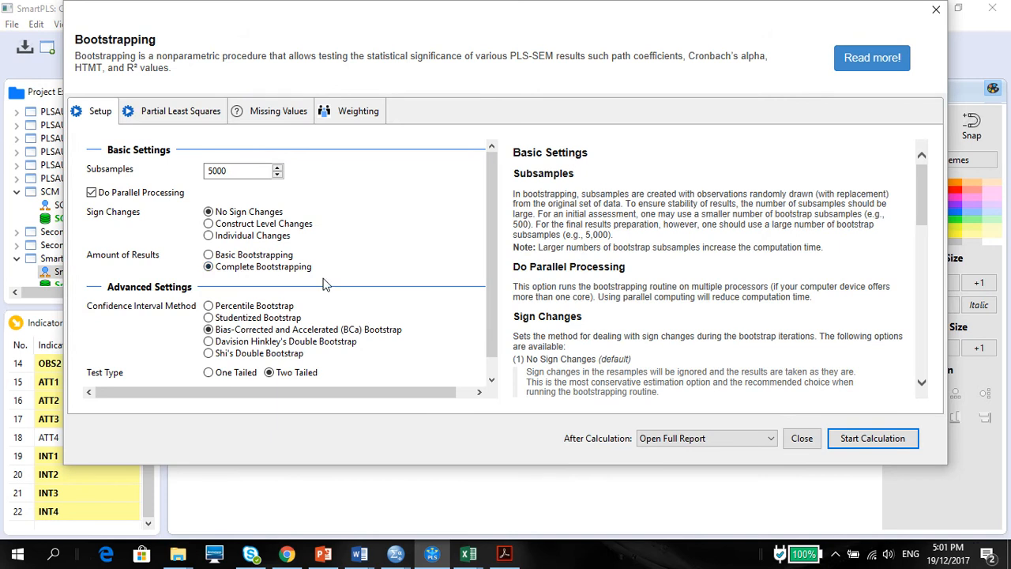
click(237, 171)
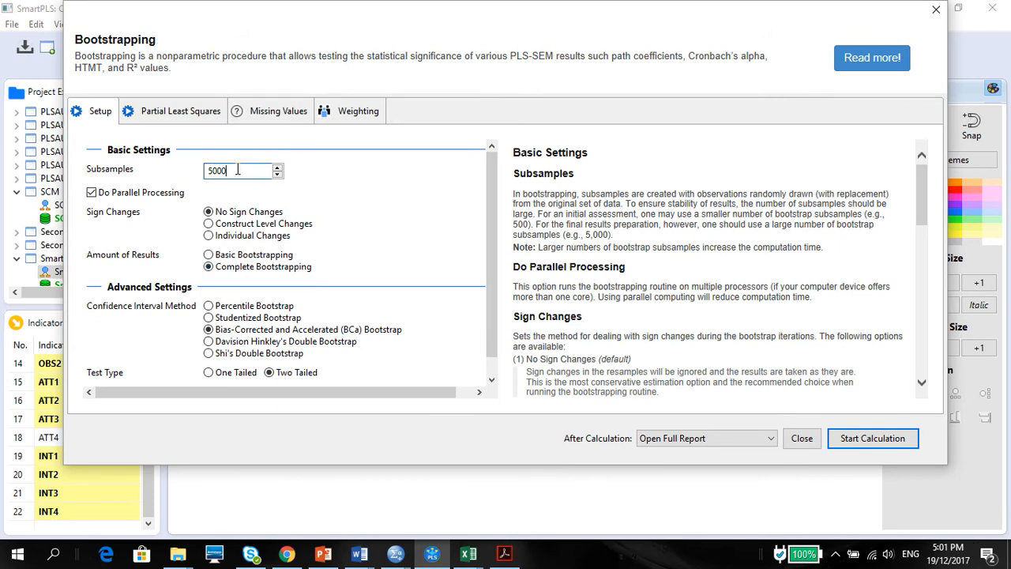
triple_click(237, 170)
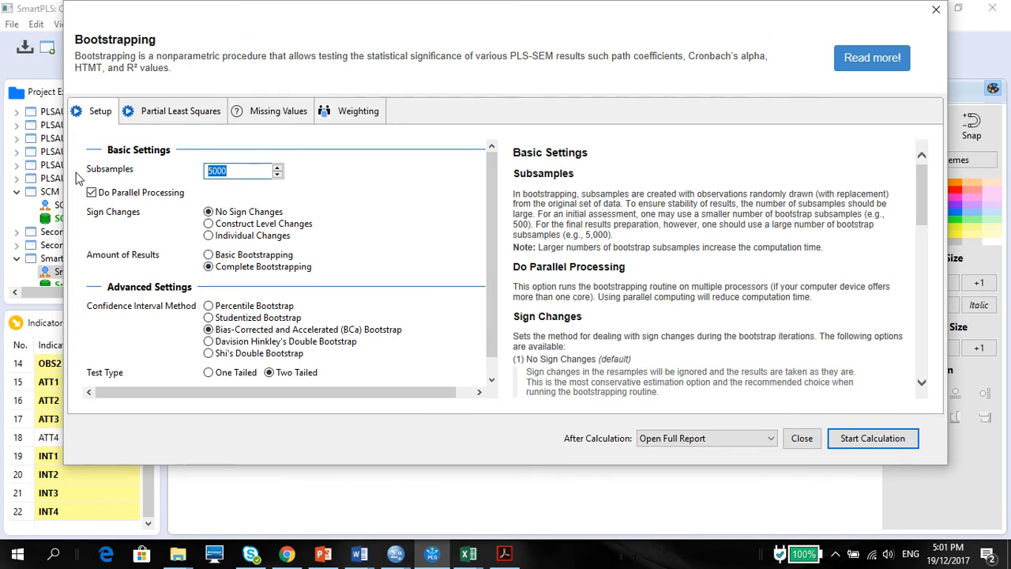
text(500)
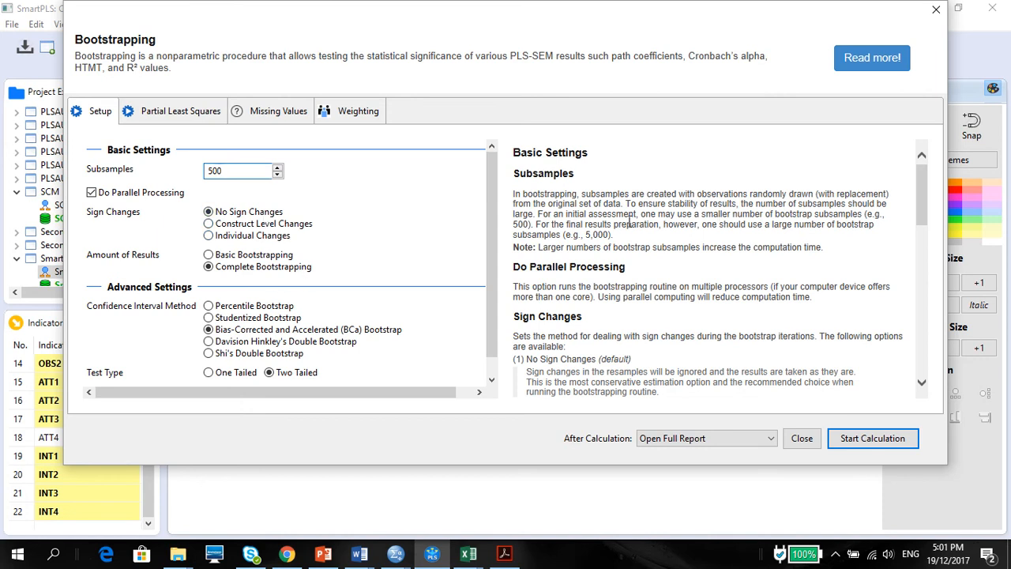
mouse_move(644, 245)
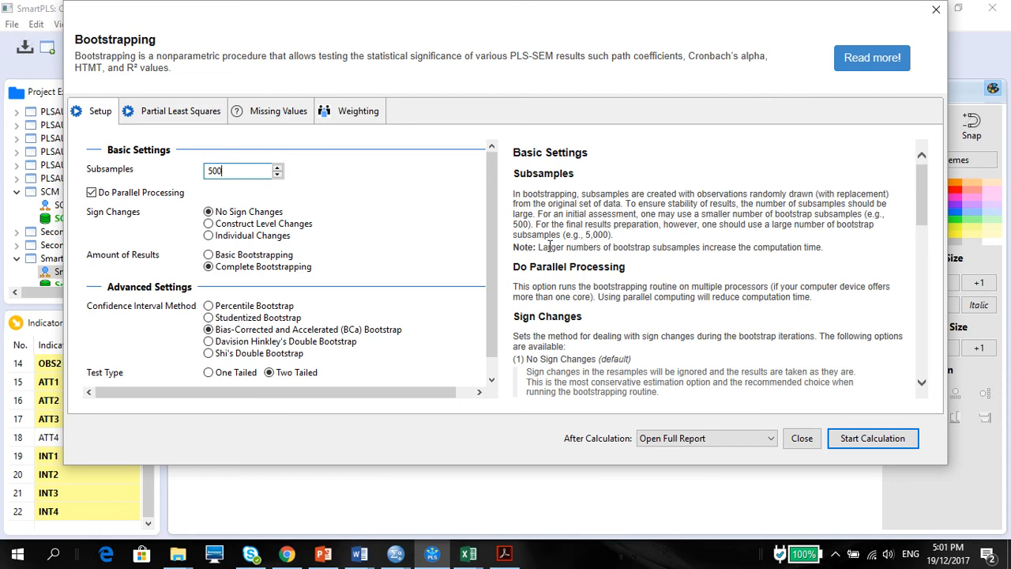
mouse_move(627, 245)
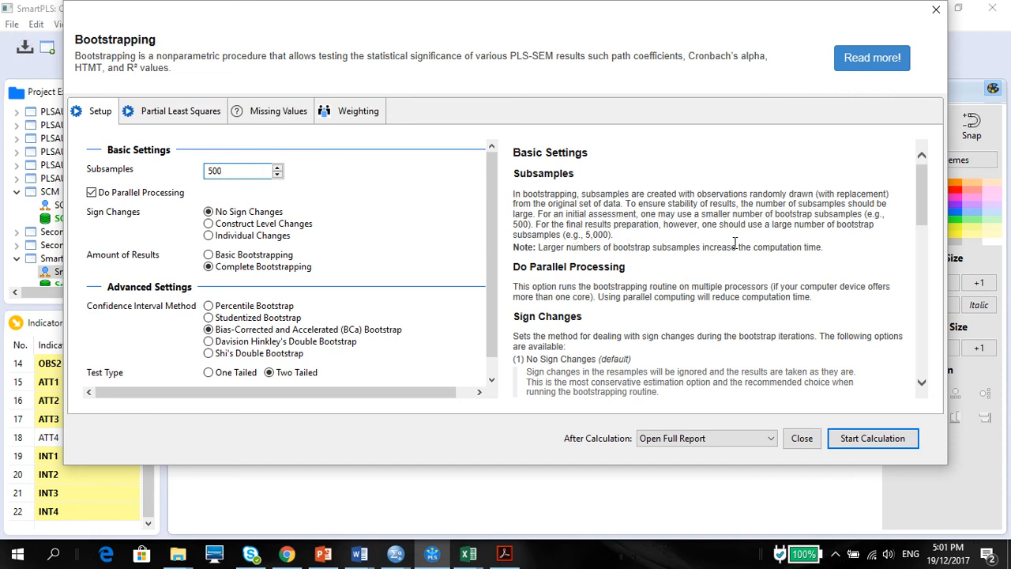
mouse_move(821, 262)
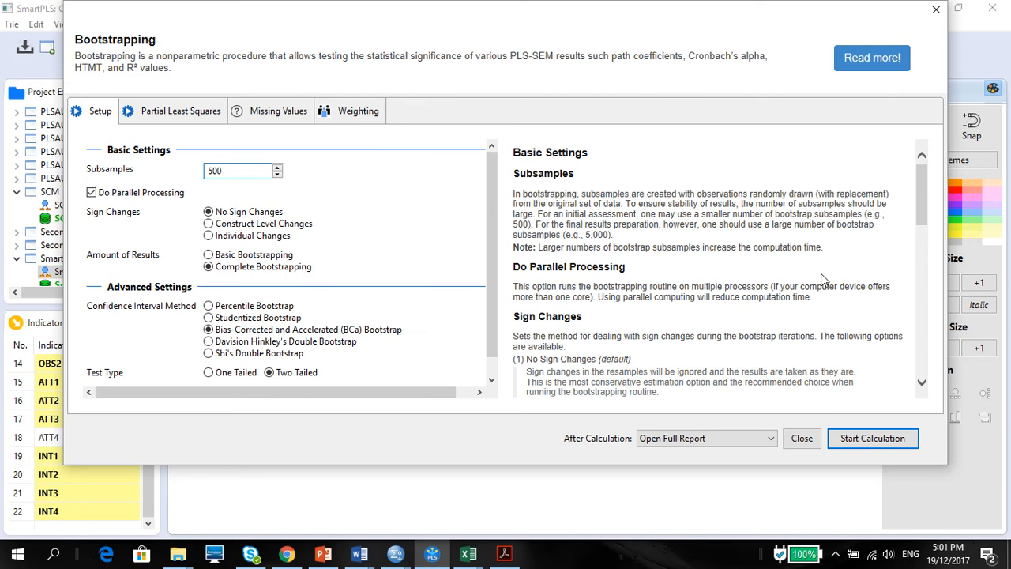
mouse_move(873, 442)
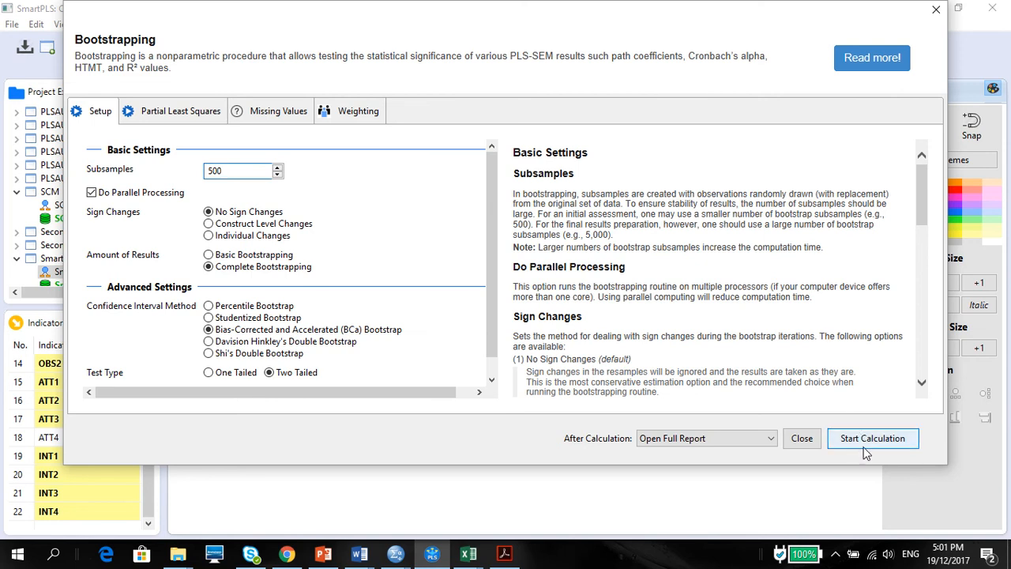
mouse_move(862, 448)
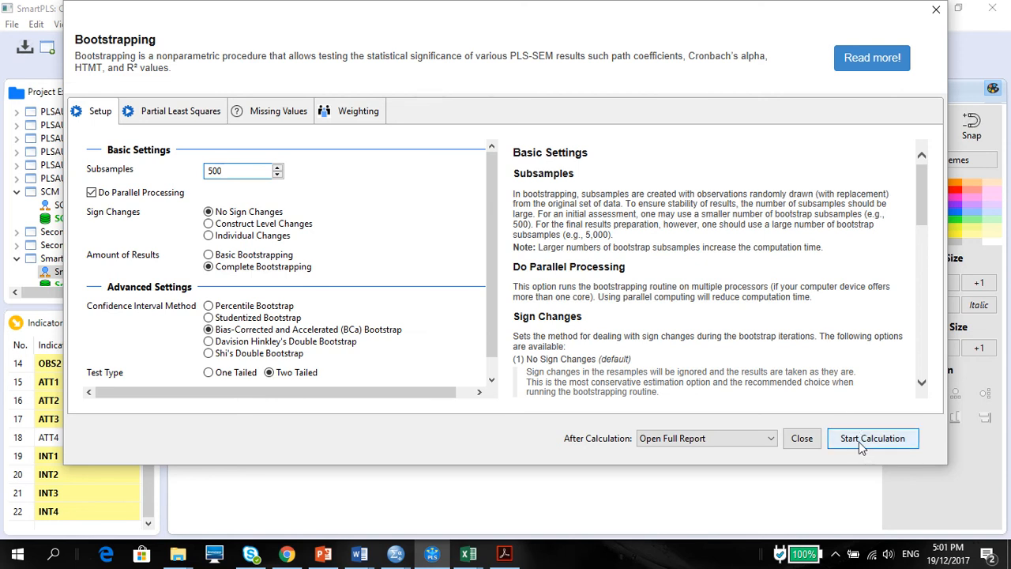
Scroll the bootstrapping setup to check the two-tailed test and 0.1 significance level
scroll(down, 3)
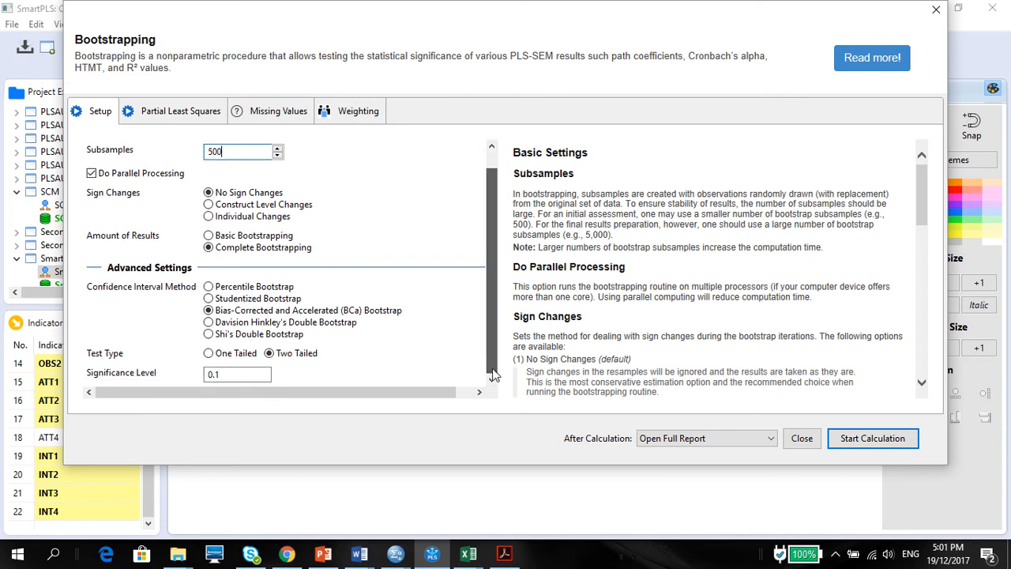
scroll(up, 3)
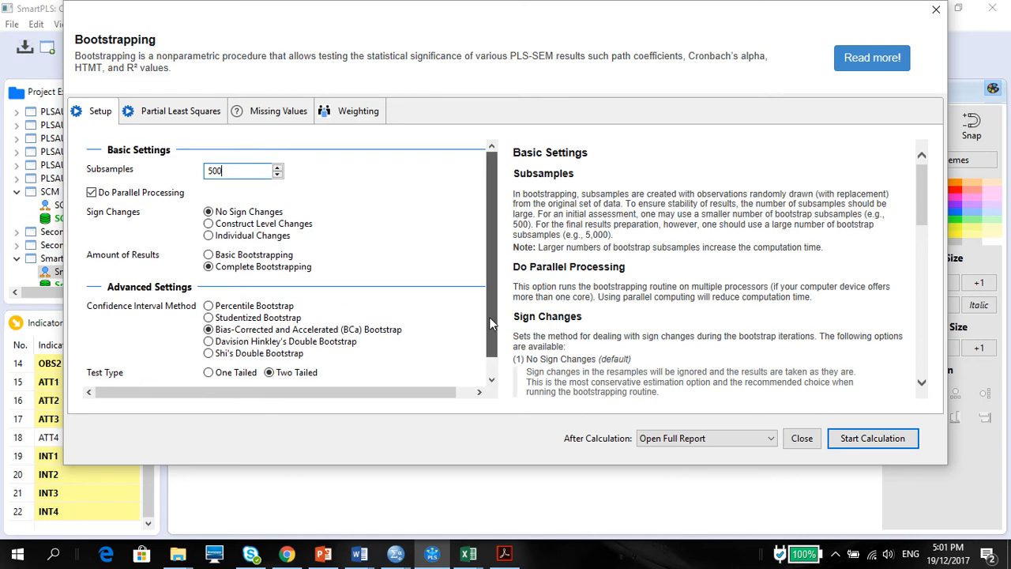
scroll(down, 3)
text(0.1)
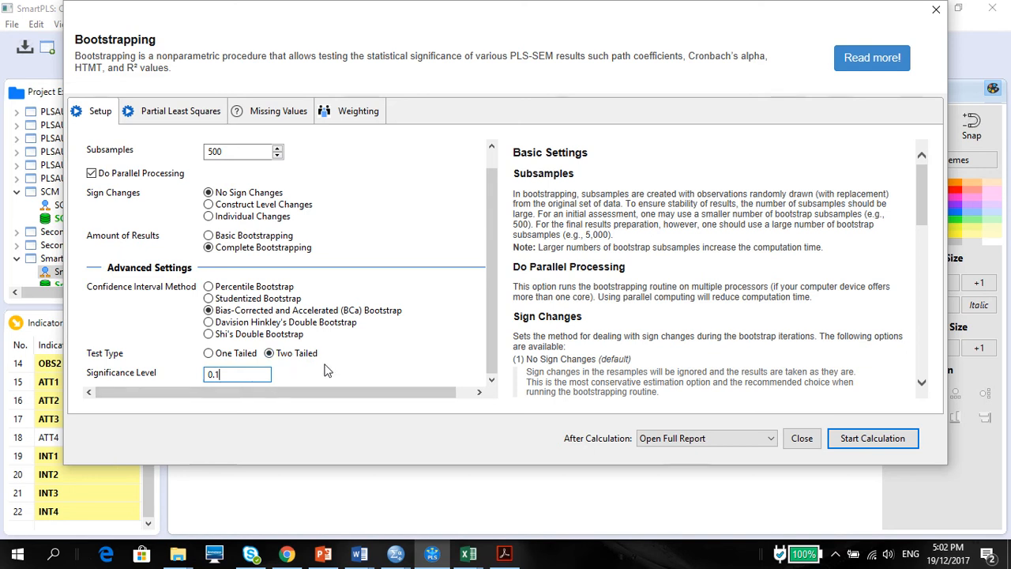
mouse_move(726, 278)
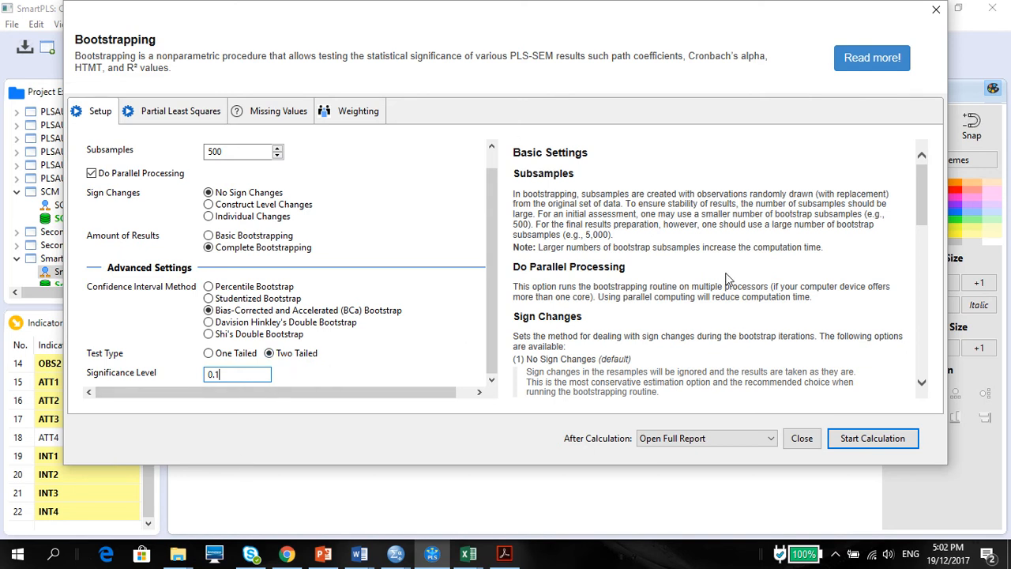
mouse_move(440, 383)
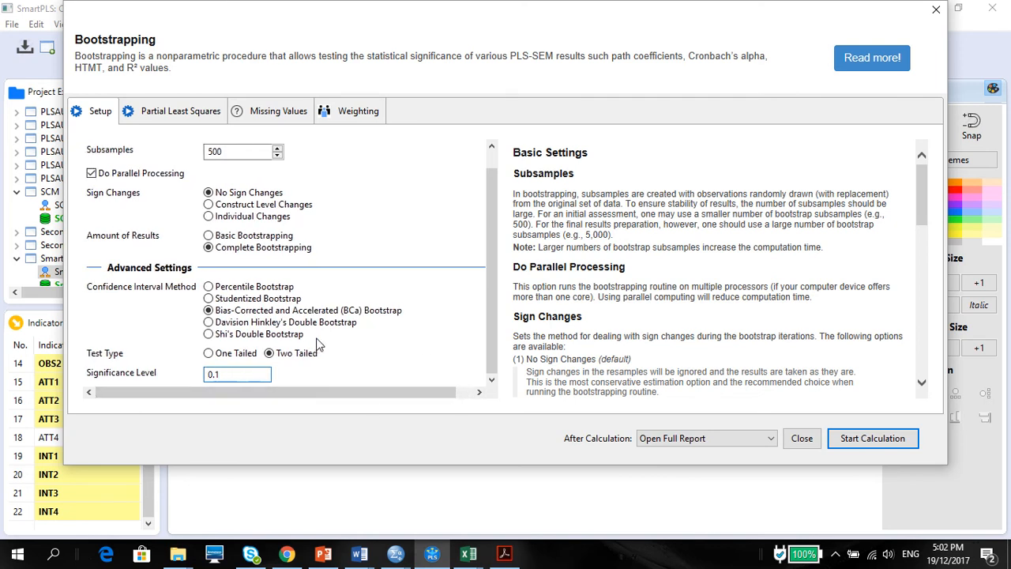
Launch the 500-subsample bootstrapping calculation
click(872, 439)
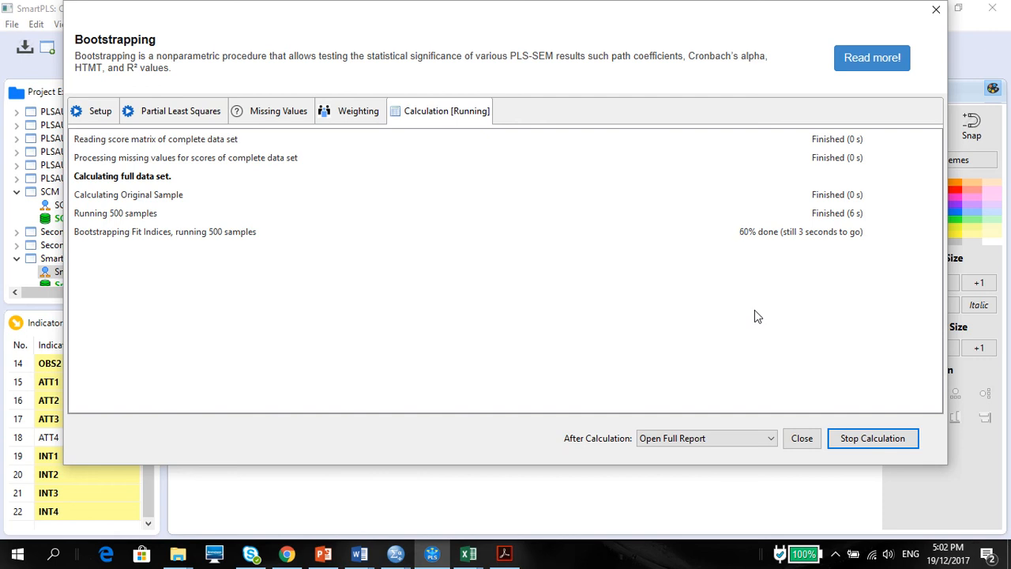
mouse_move(492, 445)
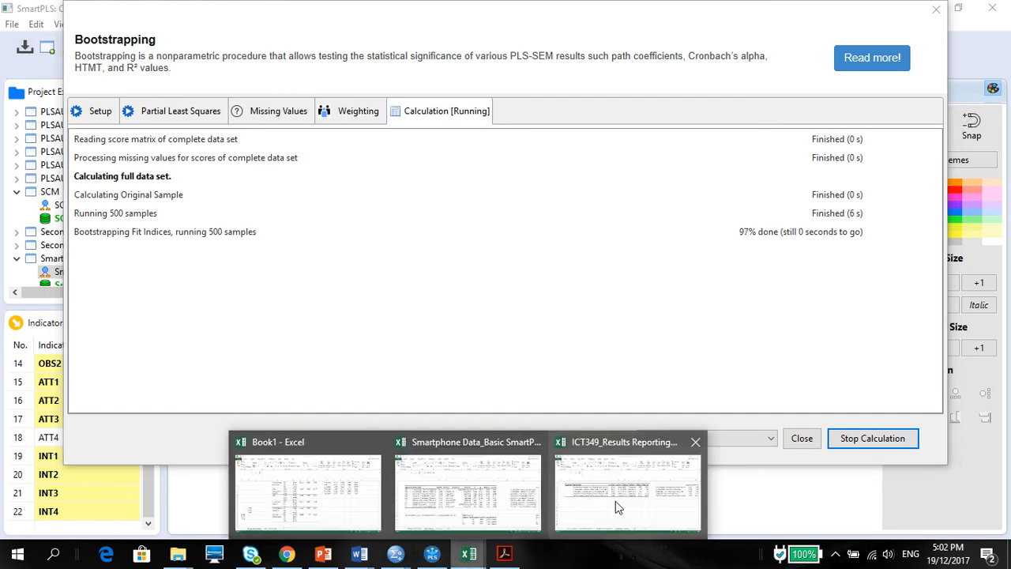
Clear the old results in N4:T12 of the Direct Effects sheet and return to SmartPLS
click(468, 489)
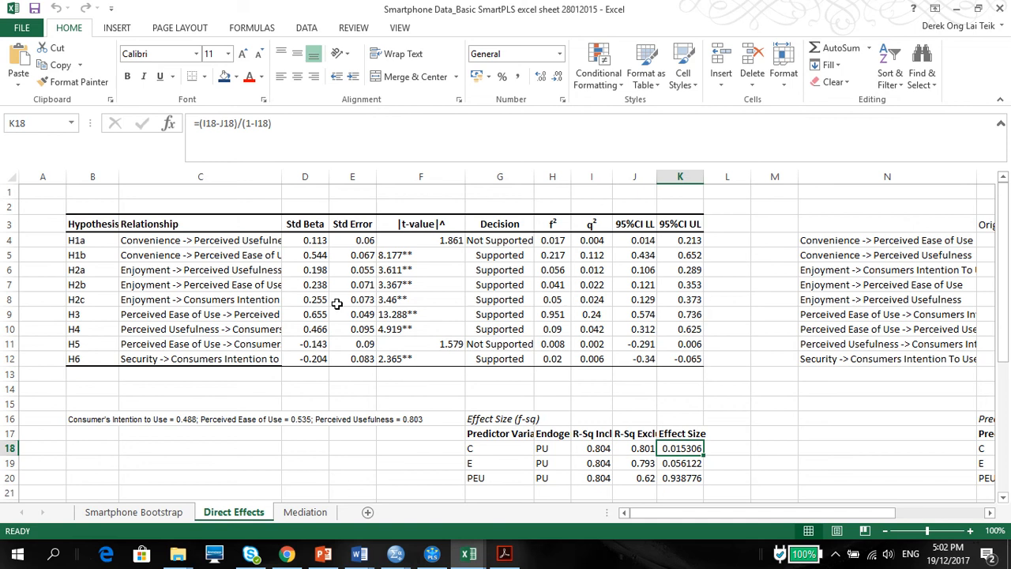
mouse_move(681, 33)
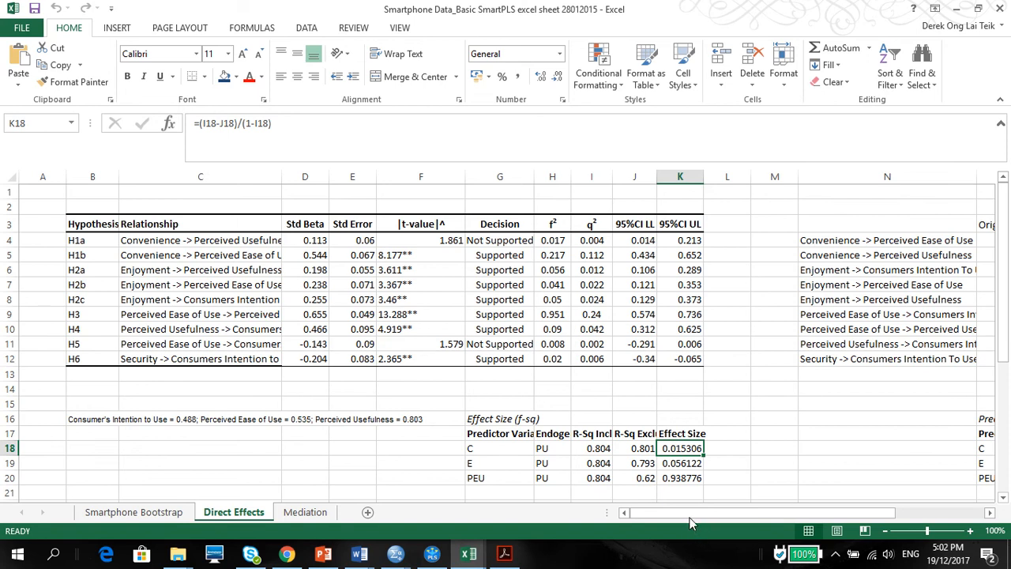
scroll(right, 3)
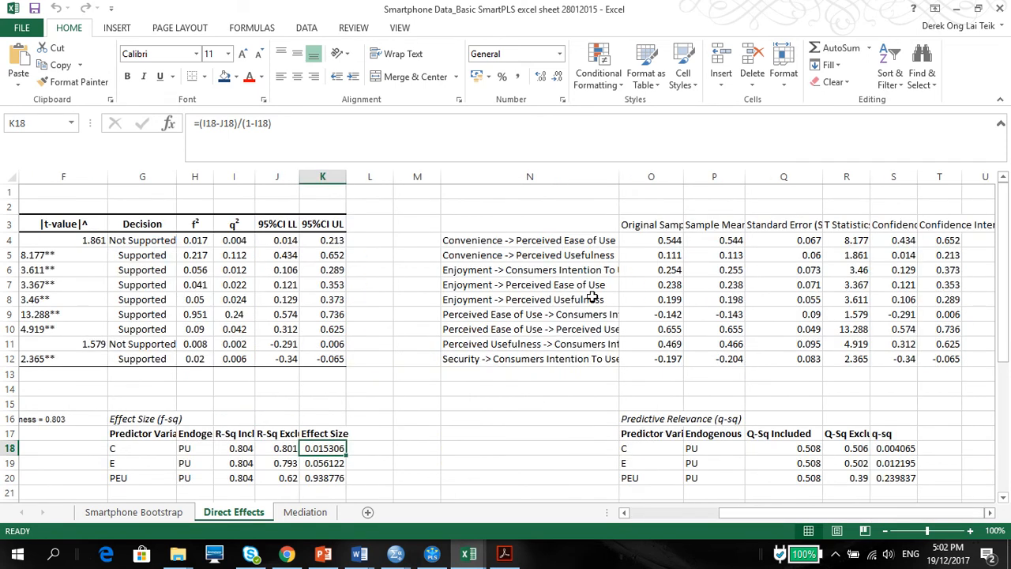
drag(529, 240, 529, 329)
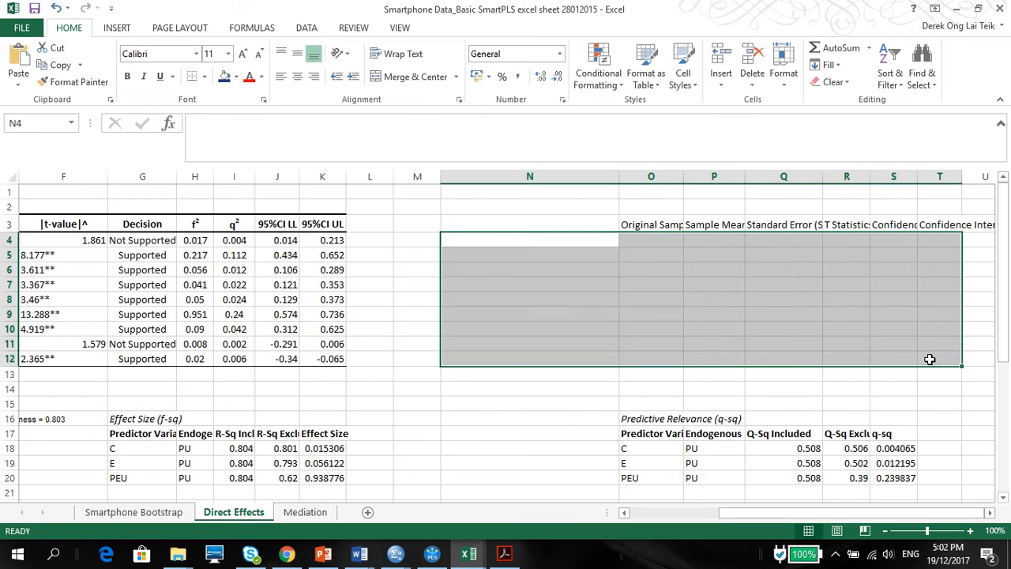
mouse_move(760, 519)
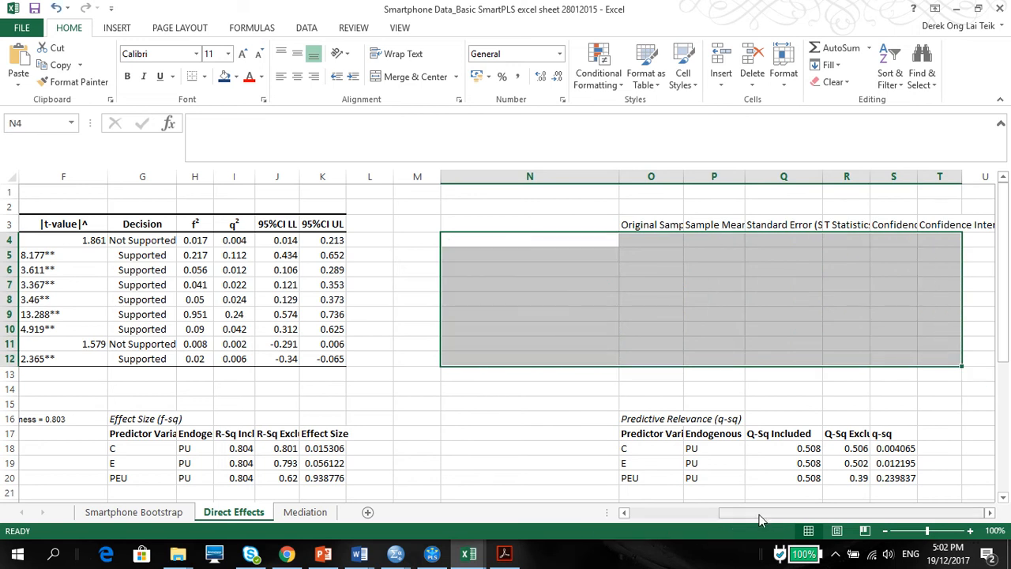
scroll(left, 3)
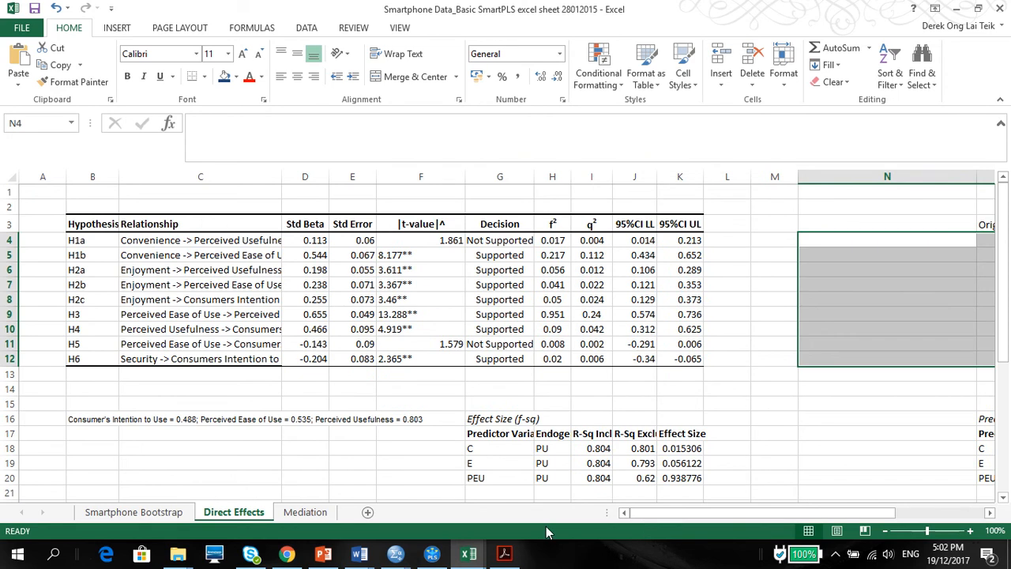
click(432, 552)
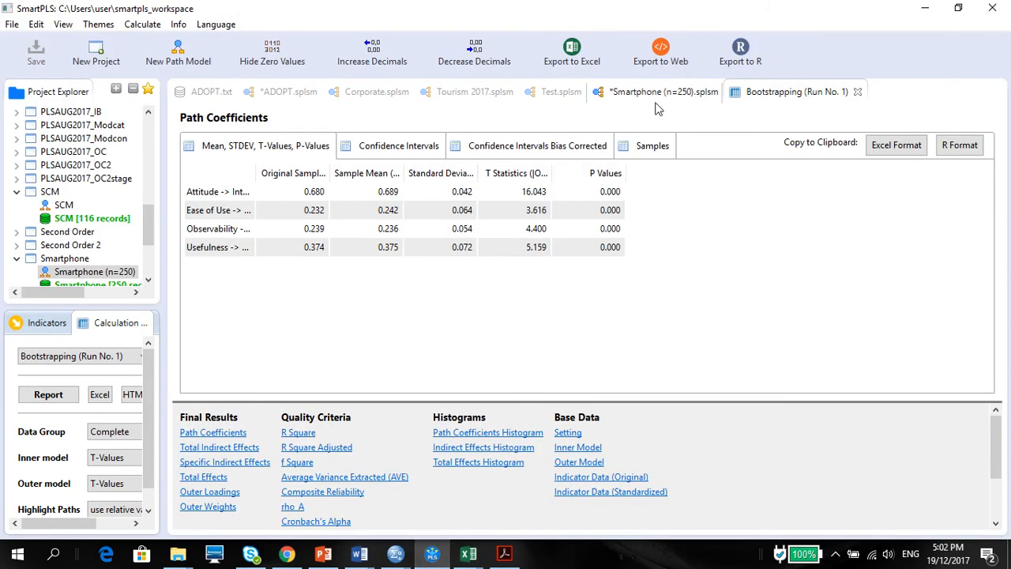
Show the Smartphone model with bootstrapped T-values, e.g., 16.043 from Attitude to Intention
click(662, 92)
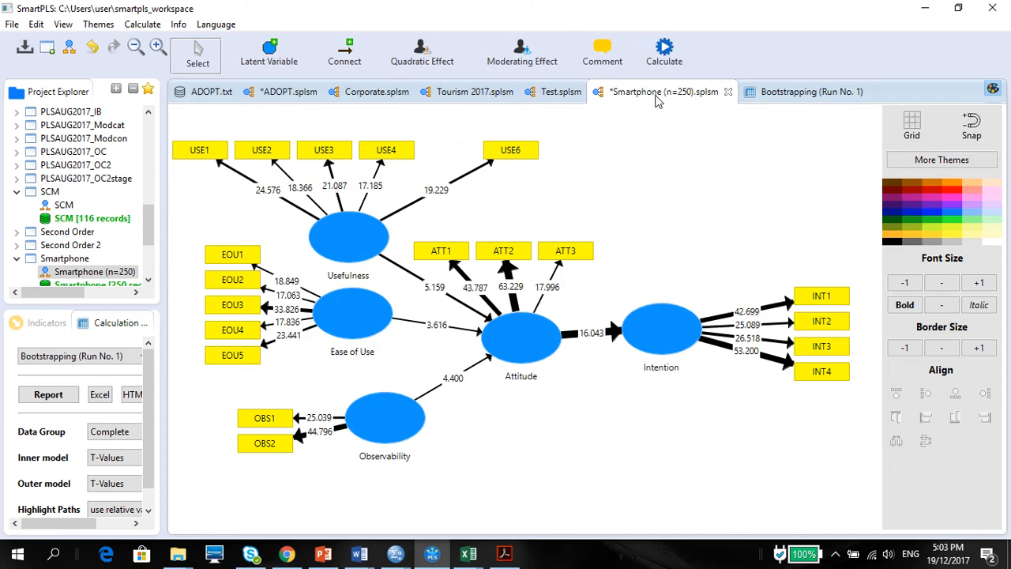
mouse_move(565, 420)
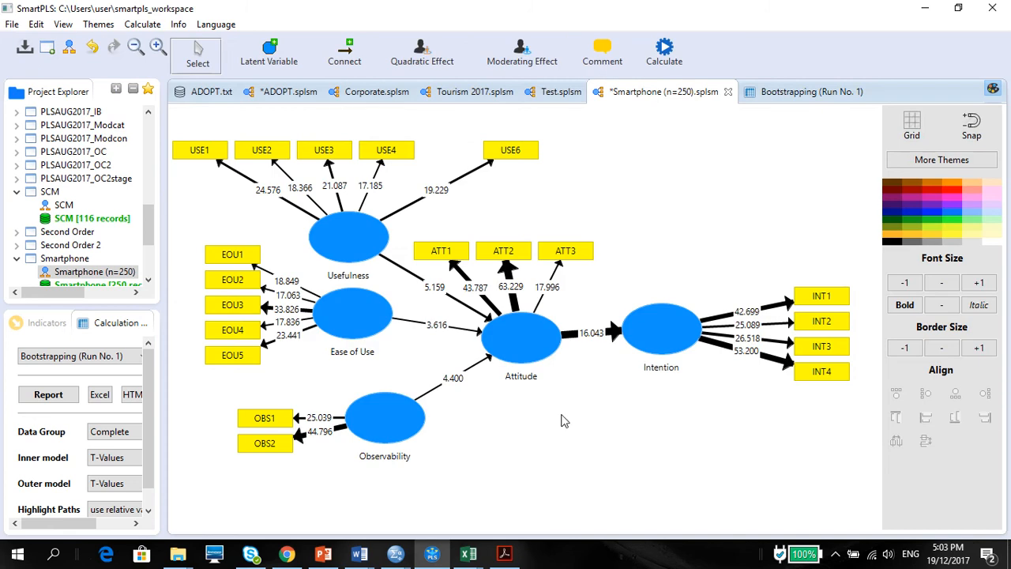
mouse_move(512, 288)
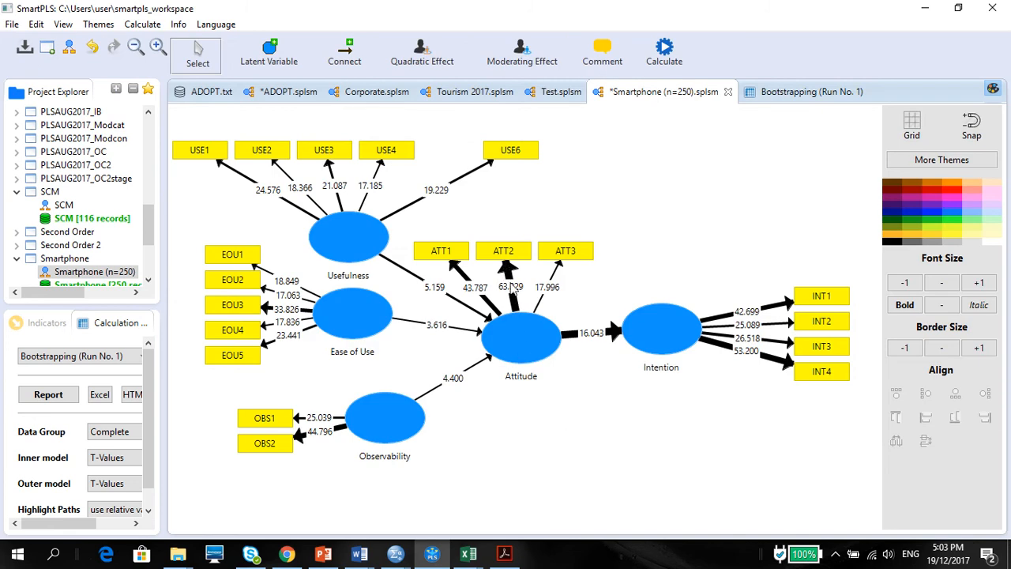
mouse_move(780, 372)
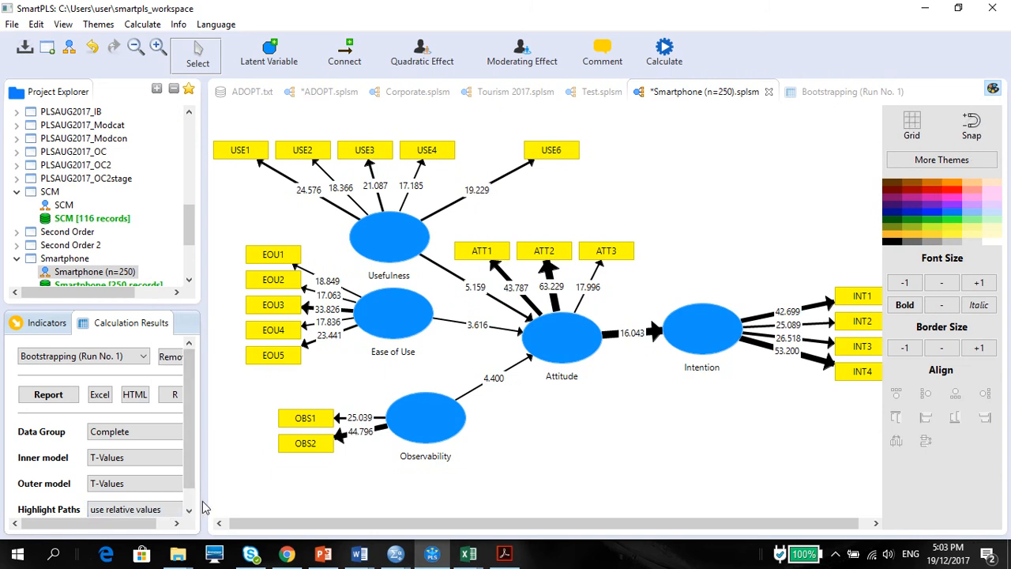
mouse_move(210, 497)
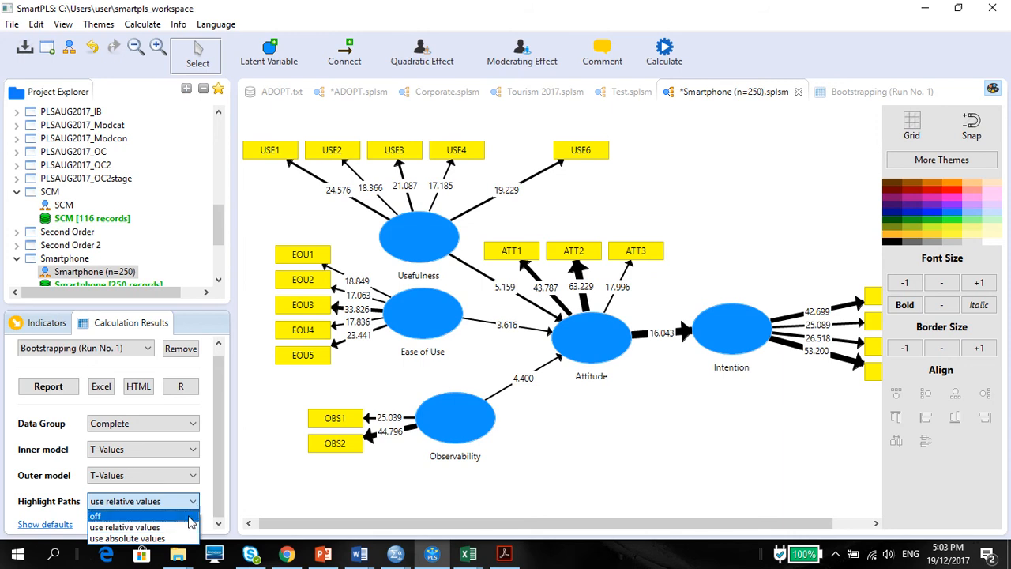
click(126, 538)
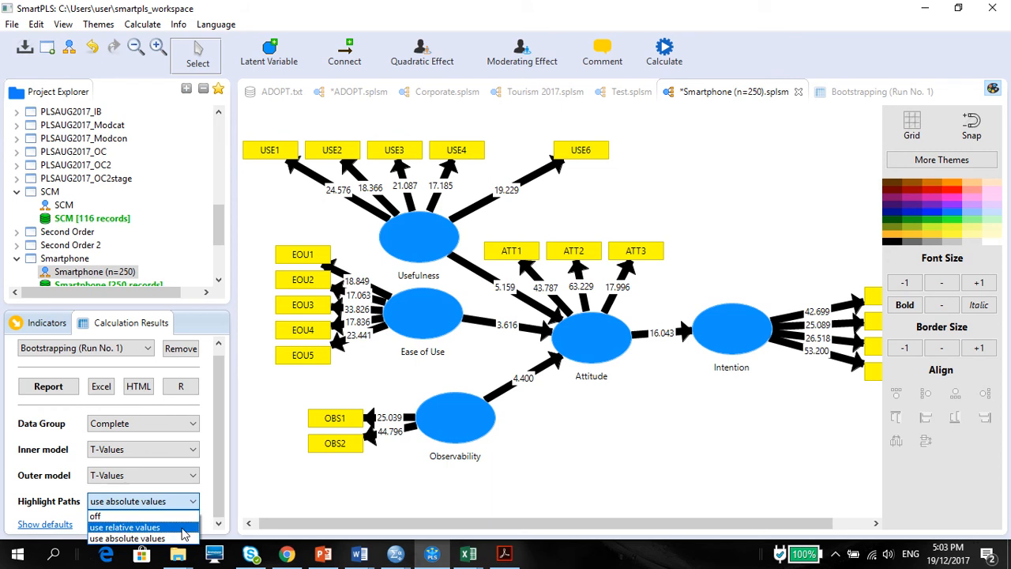
click(124, 526)
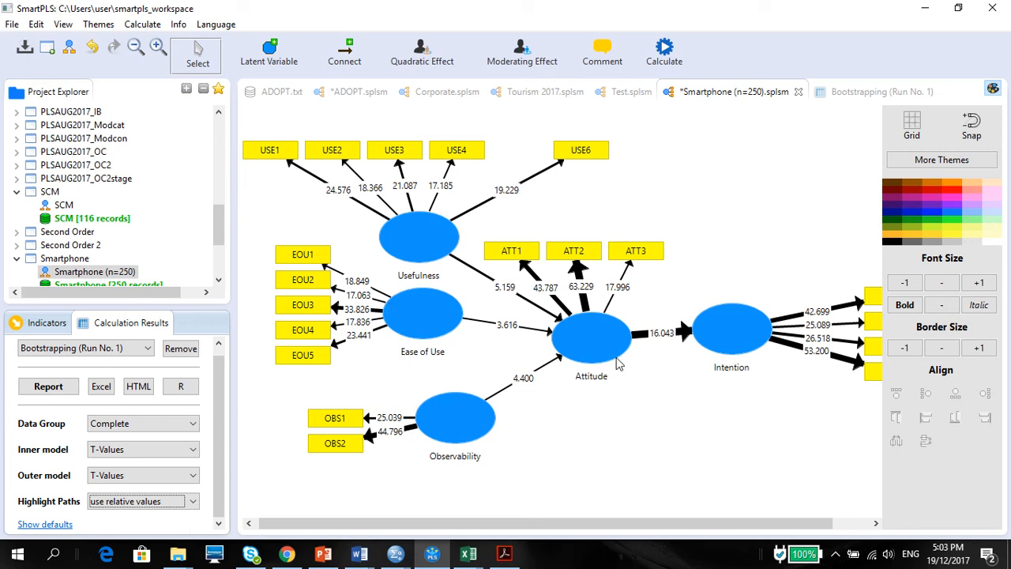
mouse_move(443, 253)
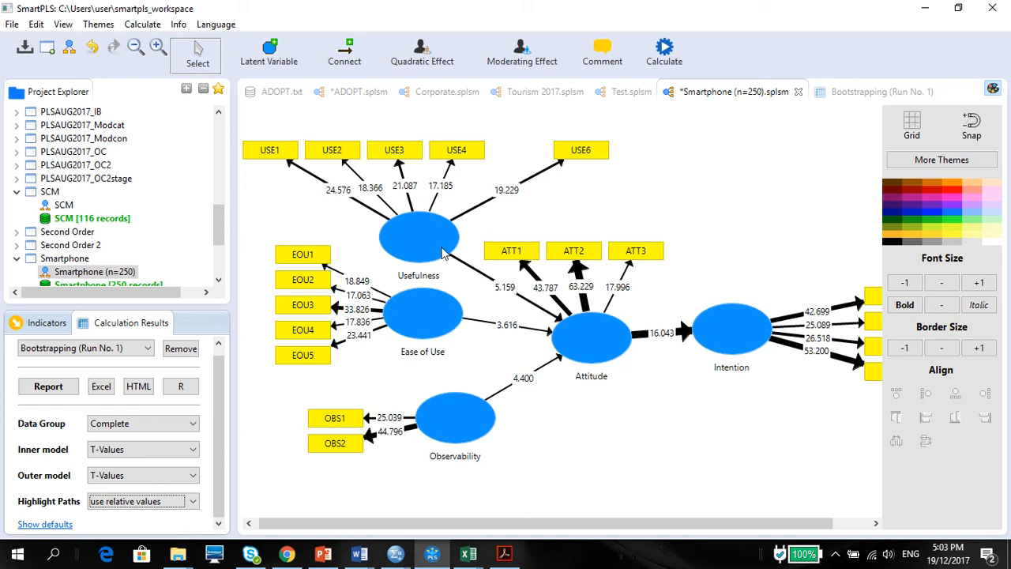
mouse_move(497, 281)
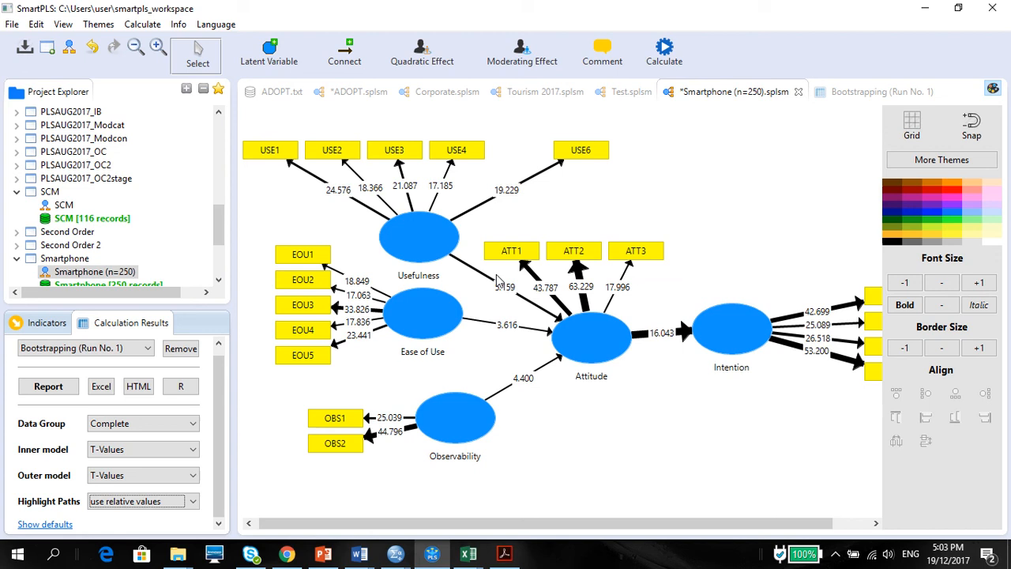
mouse_move(569, 324)
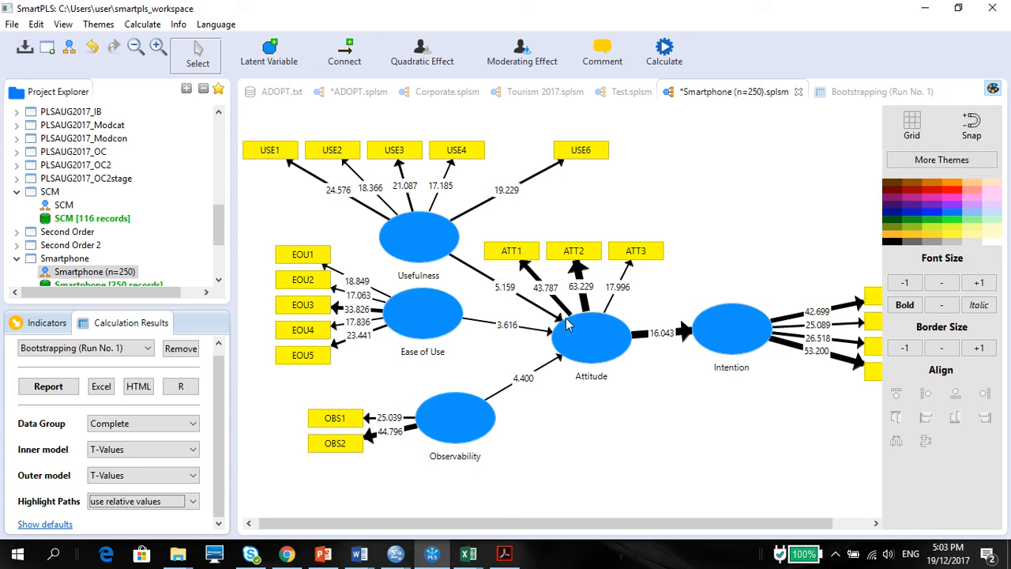
mouse_move(571, 329)
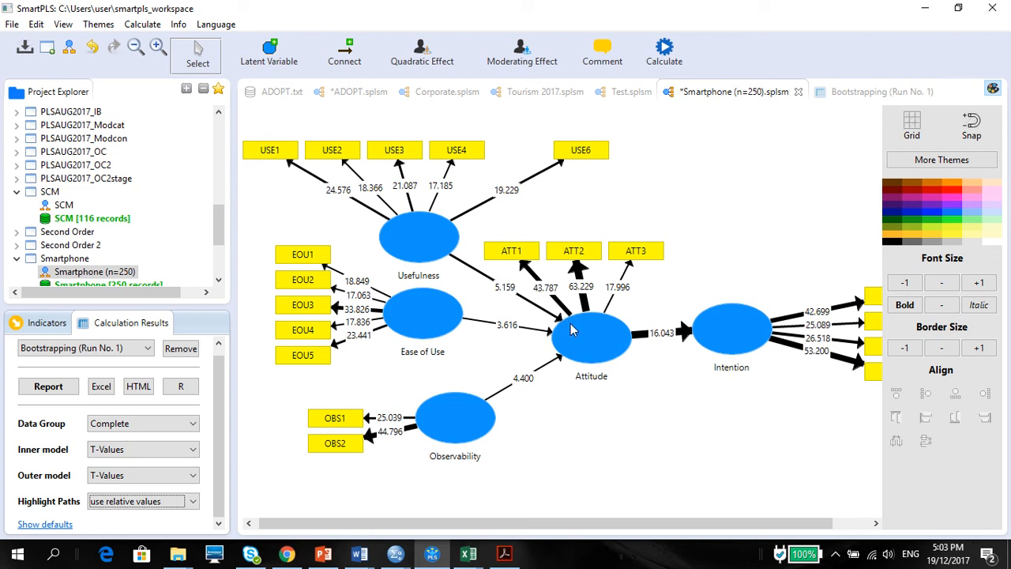
mouse_move(440, 263)
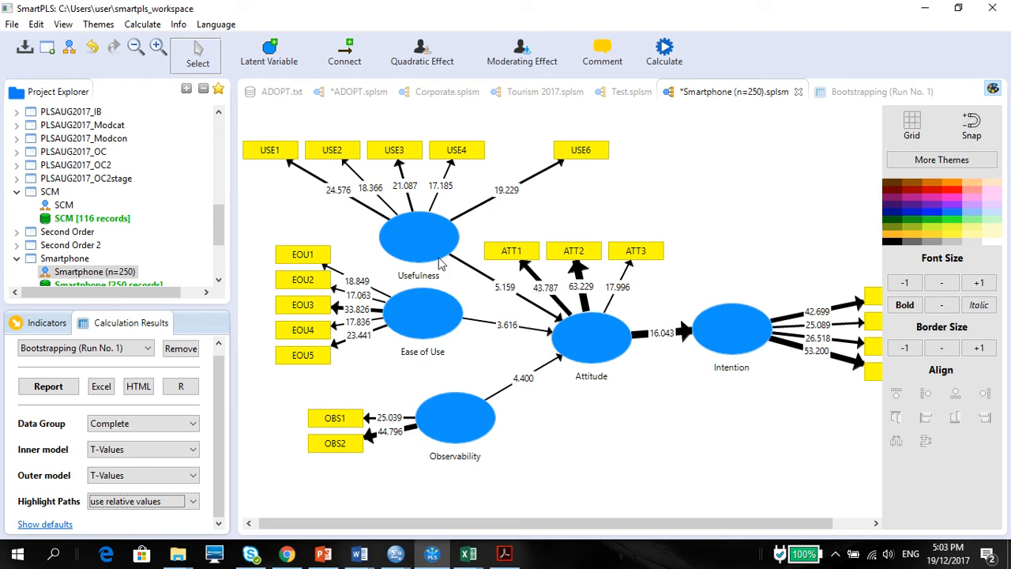
mouse_move(734, 349)
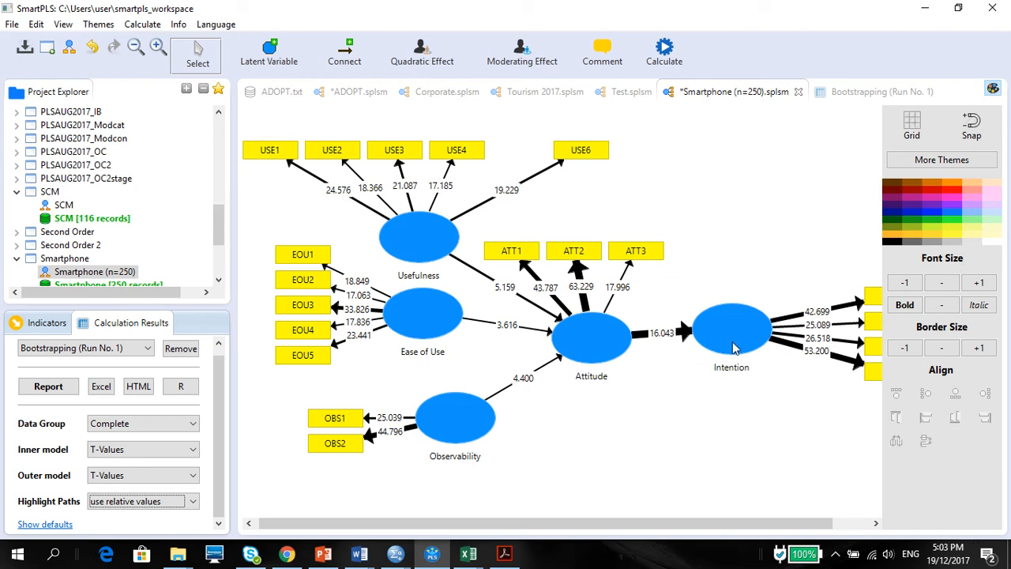
click(192, 501)
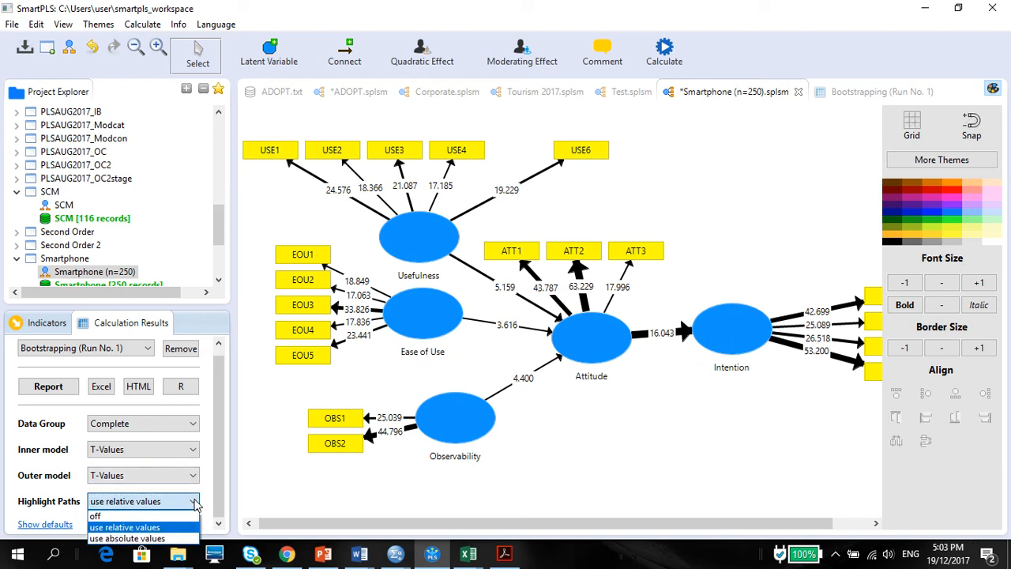
click(95, 515)
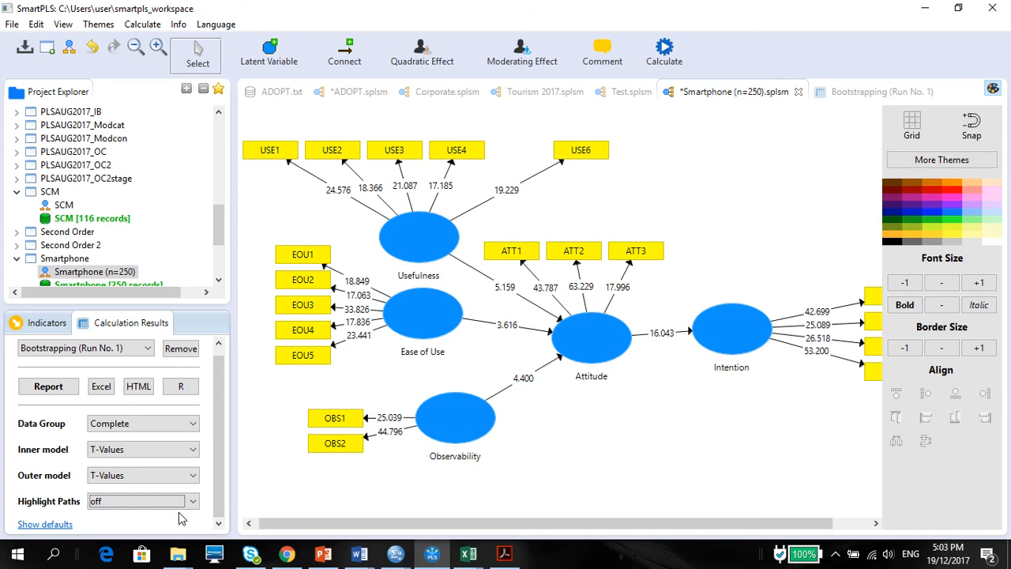
click(142, 501)
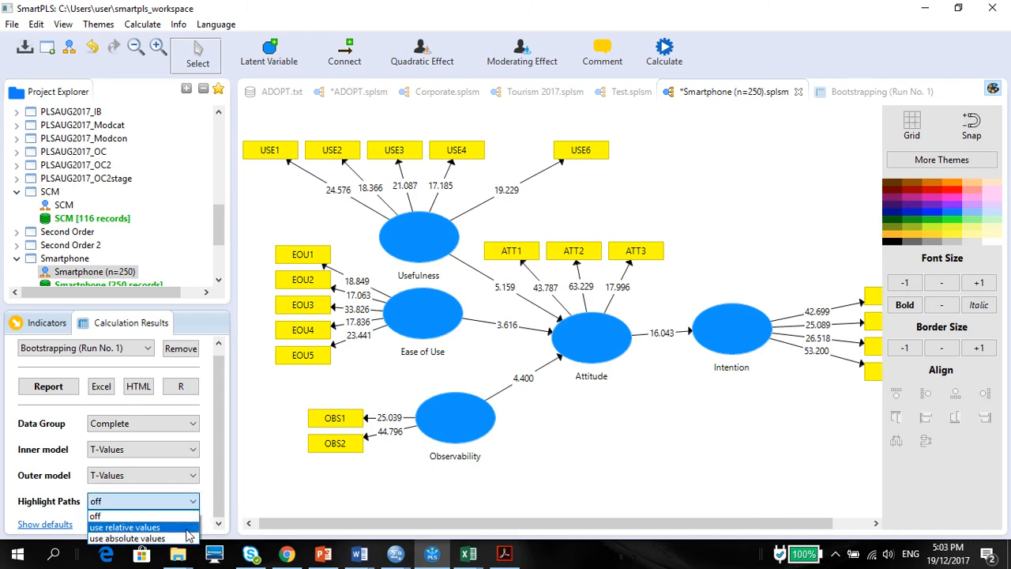
click(124, 527)
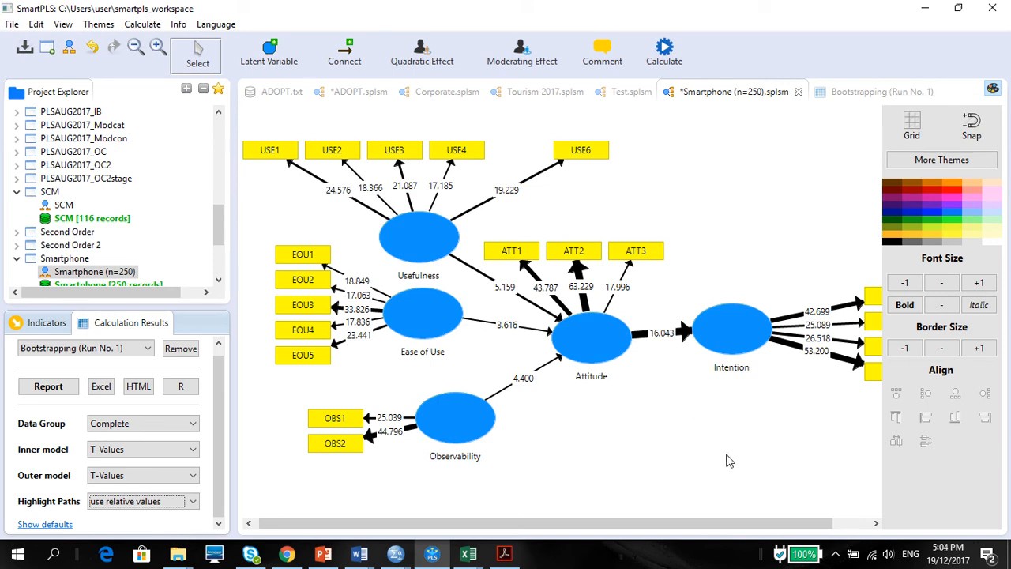
click(98, 24)
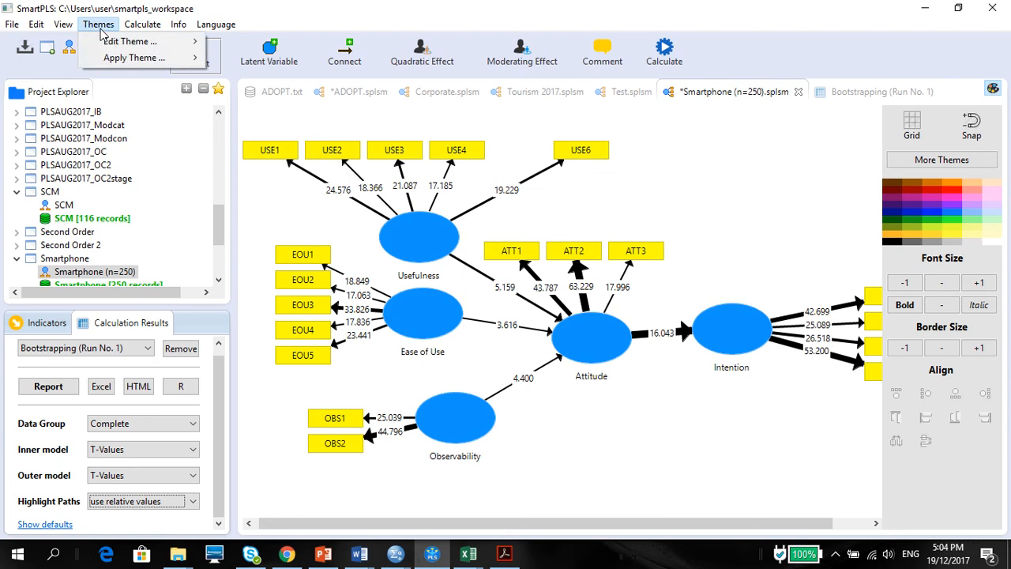
click(12, 24)
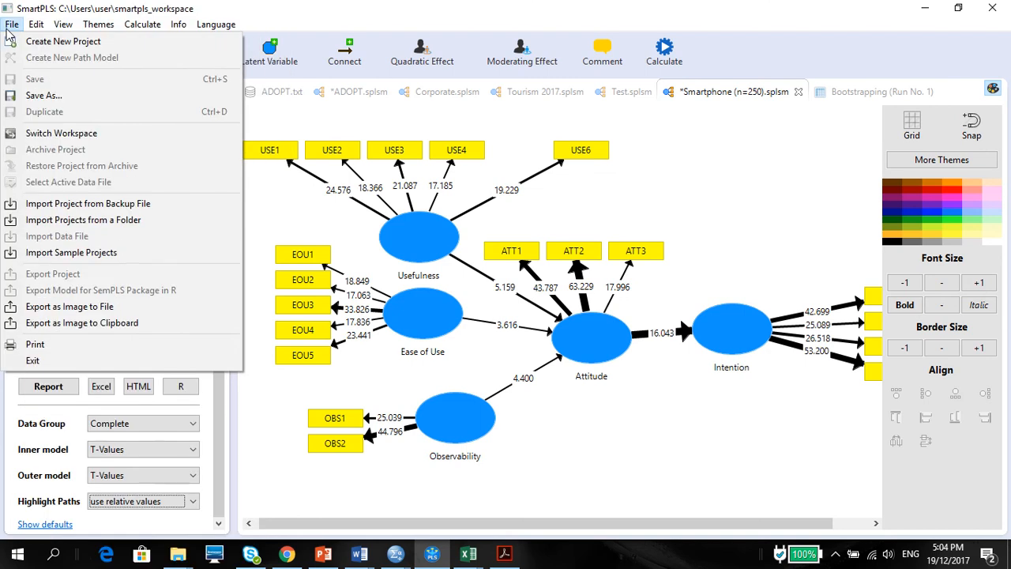
click(62, 24)
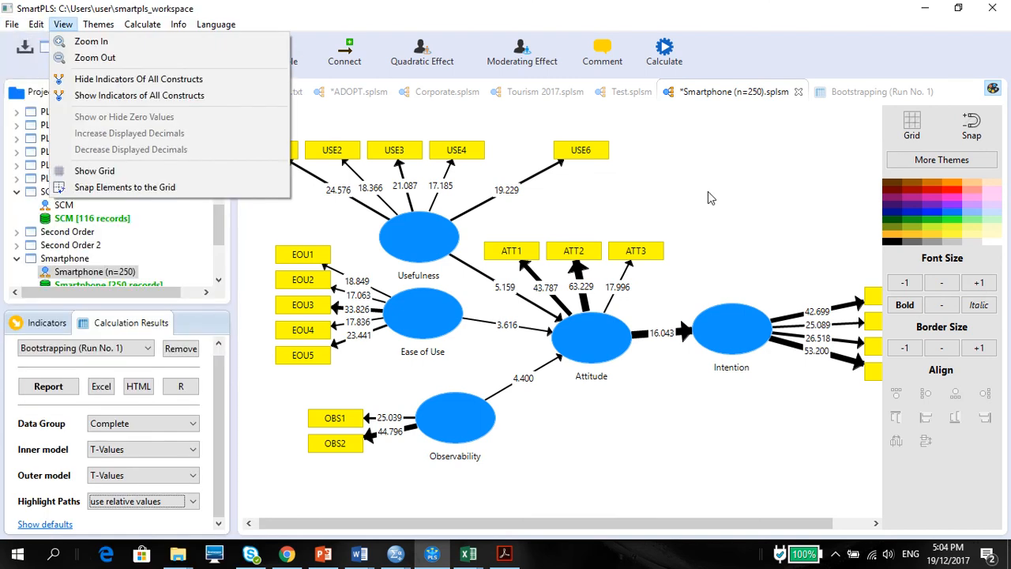
click(12, 24)
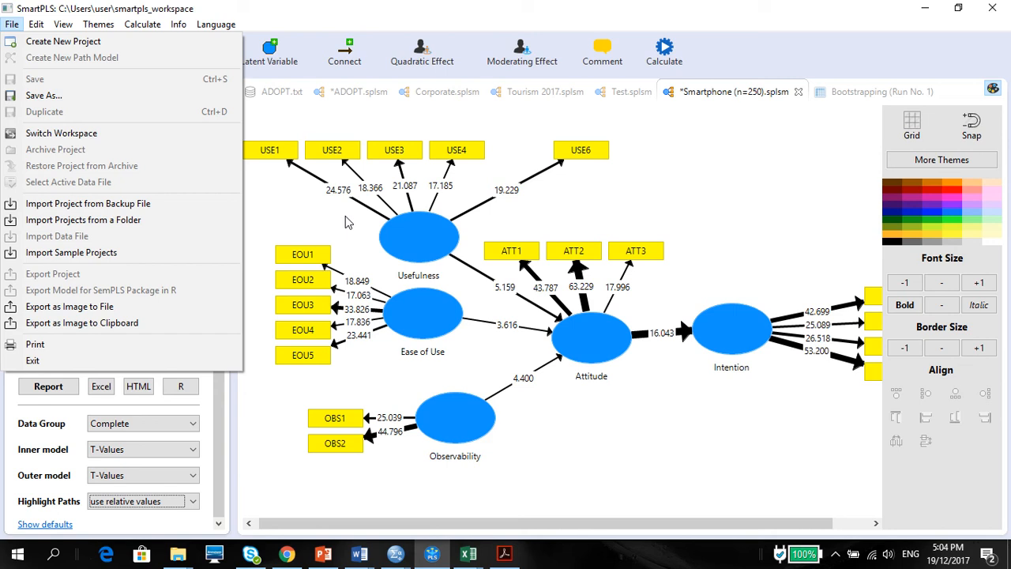
mouse_move(948, 355)
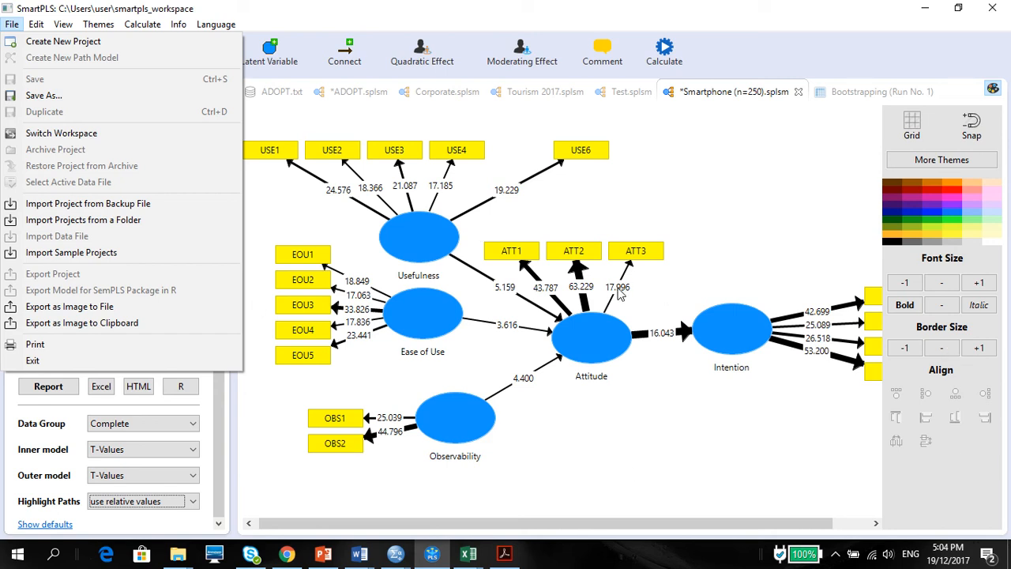
mouse_move(69, 307)
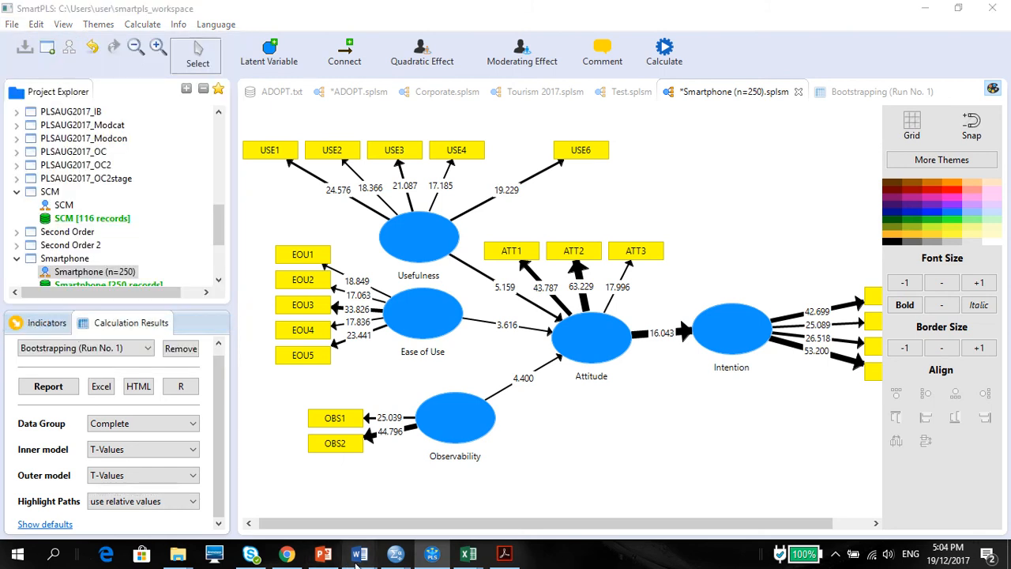
Type the heading 'Hypothesis Testing: Bootstrapping Direct Effect Results' on the Word page
click(358, 553)
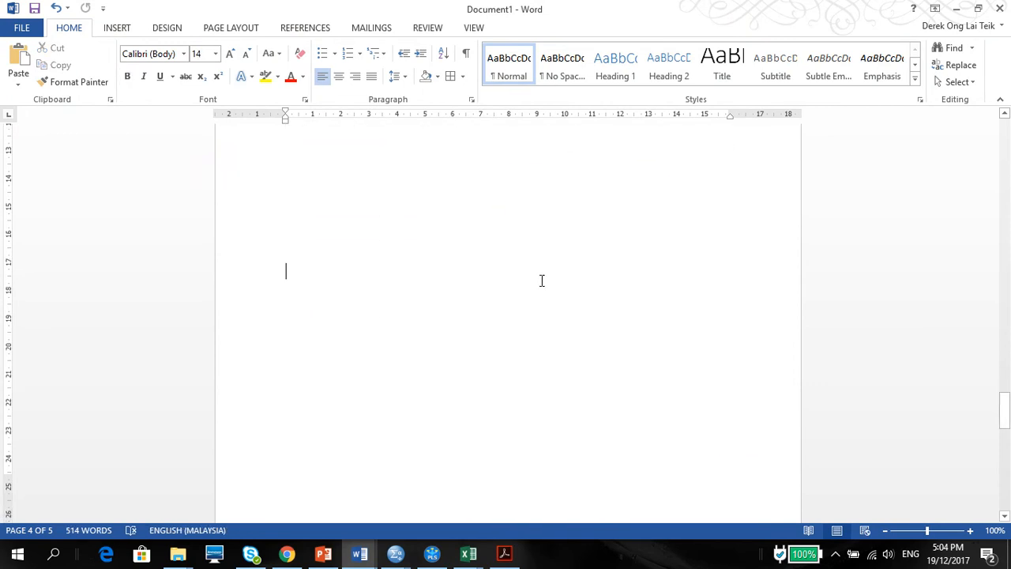
text(H)
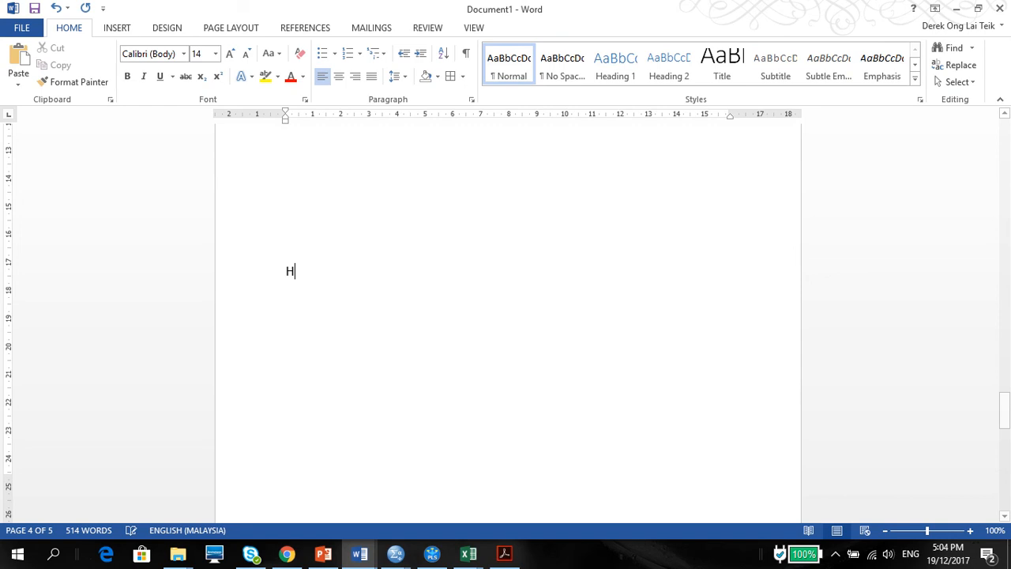
text(ypothesis)
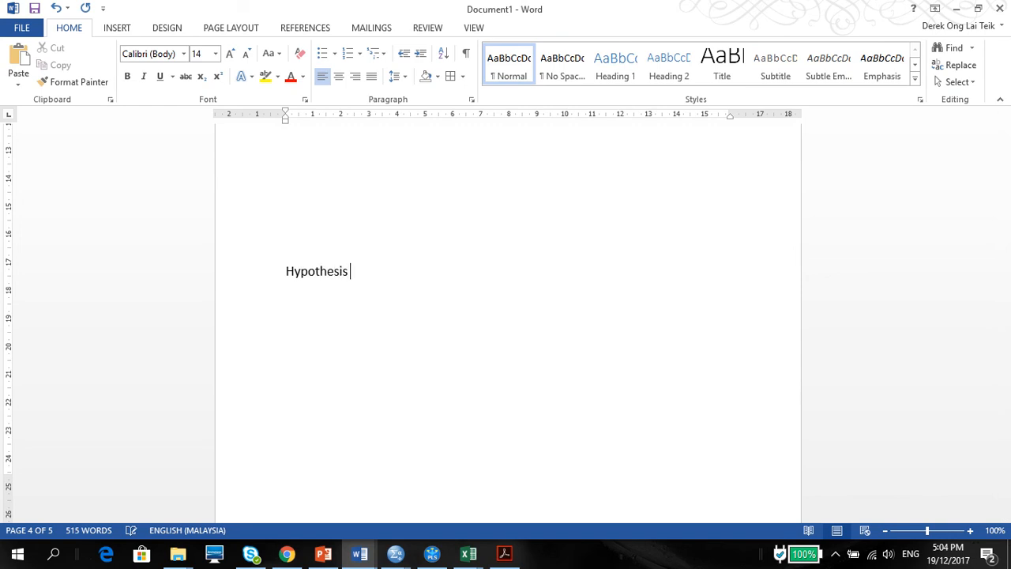
text(Testing)
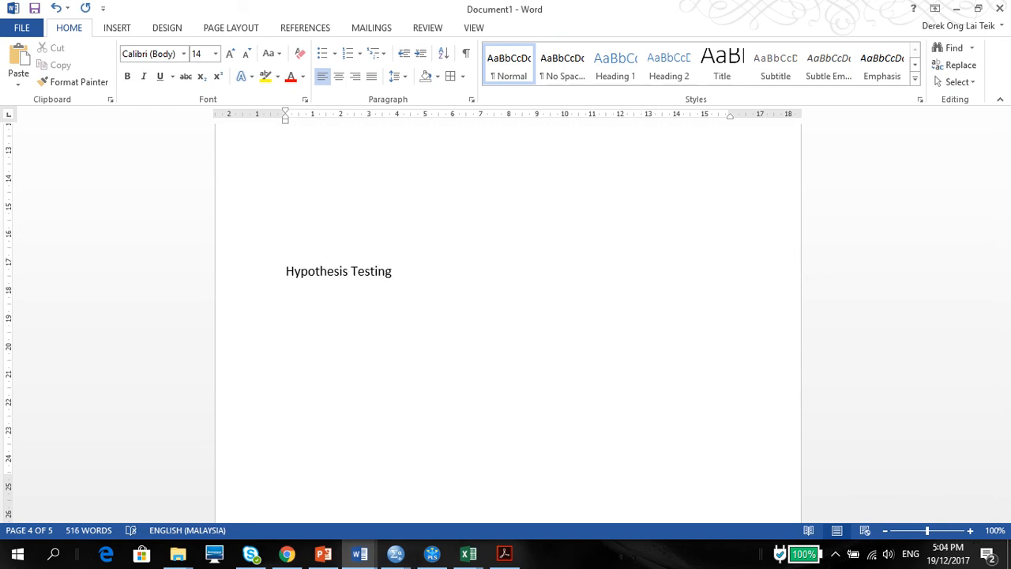
text(:)
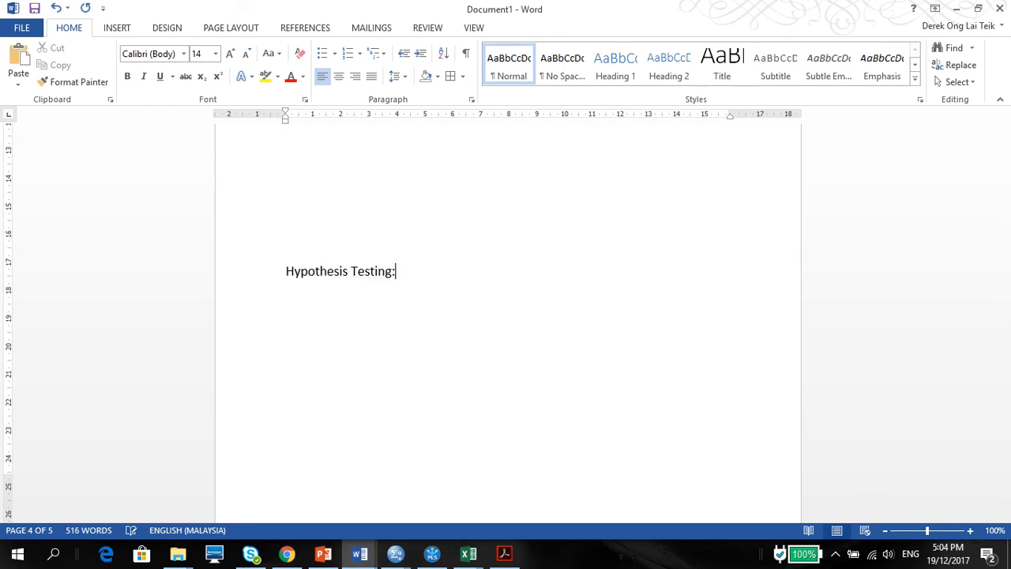
text(ootstrap)
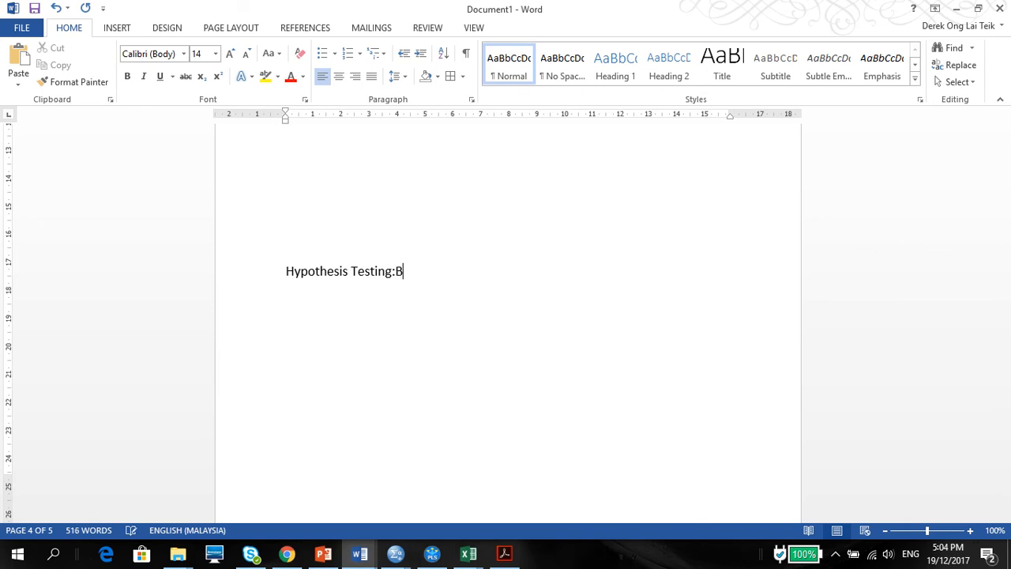
text(ootstrap)
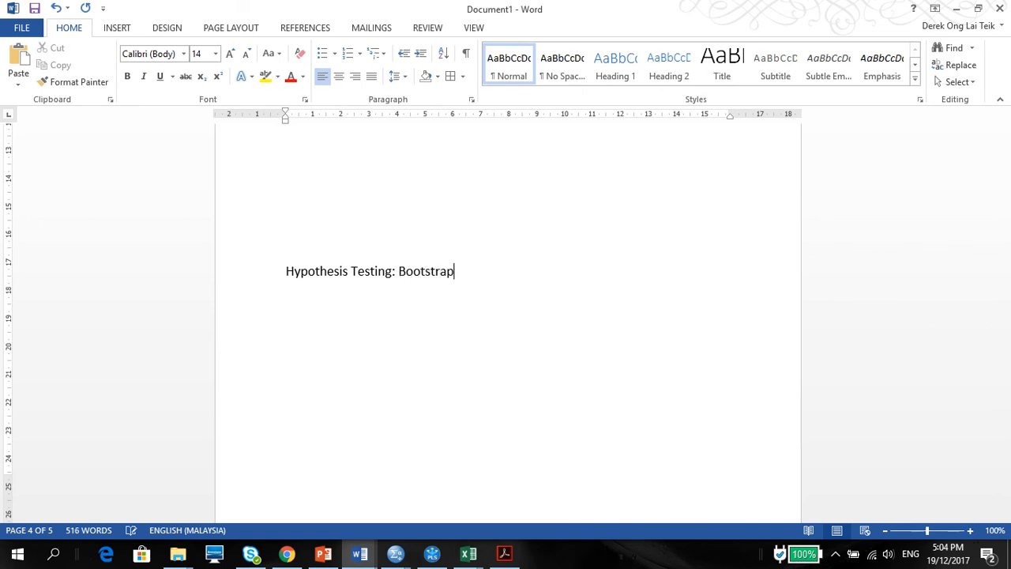
text(ping)
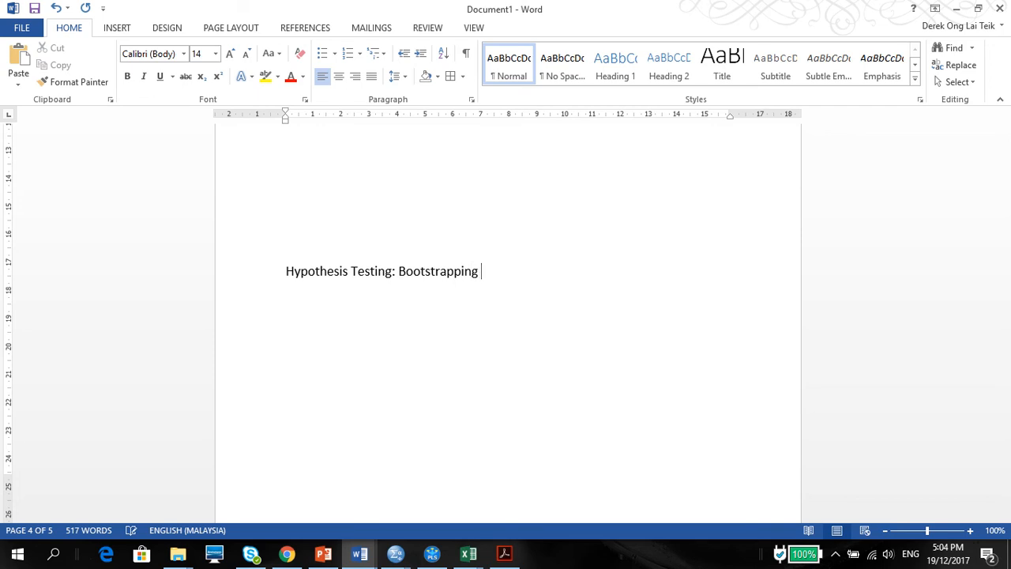
text(Direct)
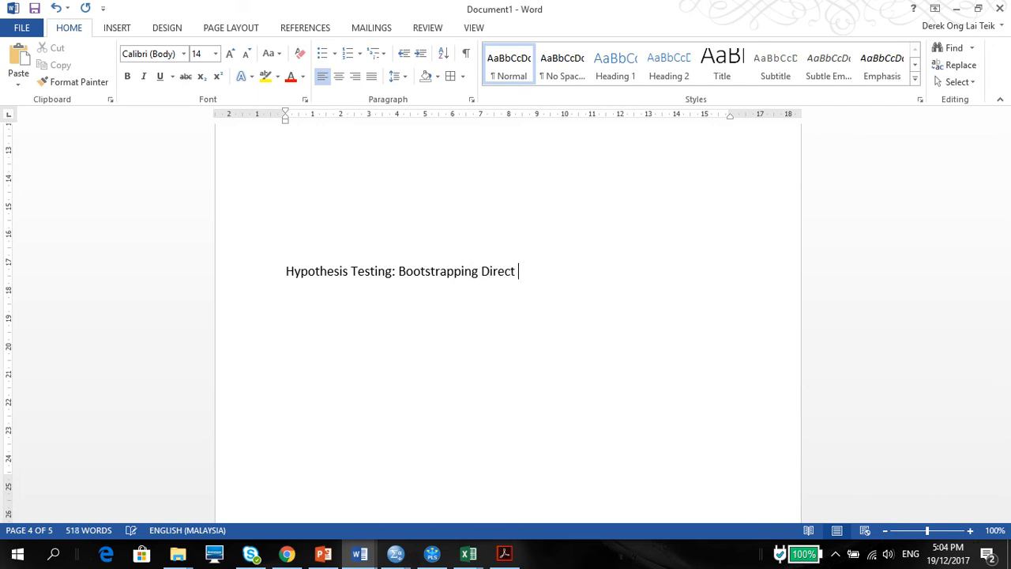
text(Effect)
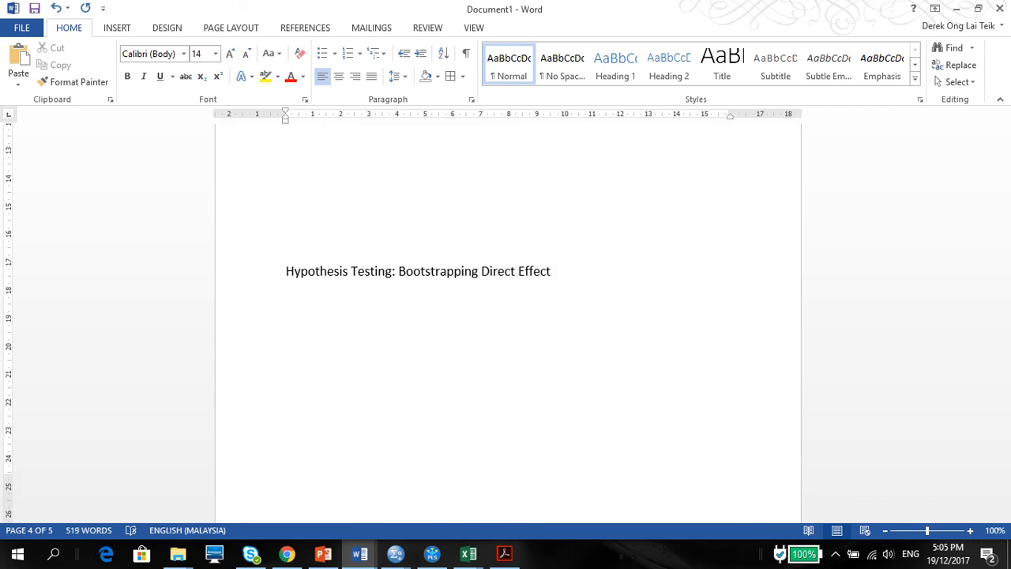
text(Resul)
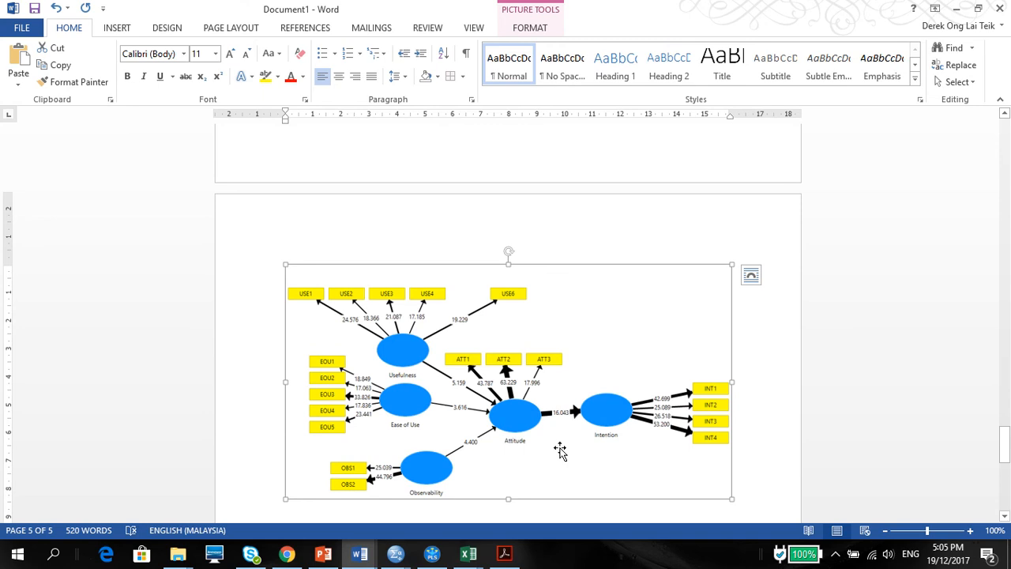
mouse_move(474, 183)
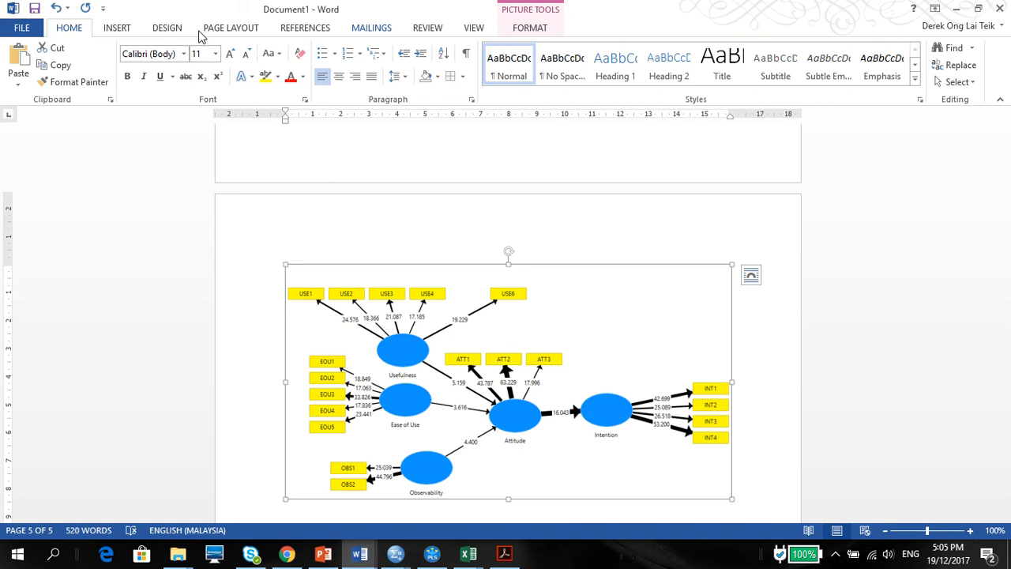
Choose Landscape orientation in Word's Page Setup dialog
click(117, 27)
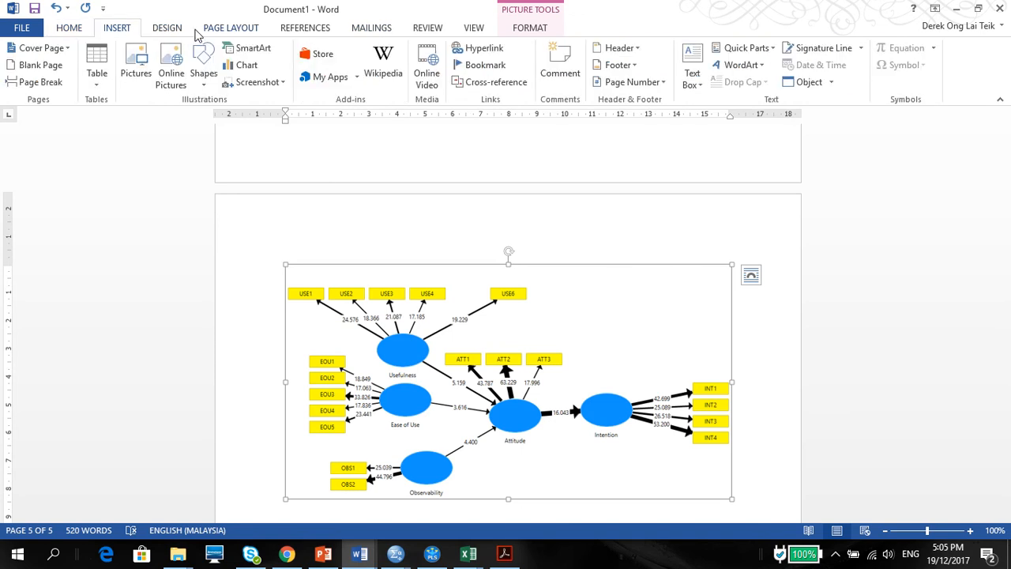
click(231, 28)
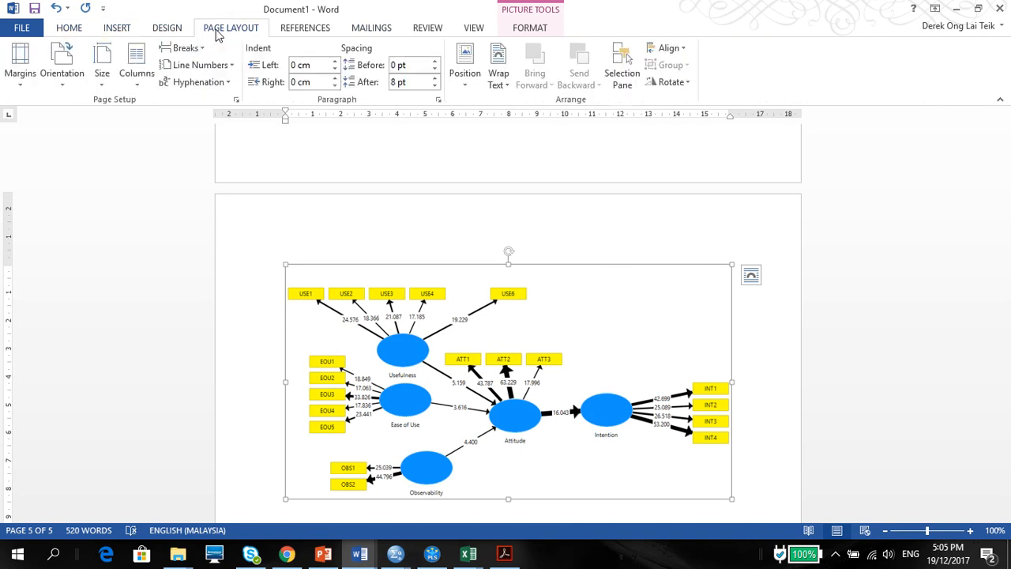
click(62, 63)
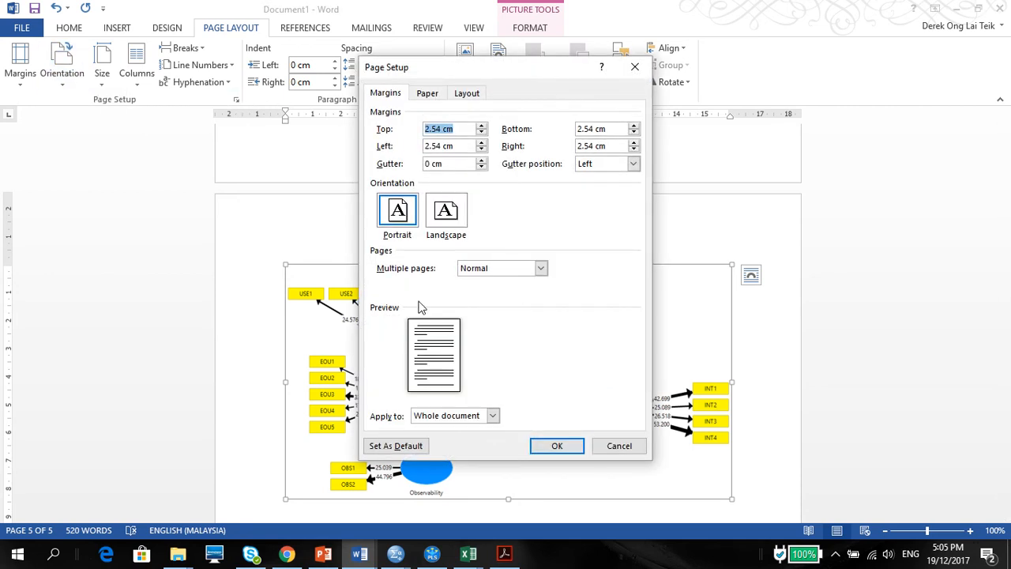
click(492, 415)
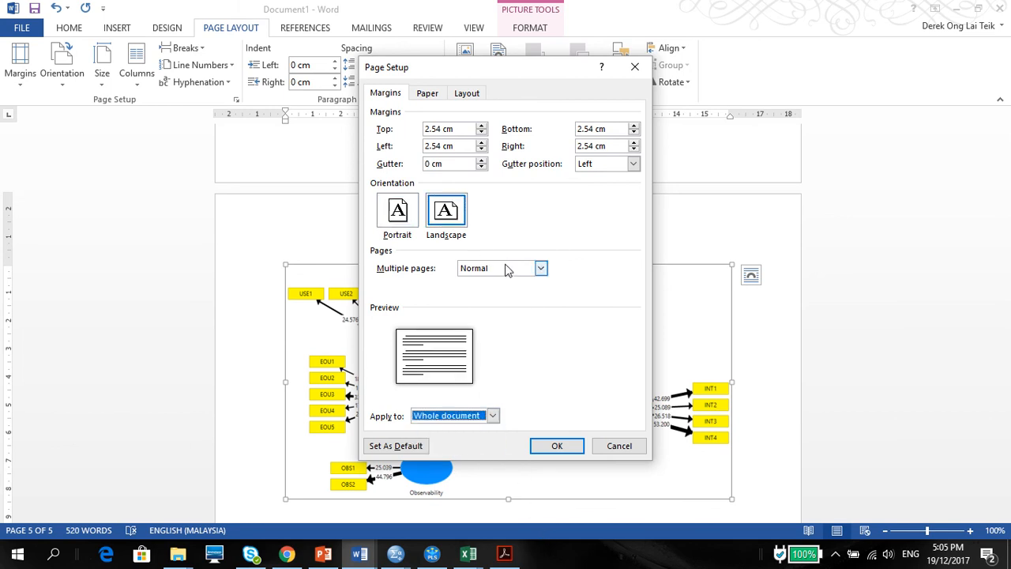
mouse_move(701, 57)
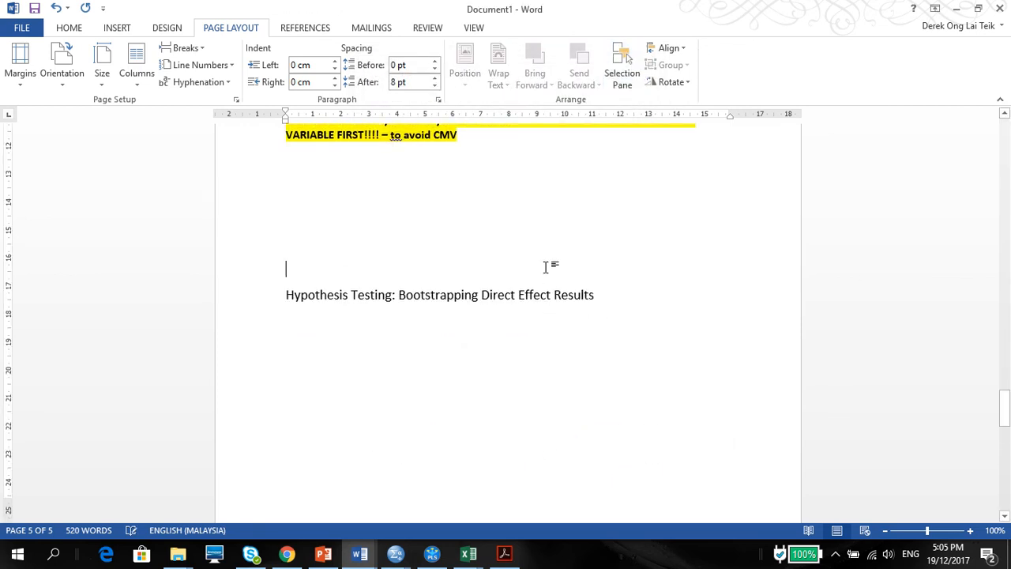
Apply landscape orientation from the results page onward
scroll(down, 3)
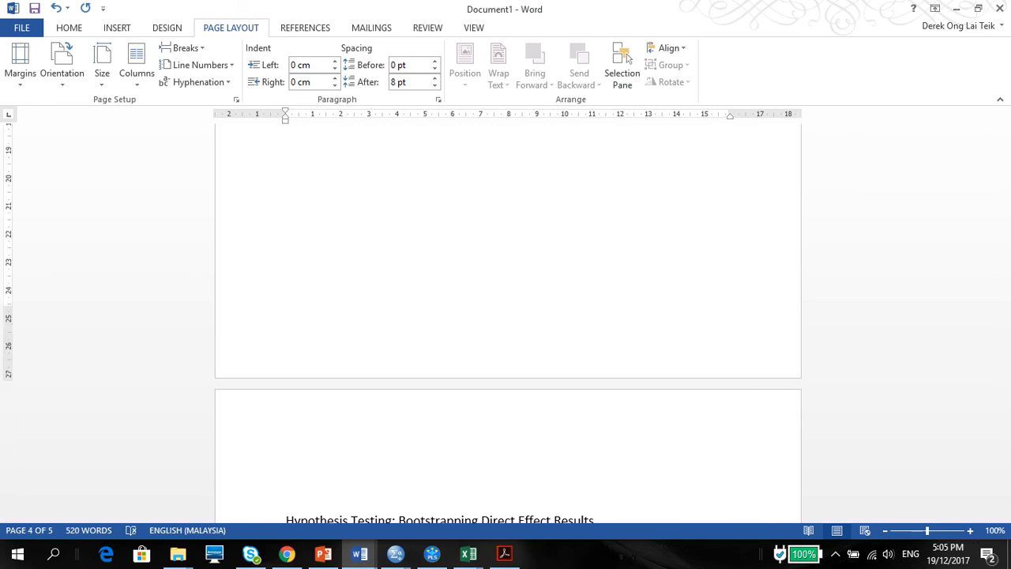
mouse_move(234, 104)
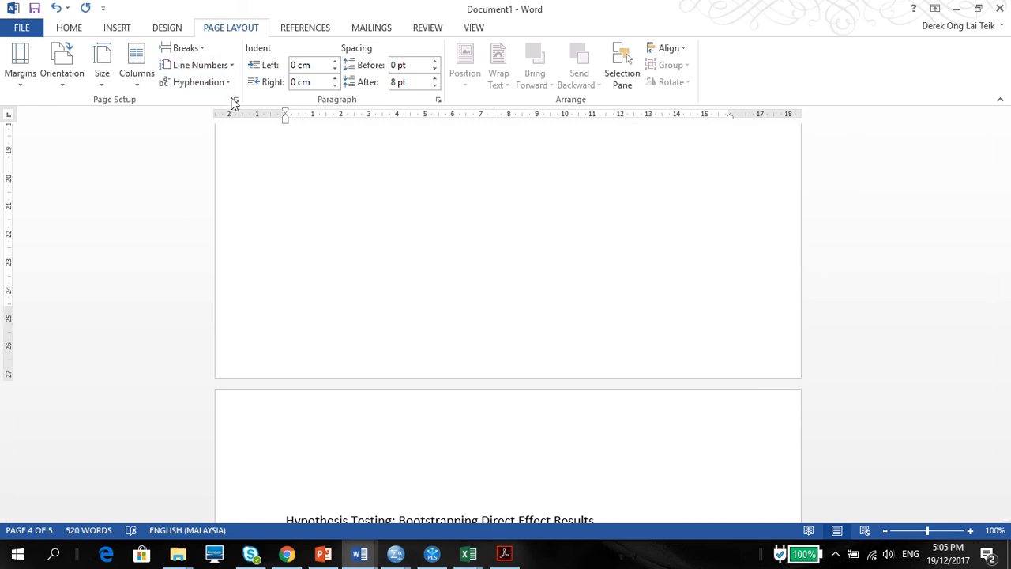
click(236, 99)
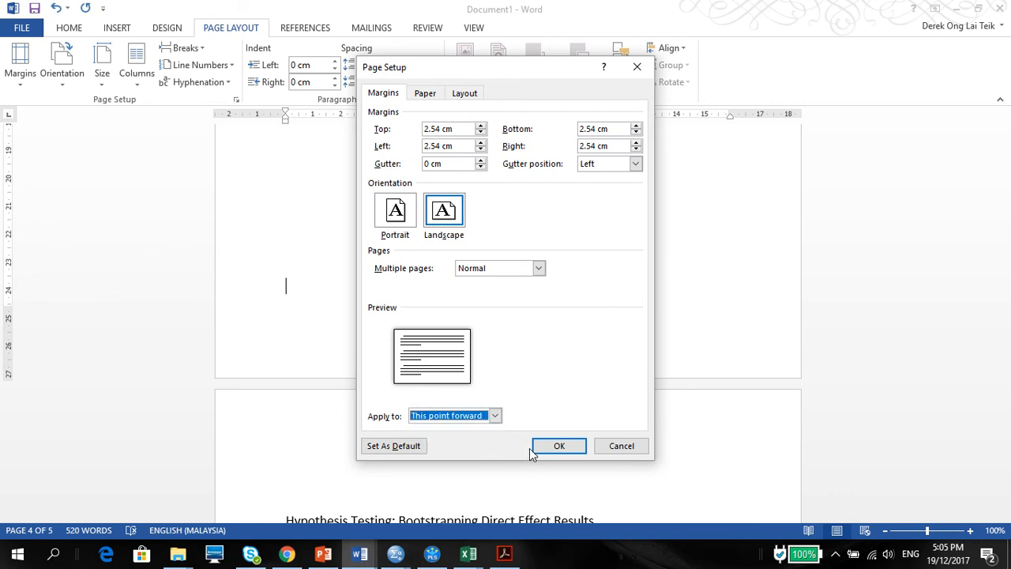
click(558, 445)
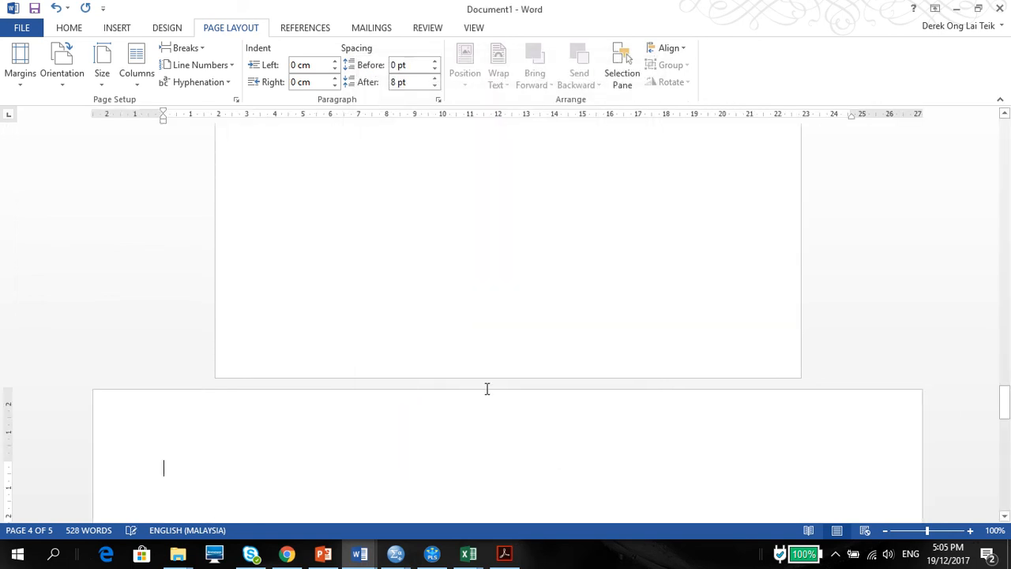
Enlarge the path model picture across the landscape page
scroll(up, 3)
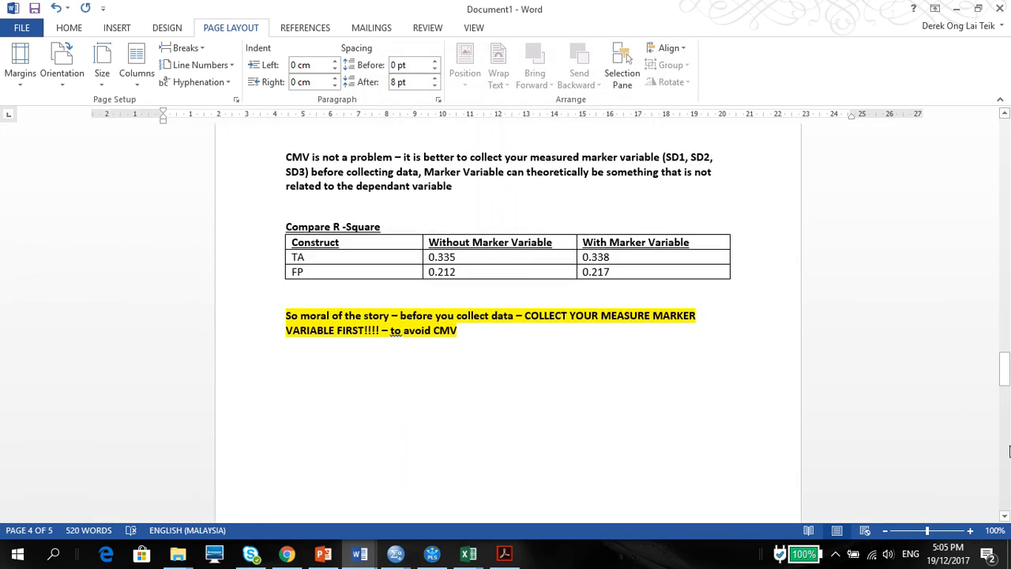
scroll(down, 3)
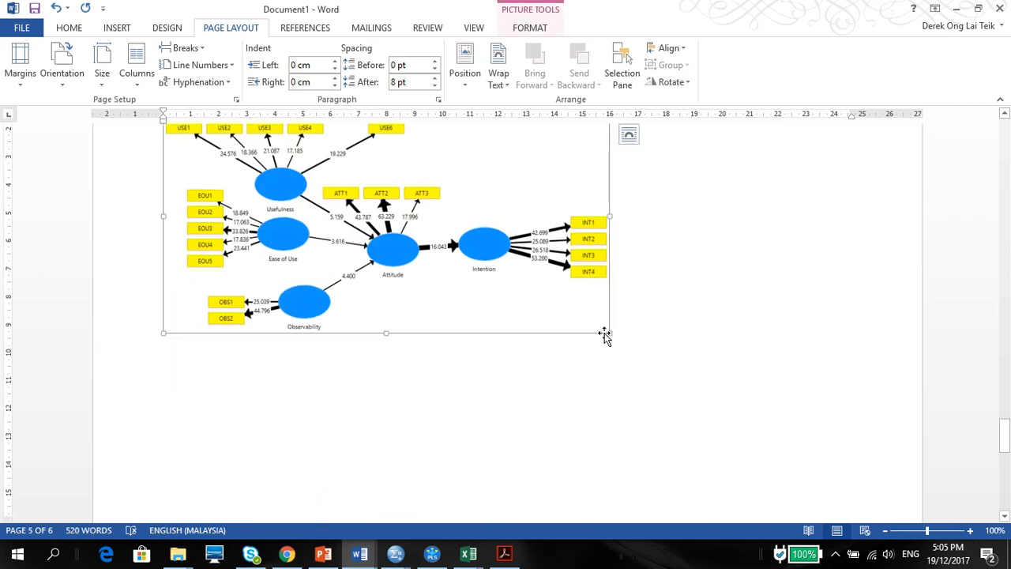
drag(604, 332, 840, 485)
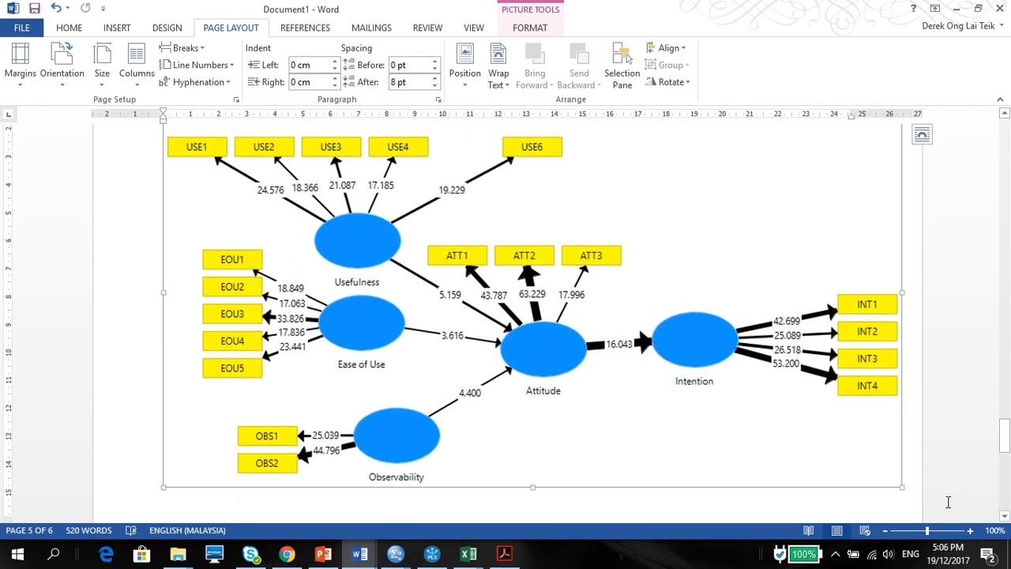
scroll(down, 3)
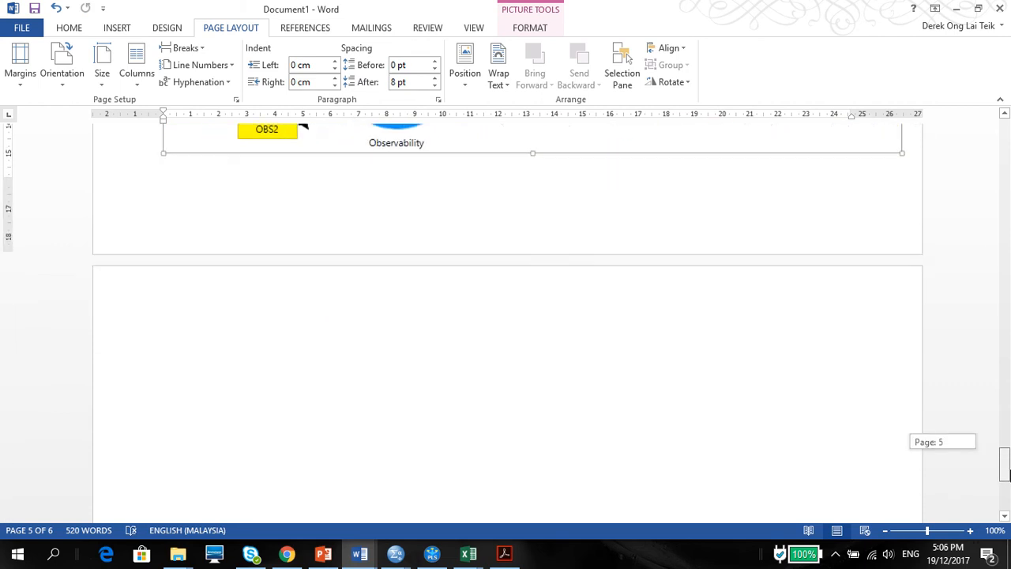
scroll(up, 3)
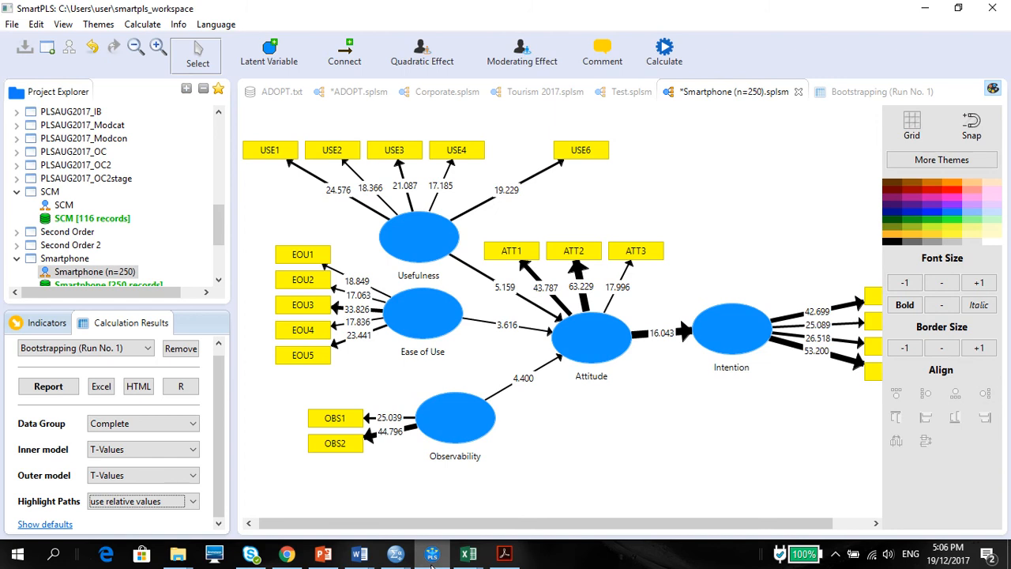
mouse_move(468, 553)
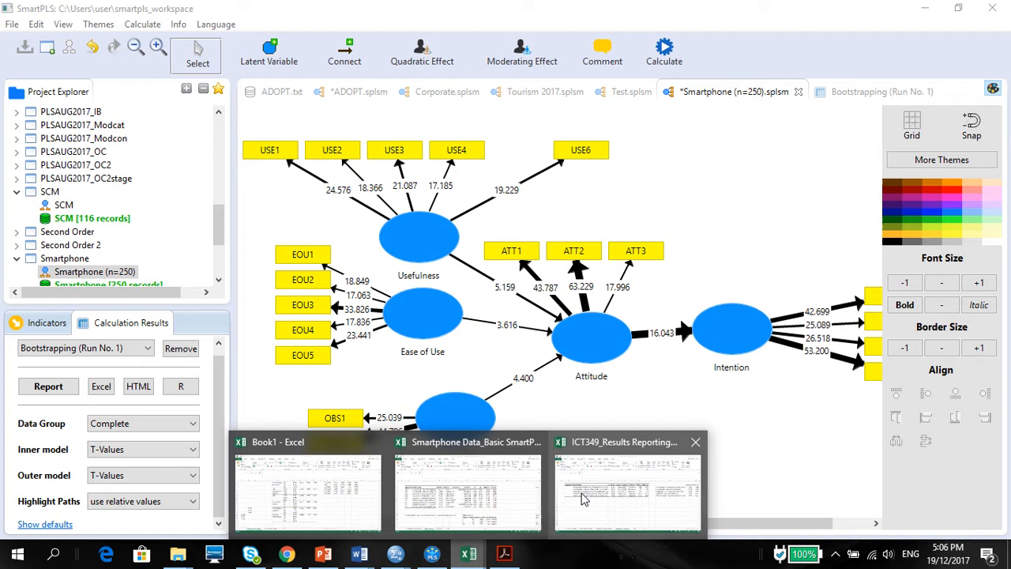
click(468, 489)
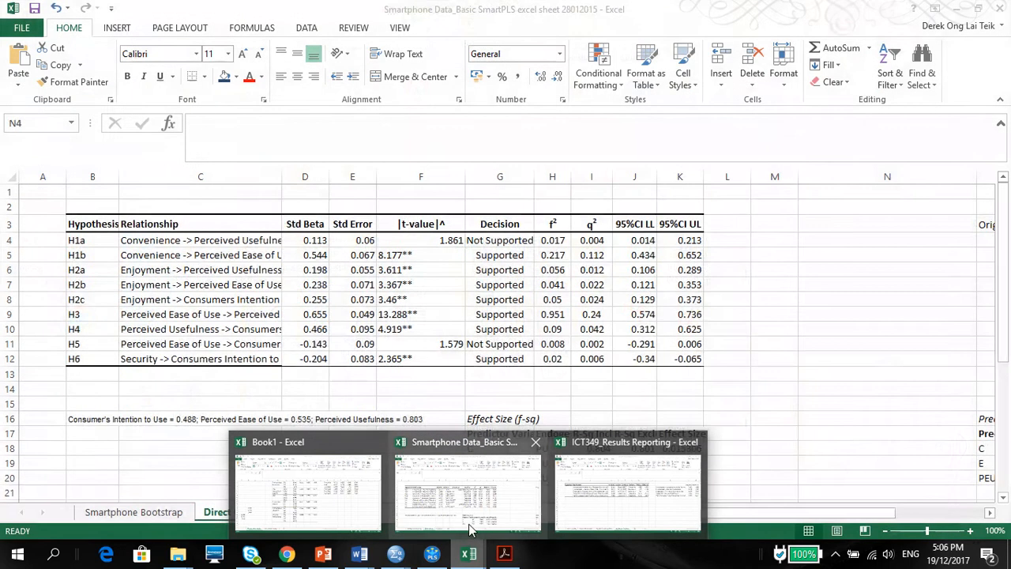
click(431, 553)
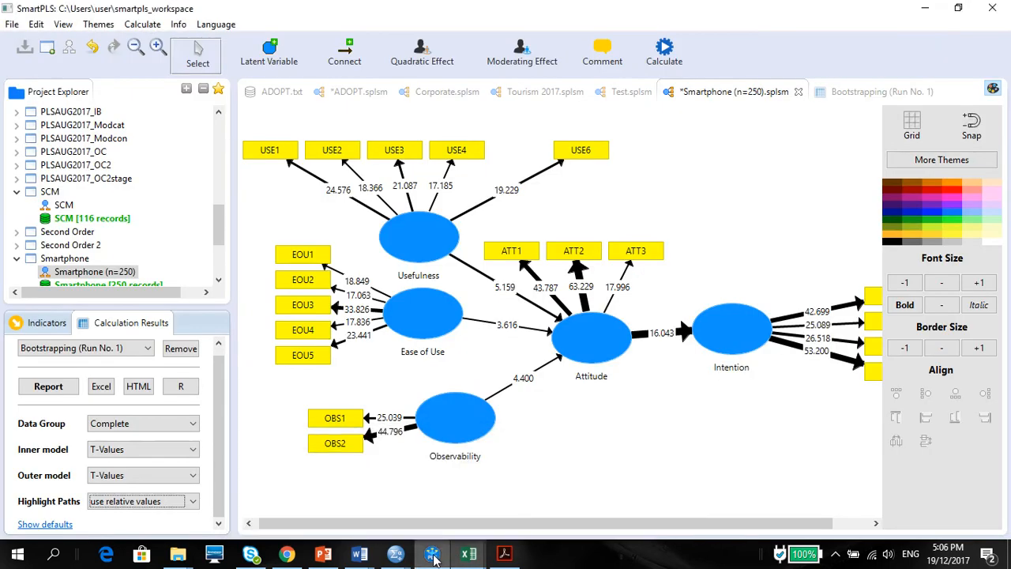
mouse_move(839, 75)
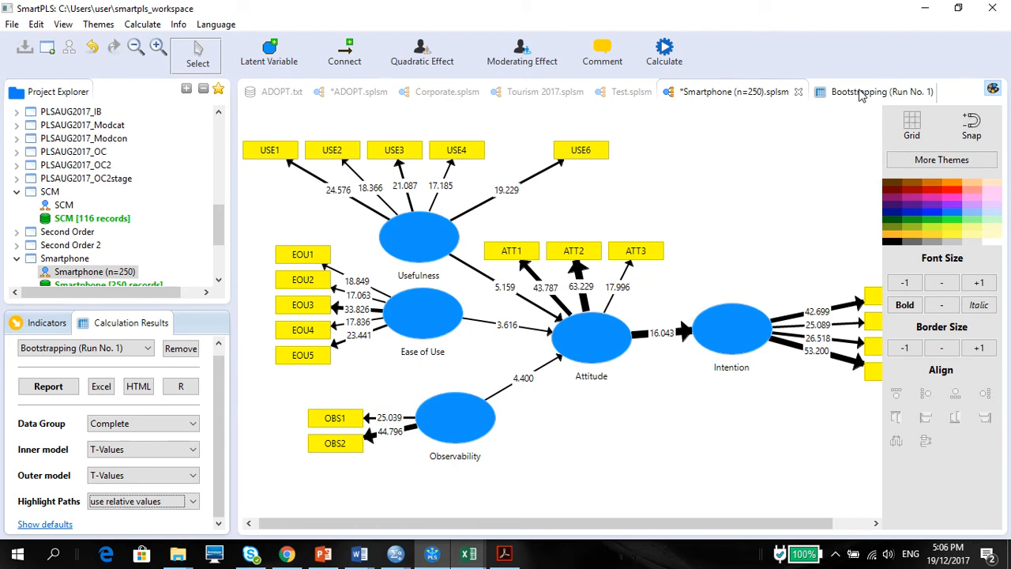
Copy the Run No. 1 path coefficients table in Excel format and switch to Excel
click(882, 92)
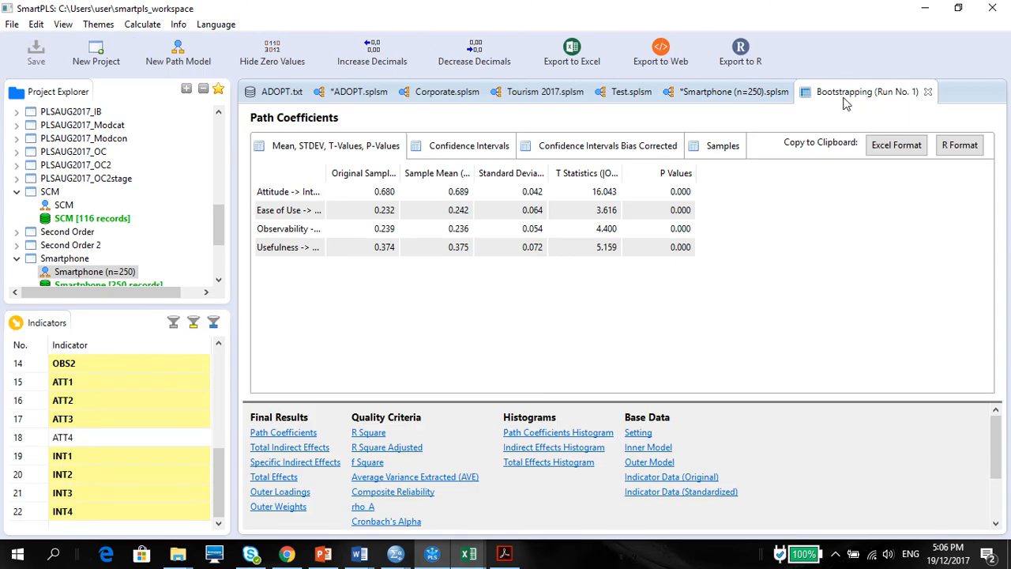
mouse_move(553, 300)
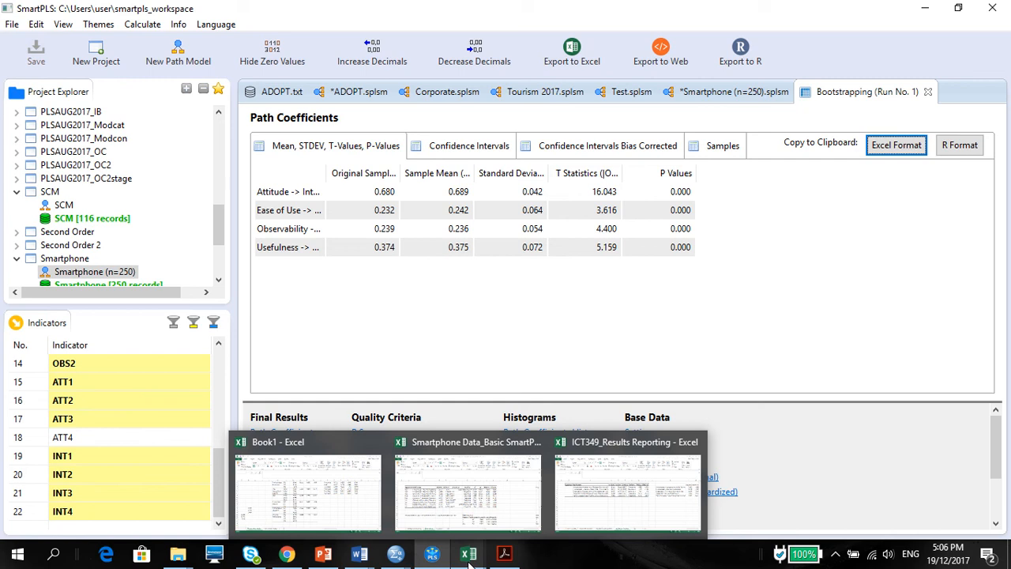
click(467, 489)
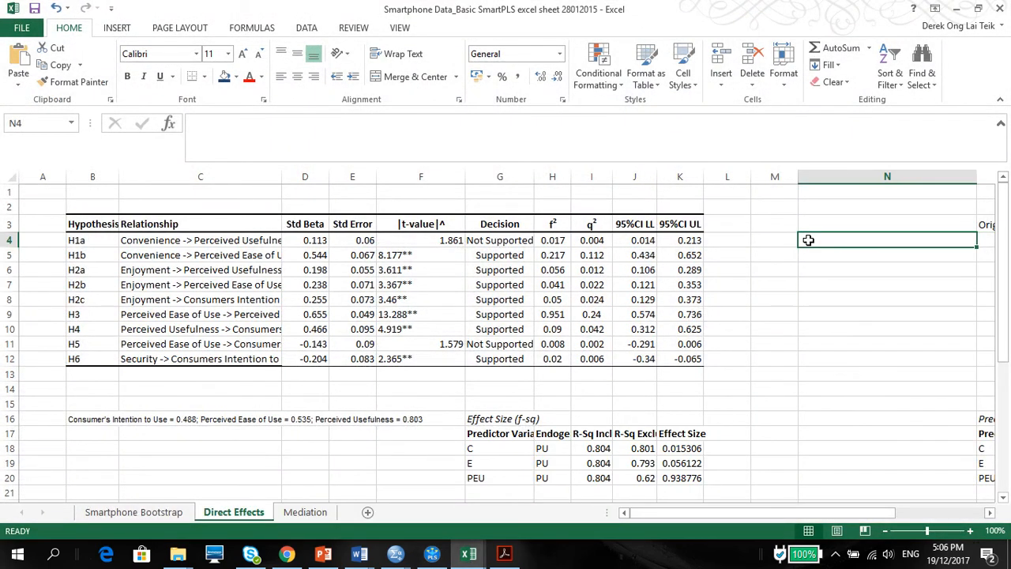
Paste the bootstrapped path coefficients at cell N3 of the Direct Effects sheet
click(886, 224)
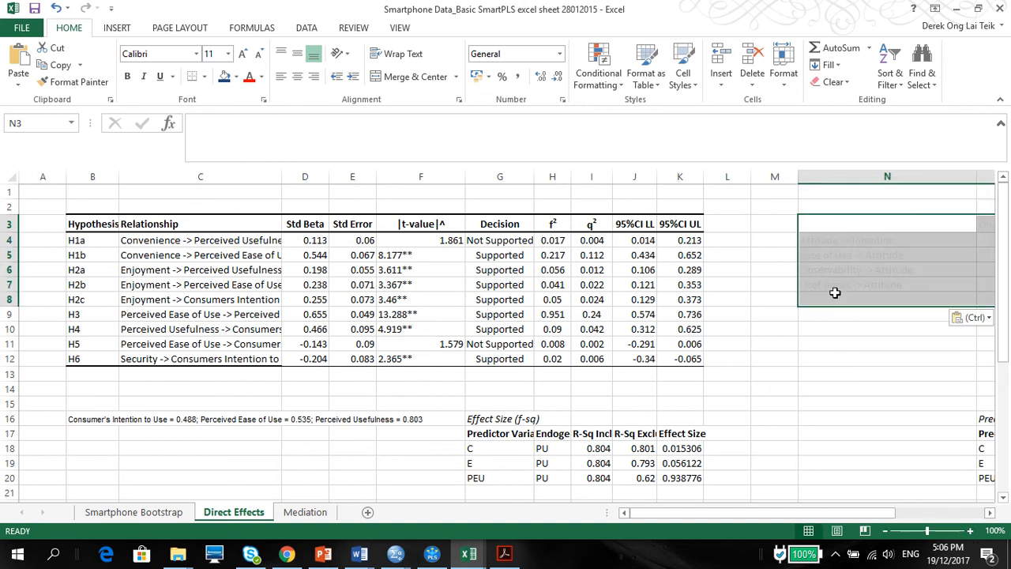
scroll(right, 3)
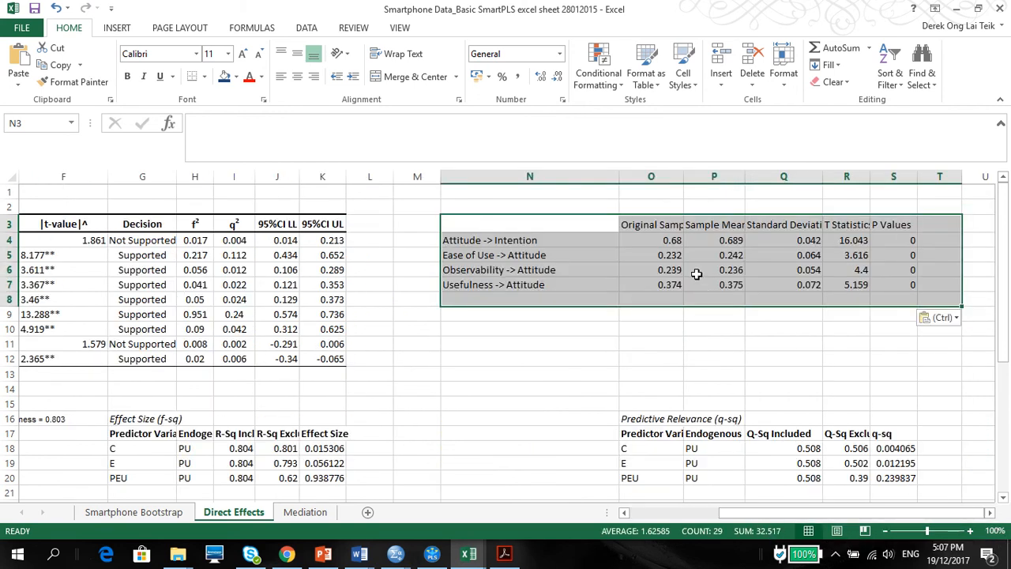
mouse_move(548, 261)
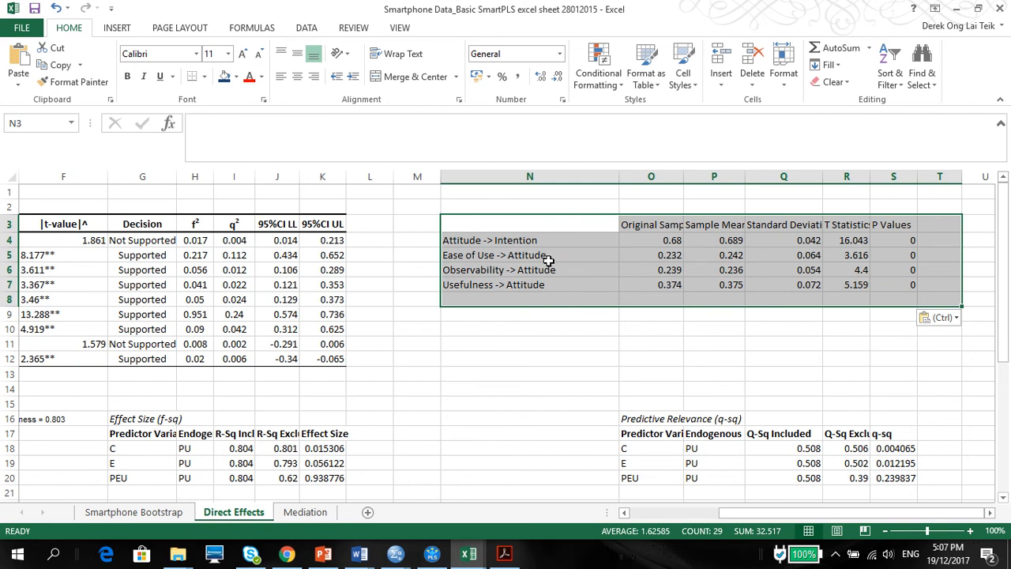
mouse_move(395, 553)
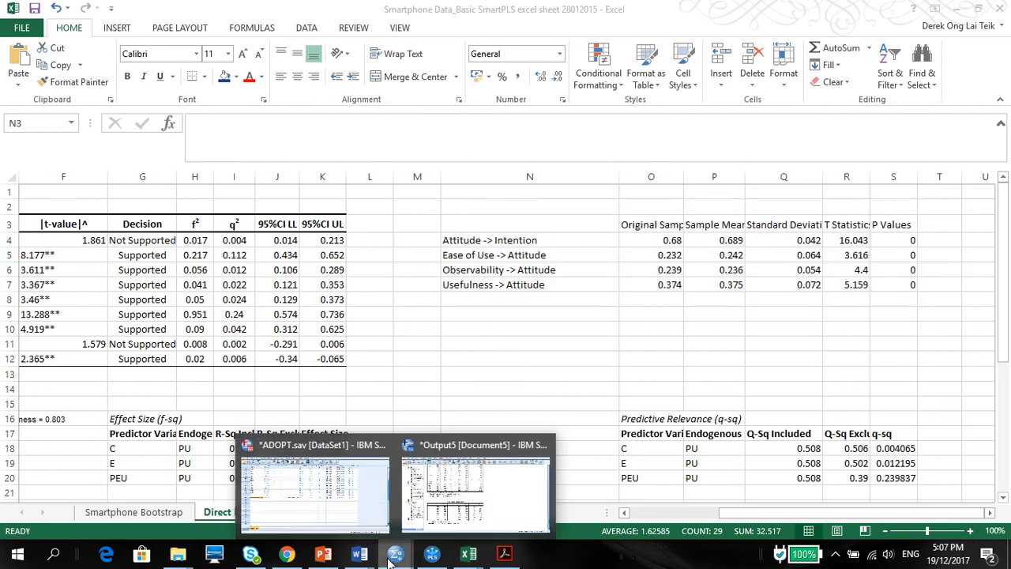
click(314, 490)
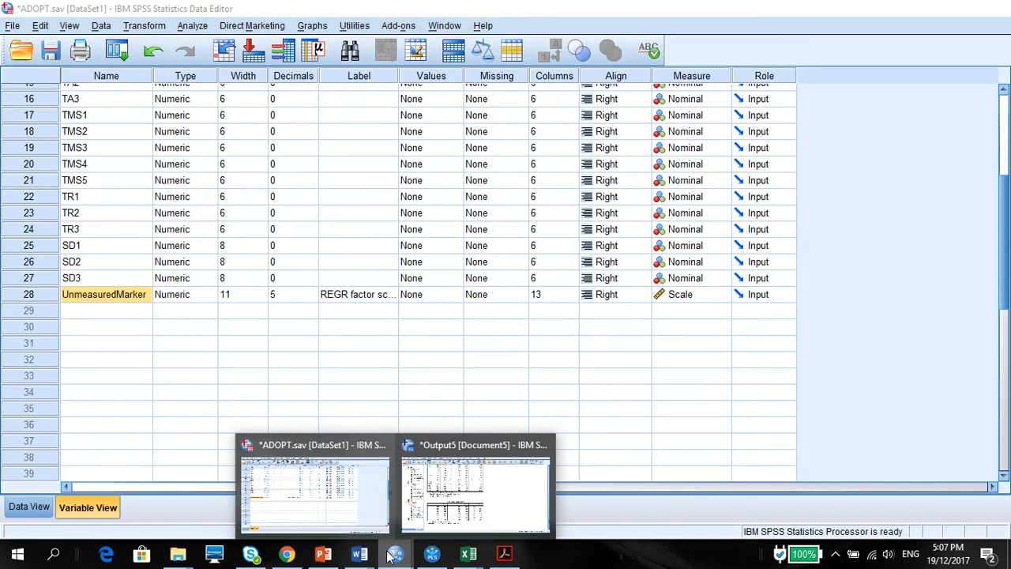
click(469, 552)
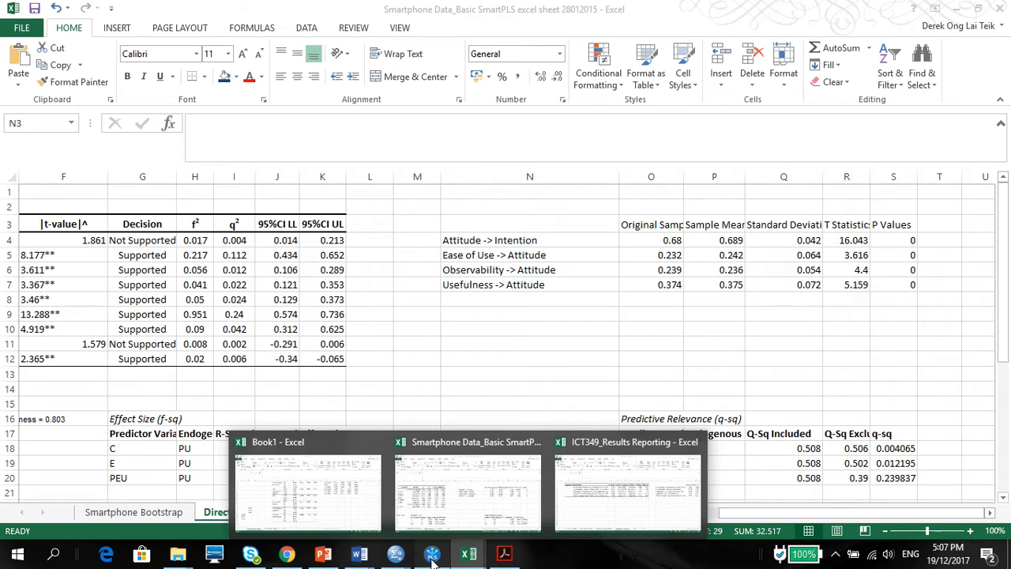
click(432, 553)
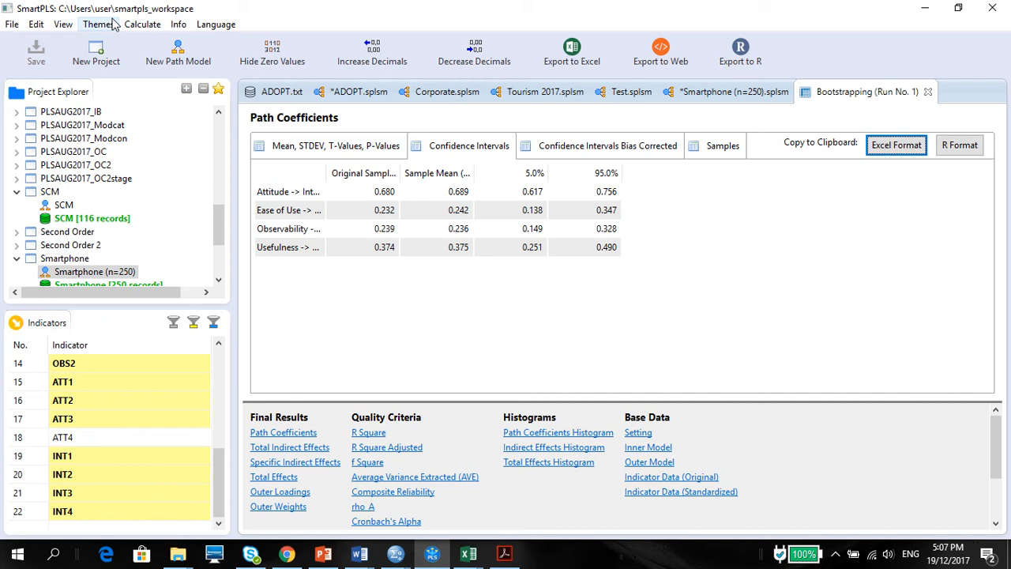
Show the Confidence Intervals report, copy it in Excel format, and return to Excel
click(142, 24)
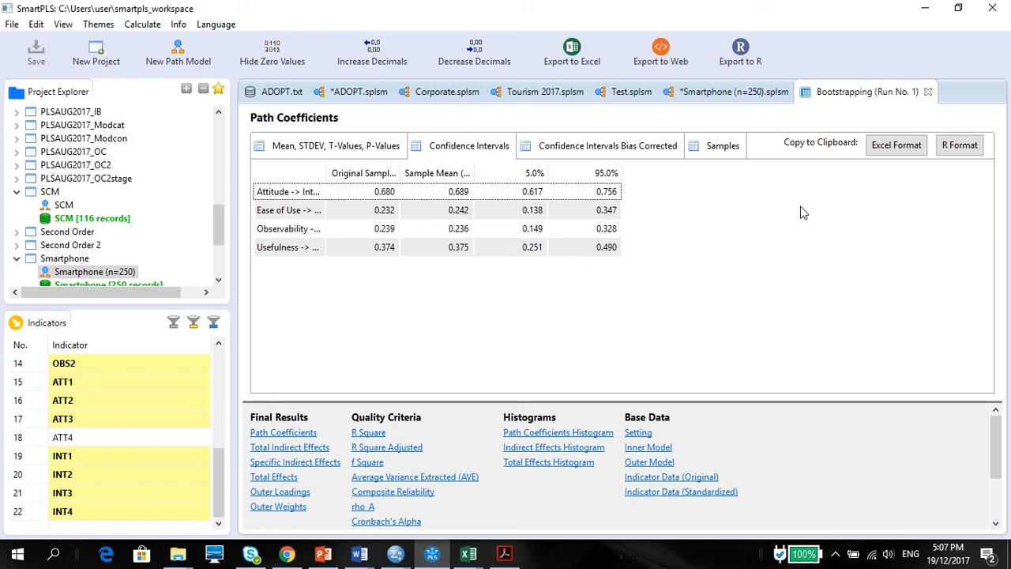
mouse_move(783, 214)
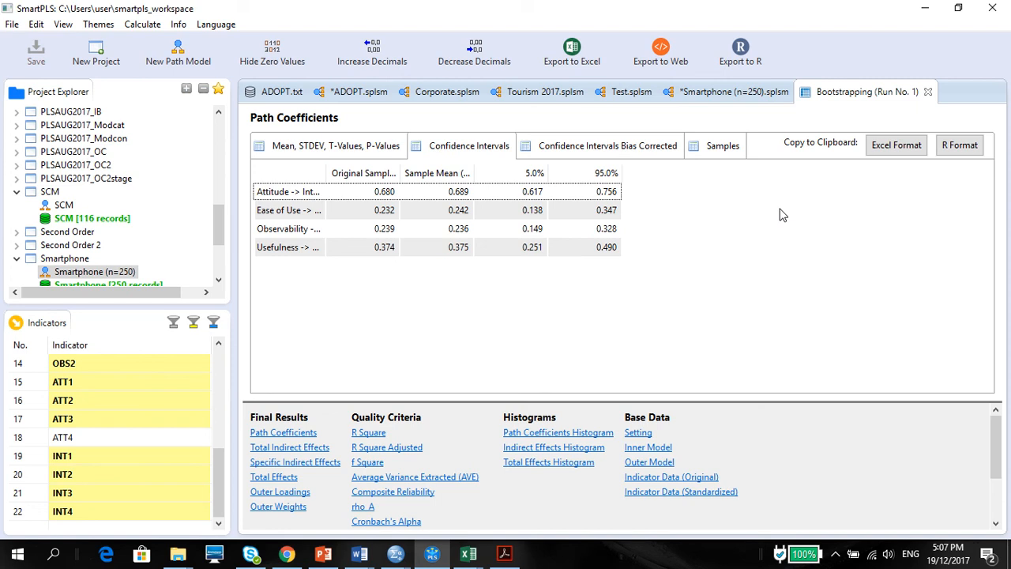
mouse_move(529, 266)
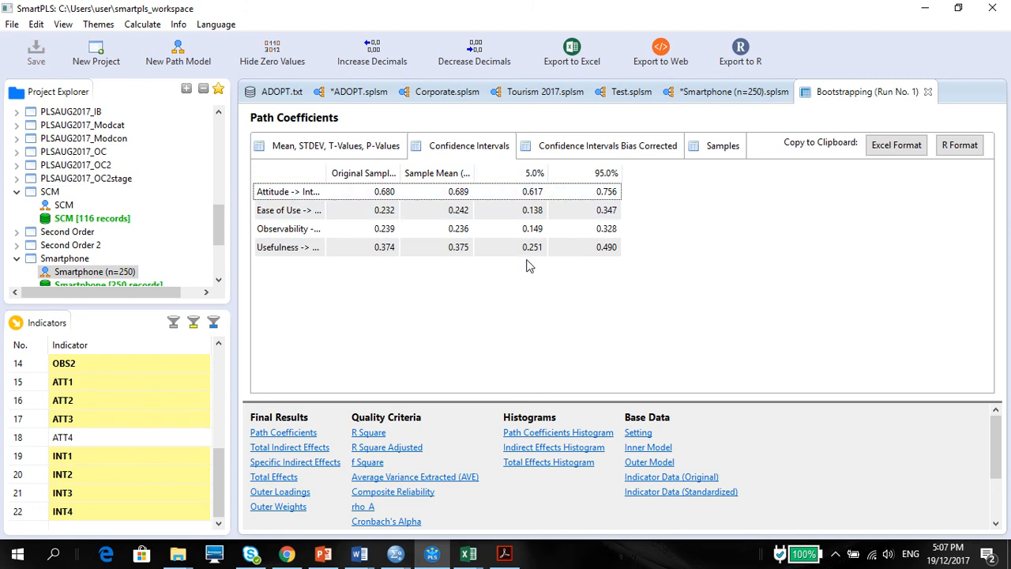
mouse_move(585, 191)
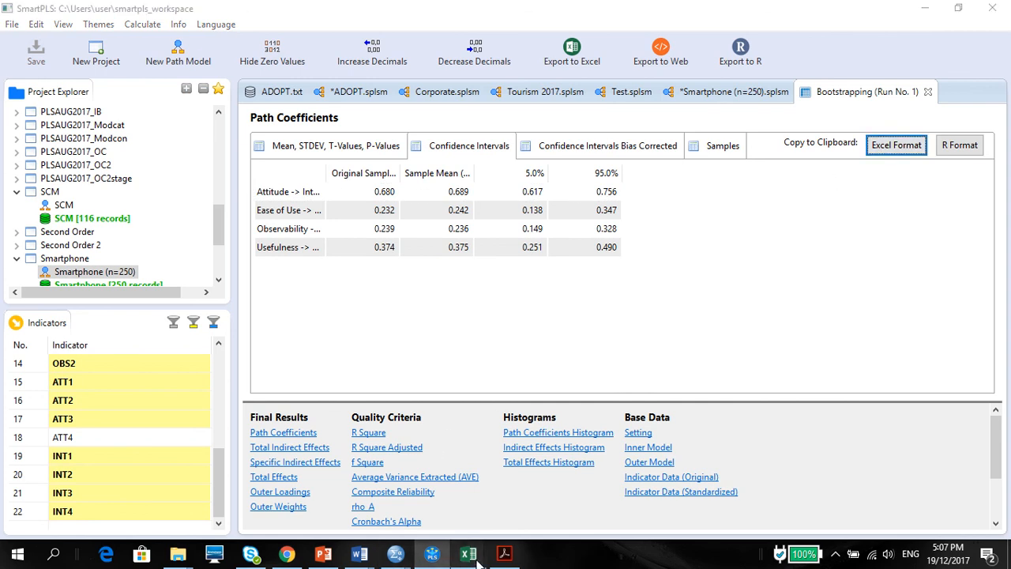
click(468, 553)
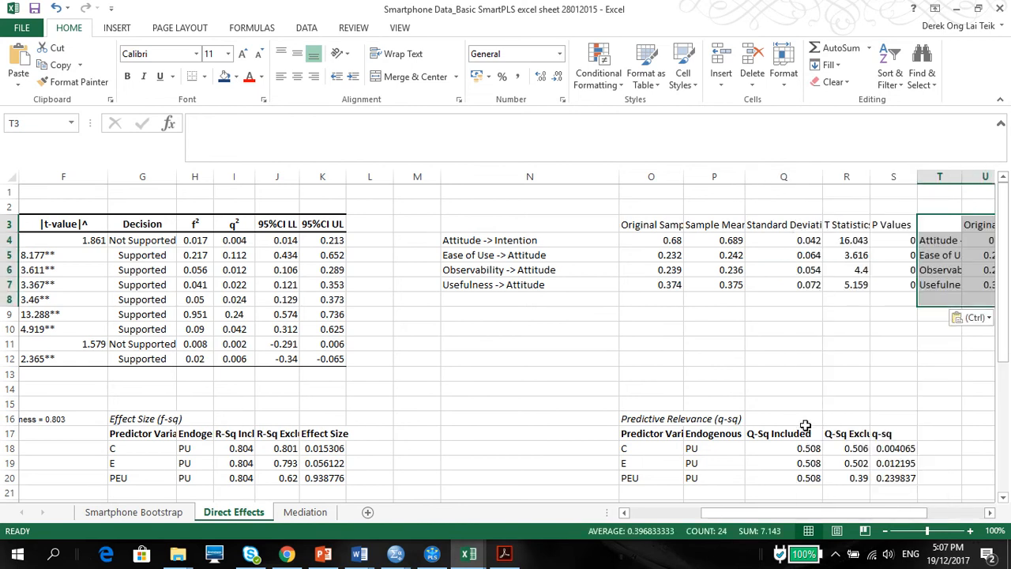
mouse_move(761, 518)
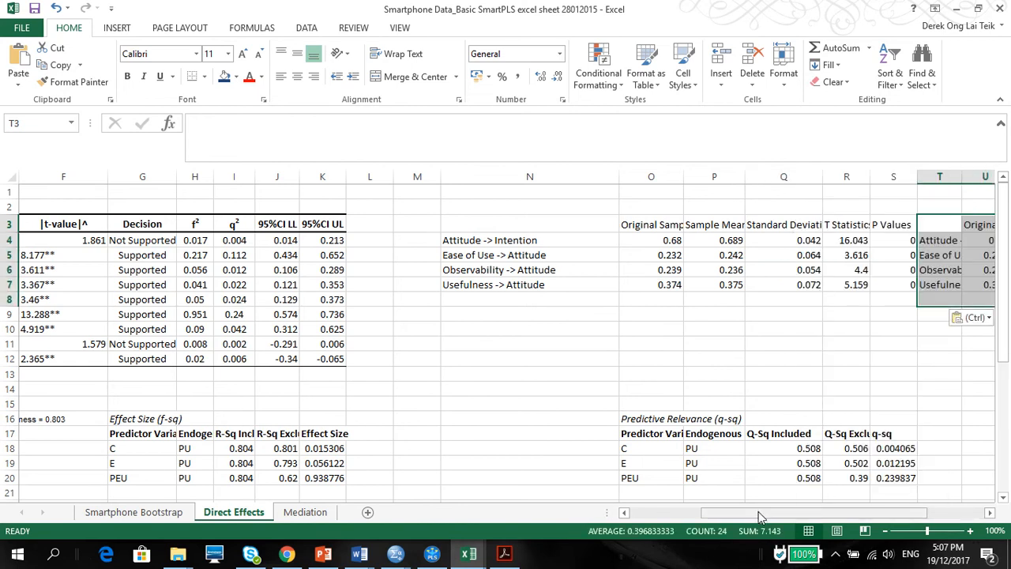
Paste the confidence interval table beside the path coefficients and delete its duplicate path and estimate columns
scroll(right, 3)
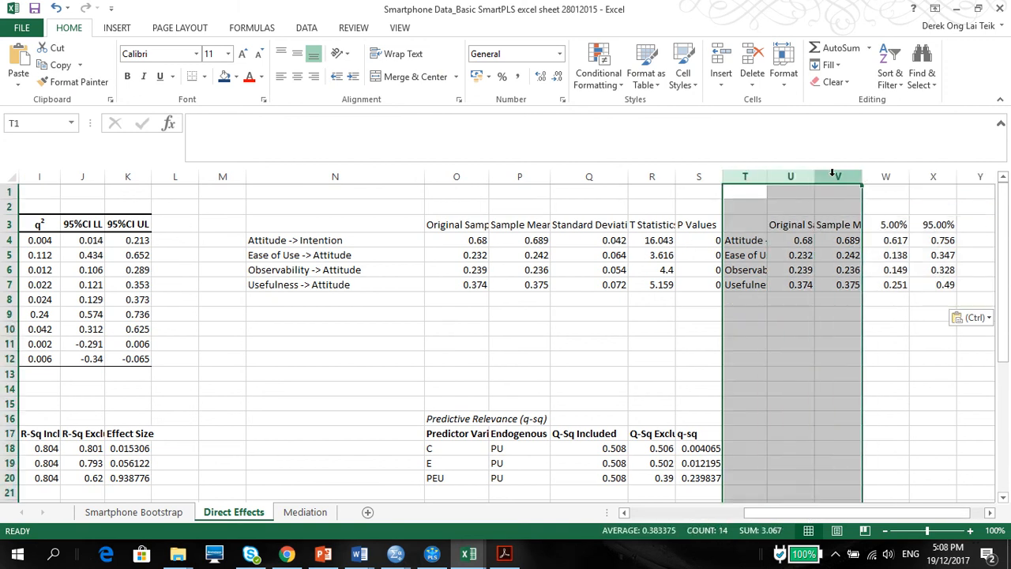
mouse_move(863, 251)
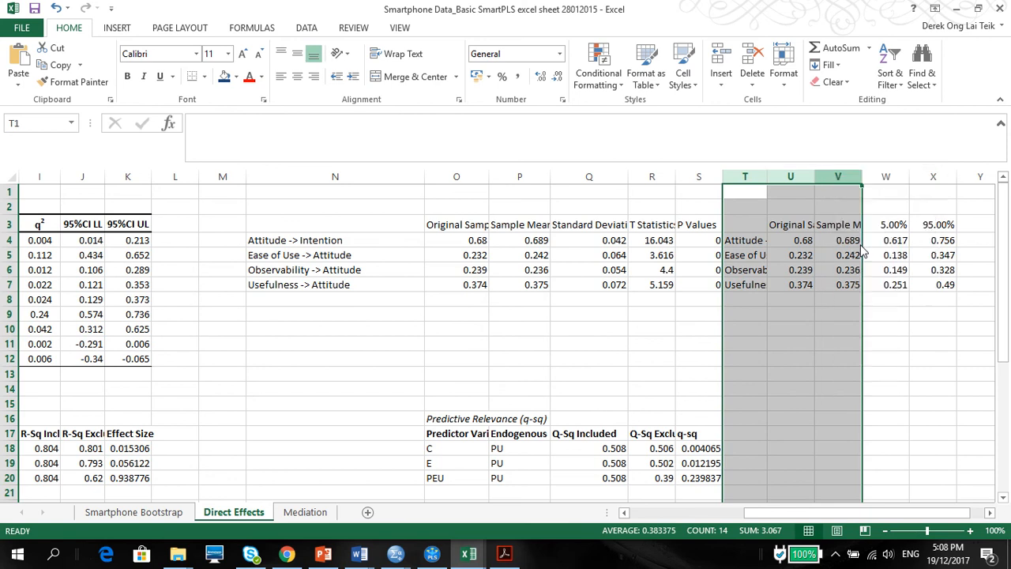
key(ctrl+v)
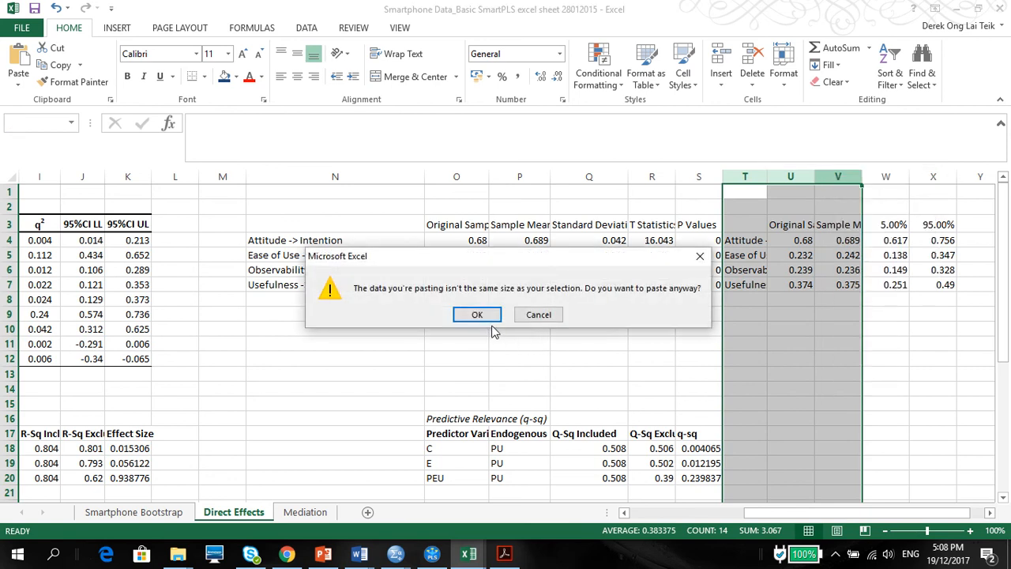
click(477, 314)
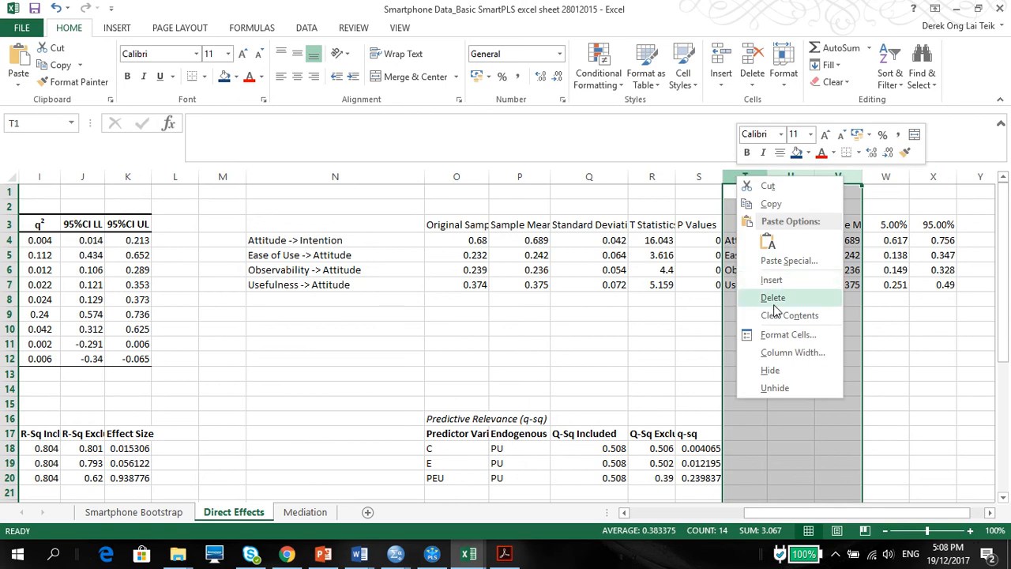
click(773, 297)
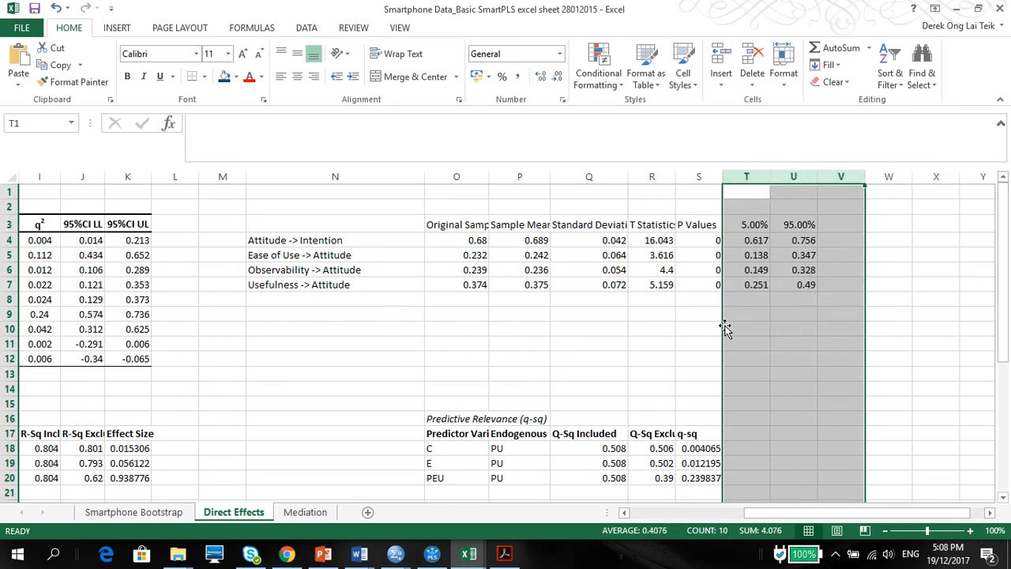
scroll(left, 3)
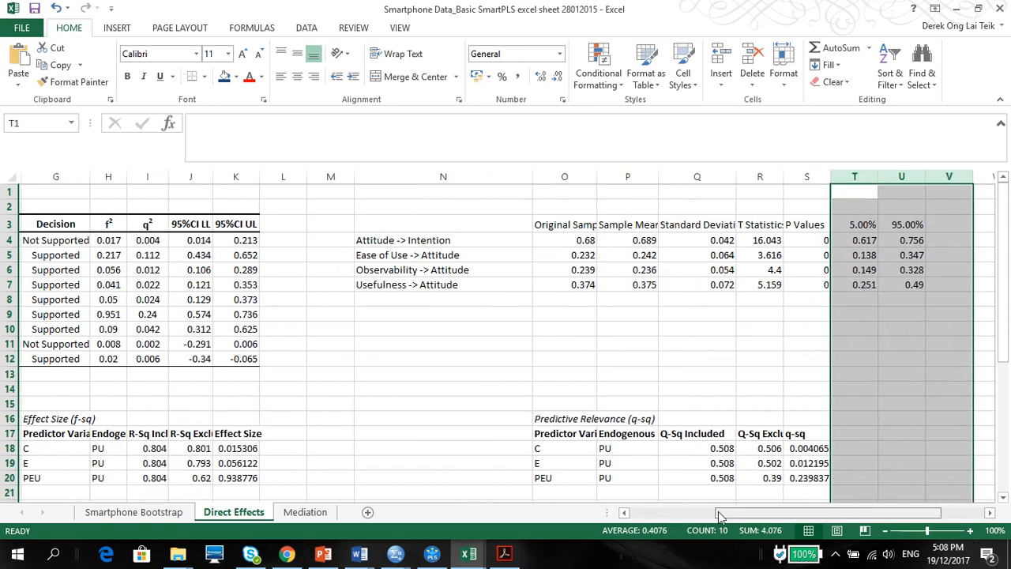
scroll(left, 3)
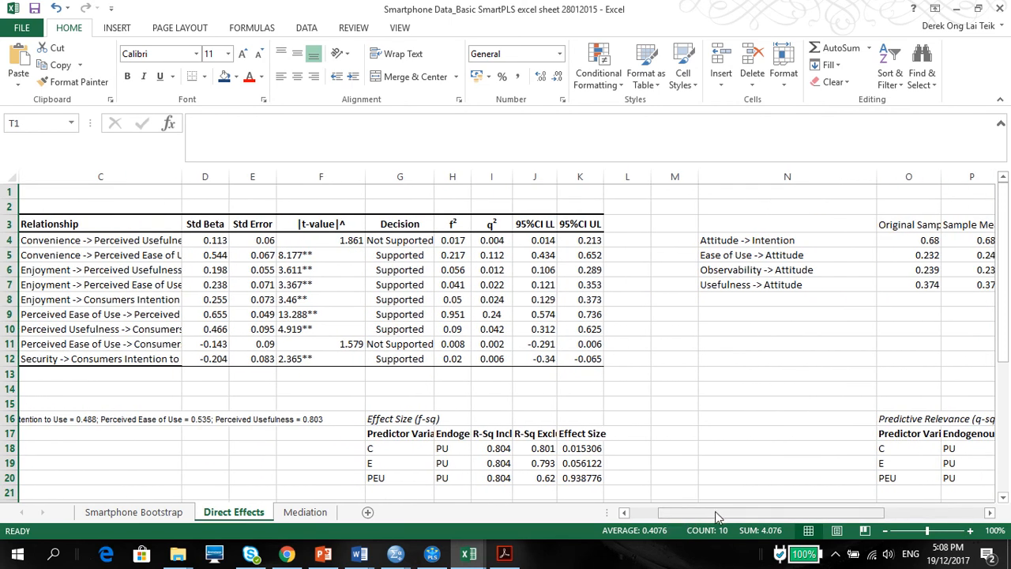
scroll(left, 3)
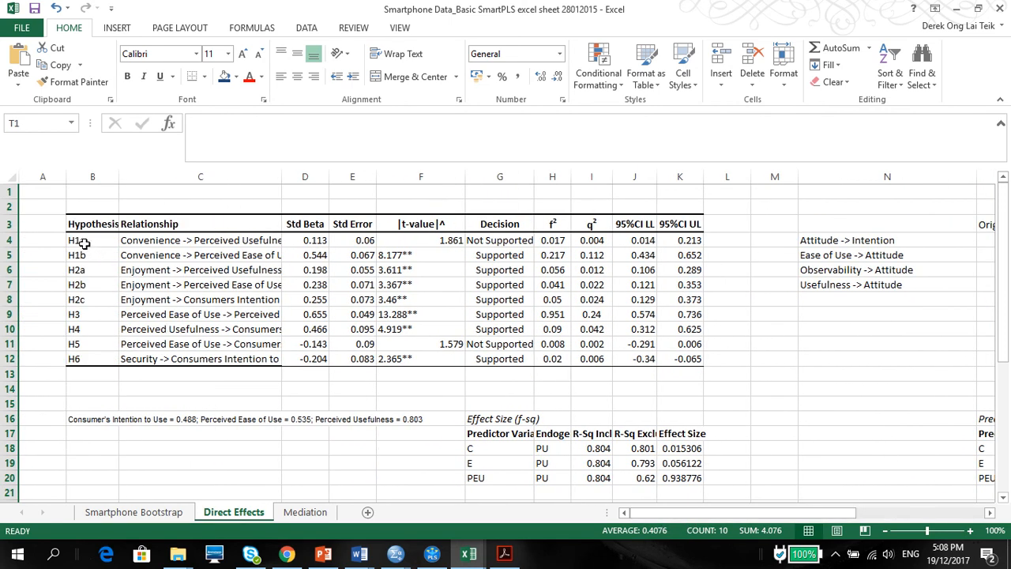
Delete the old results in B4:K12, review the pasted intervals, and return to SmartPLS
drag(93, 240, 591, 343)
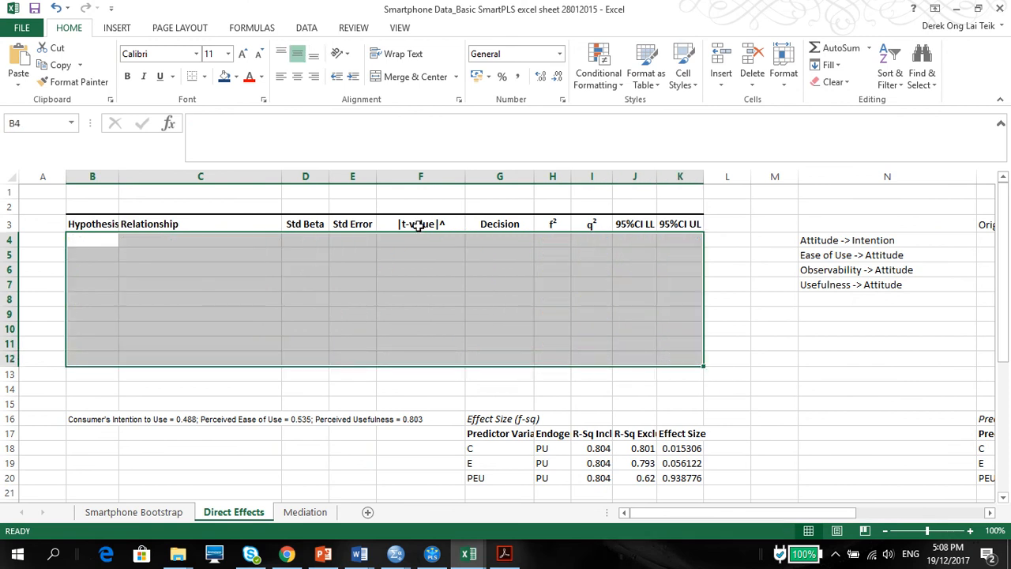
click(200, 254)
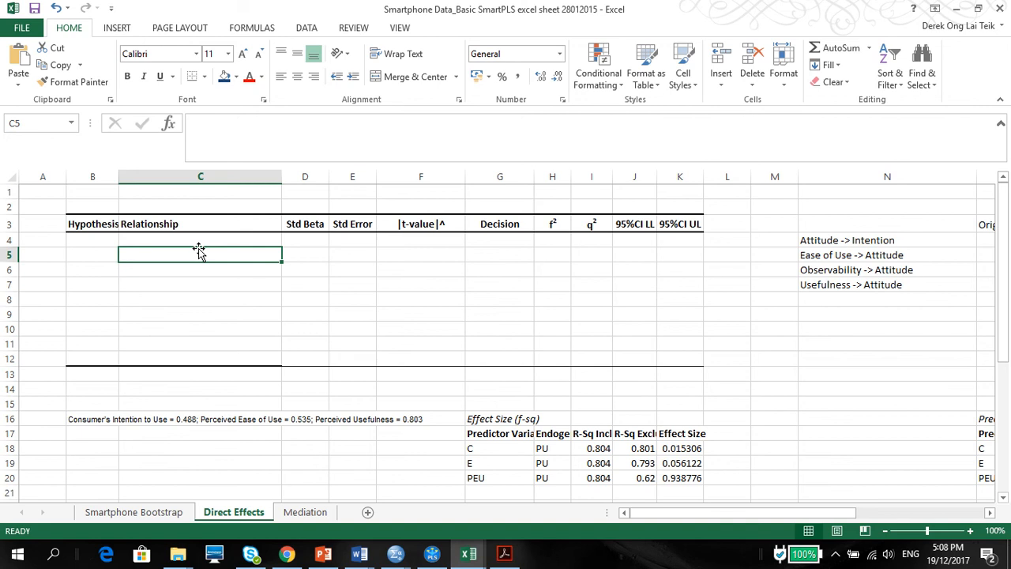
mouse_move(245, 251)
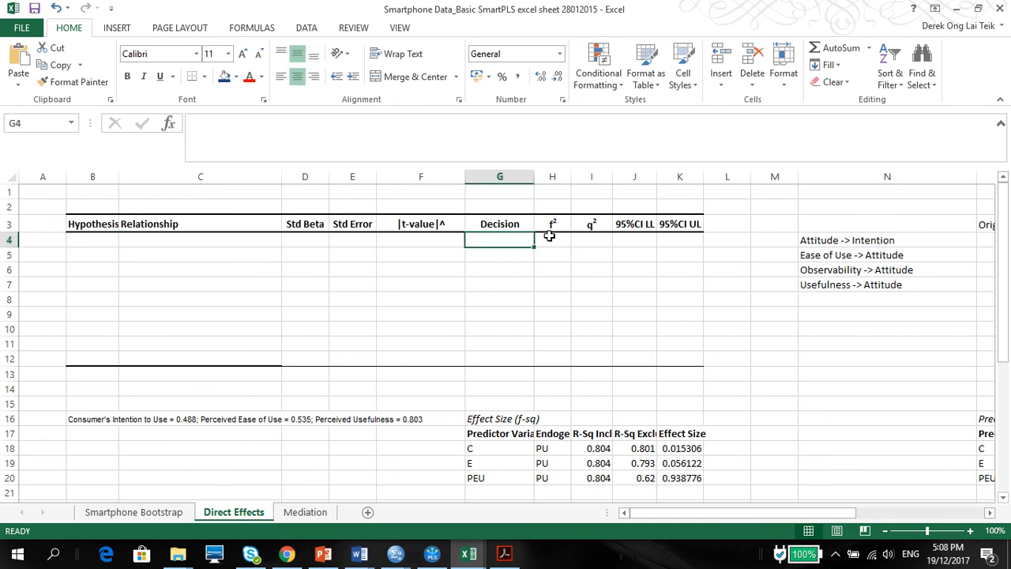
click(591, 239)
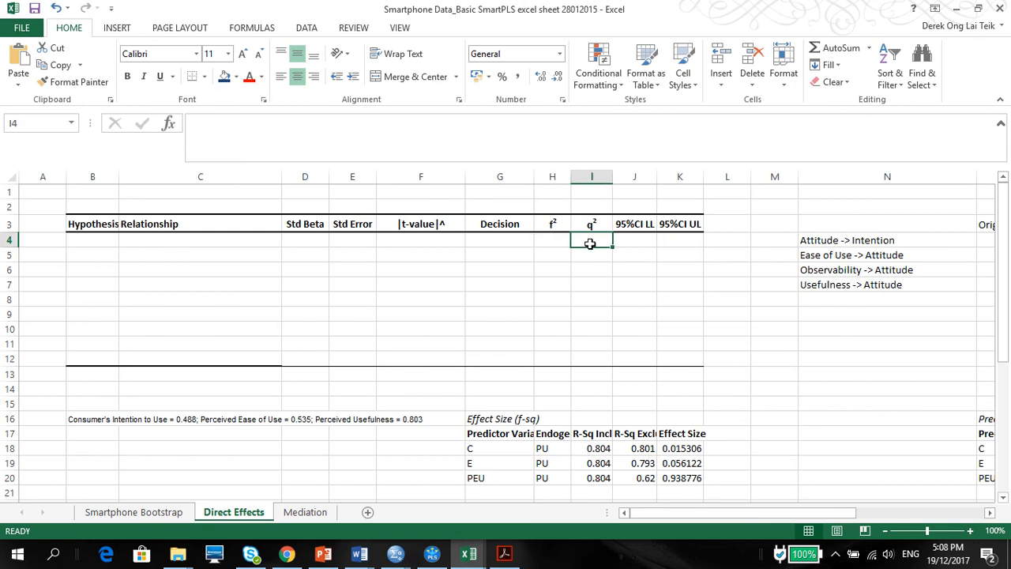
click(634, 240)
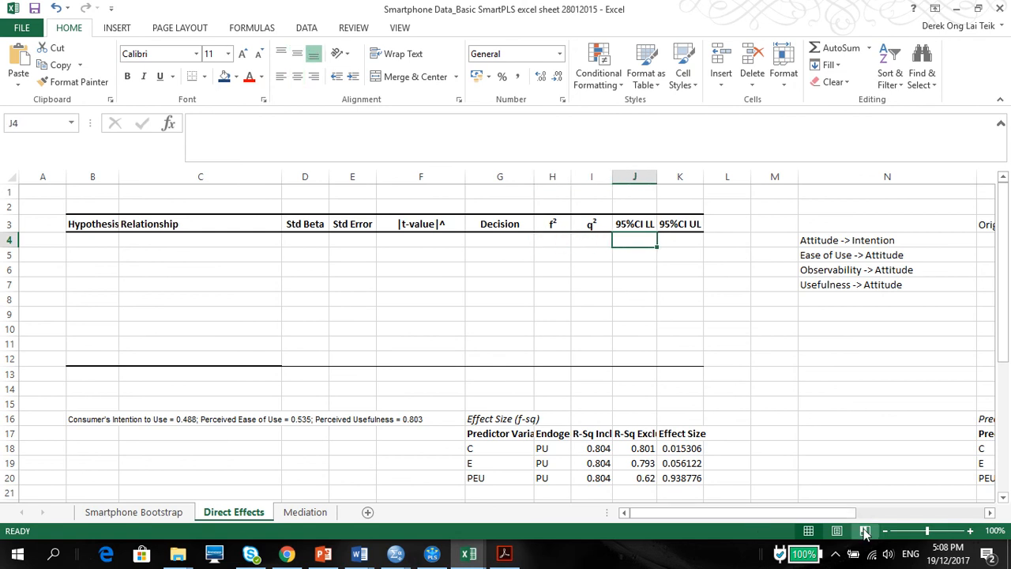
scroll(right, 3)
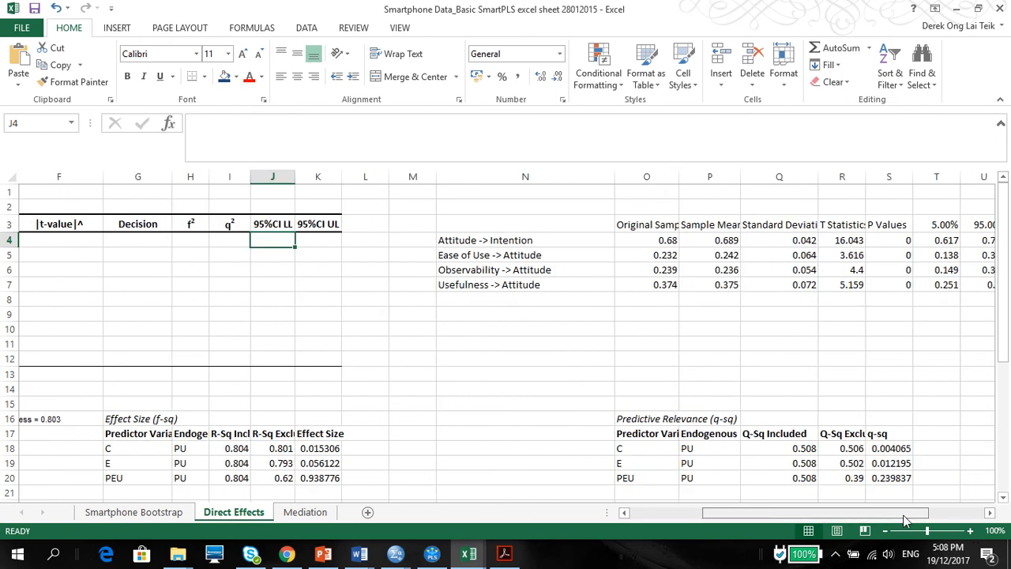
scroll(left, 3)
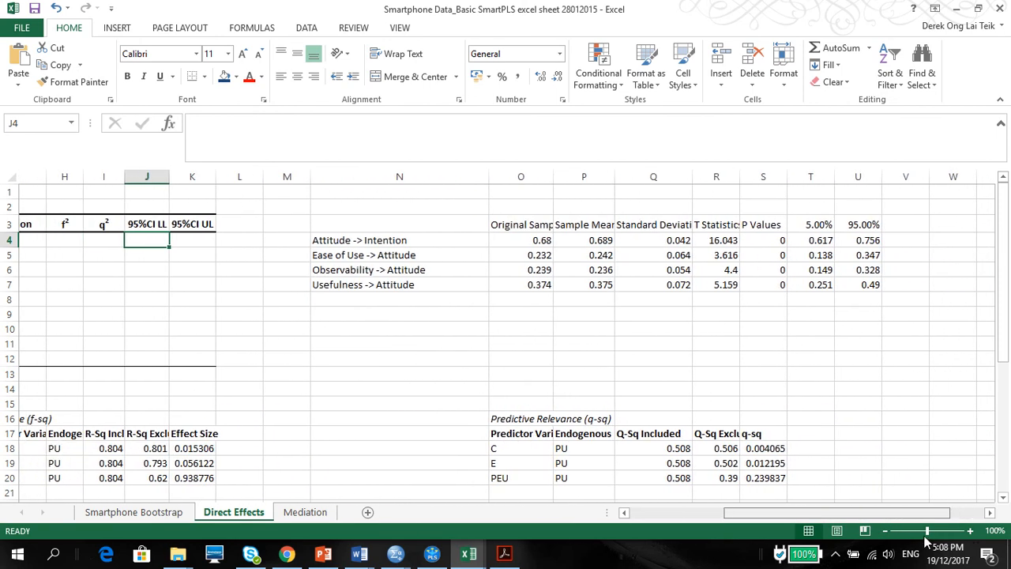
scroll(left, 3)
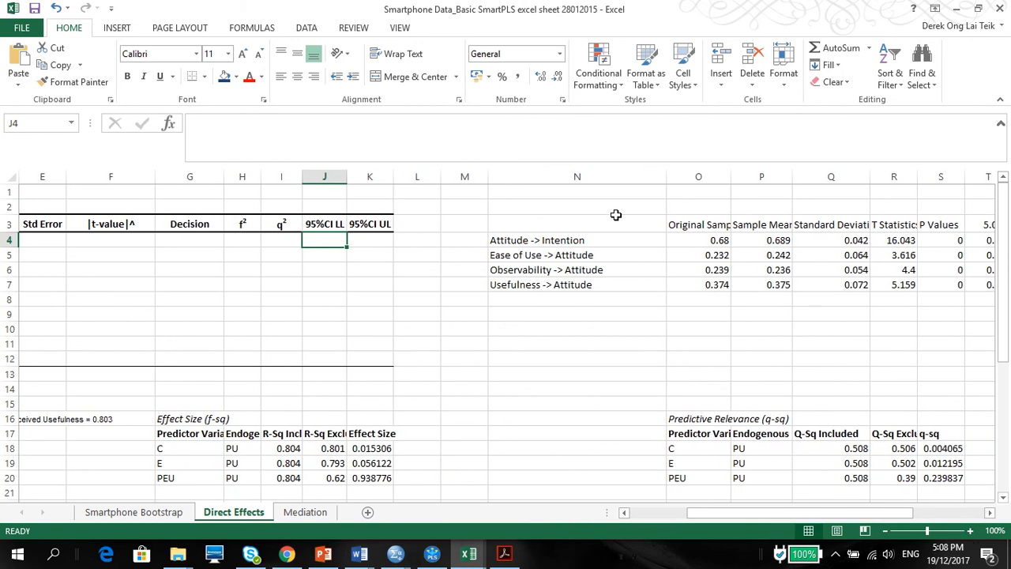
mouse_move(706, 262)
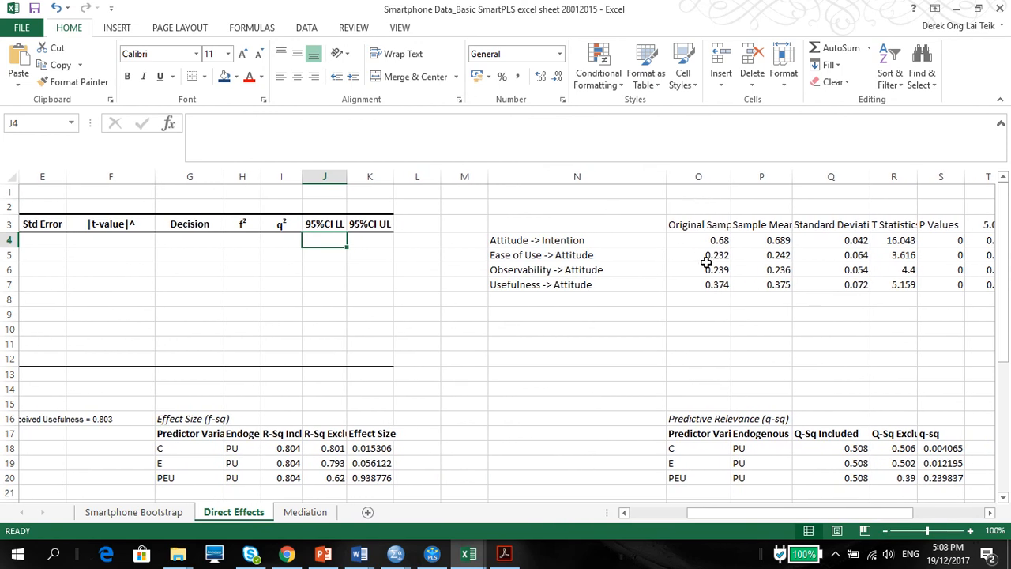
mouse_move(756, 274)
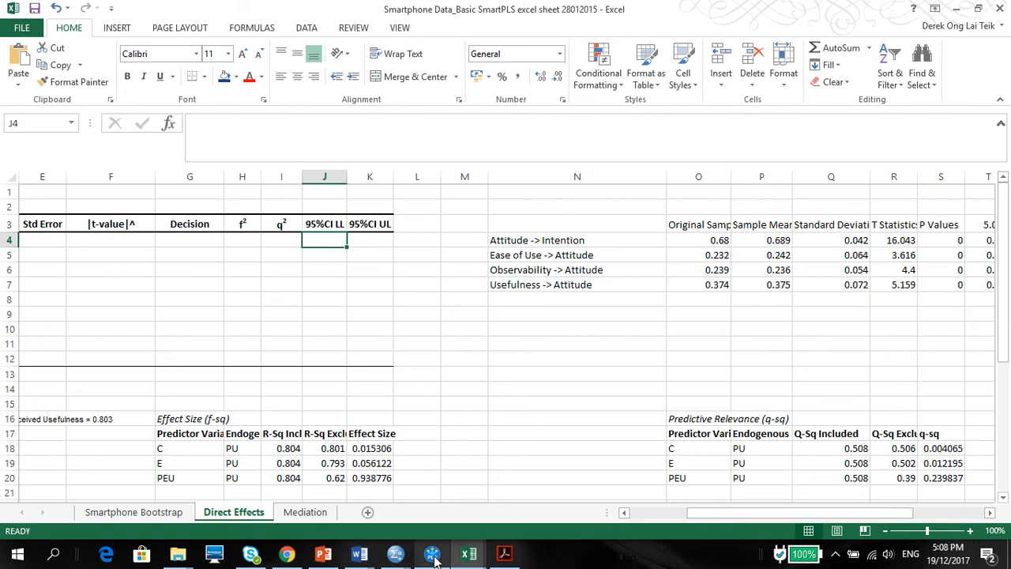
click(431, 553)
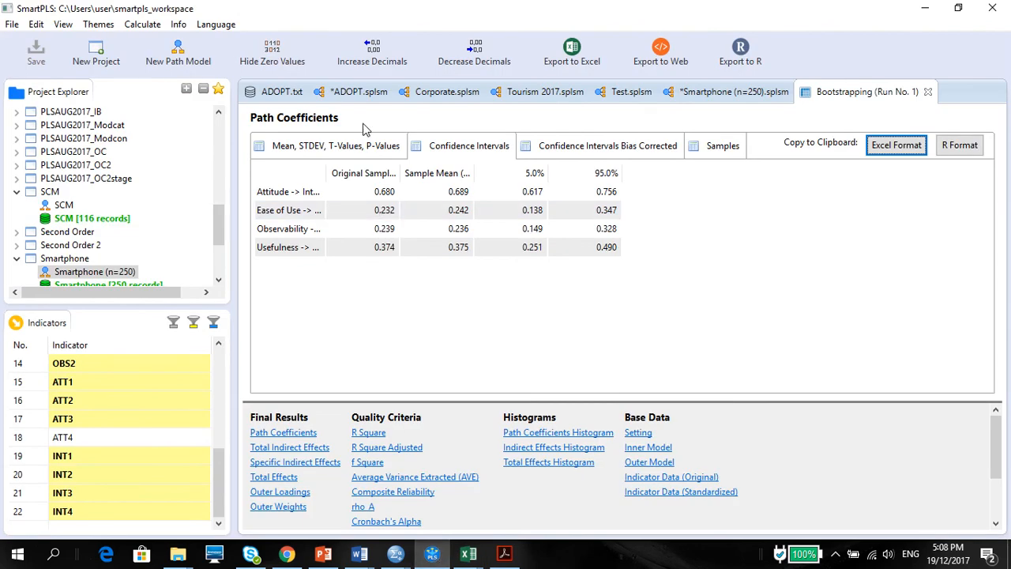
click(327, 145)
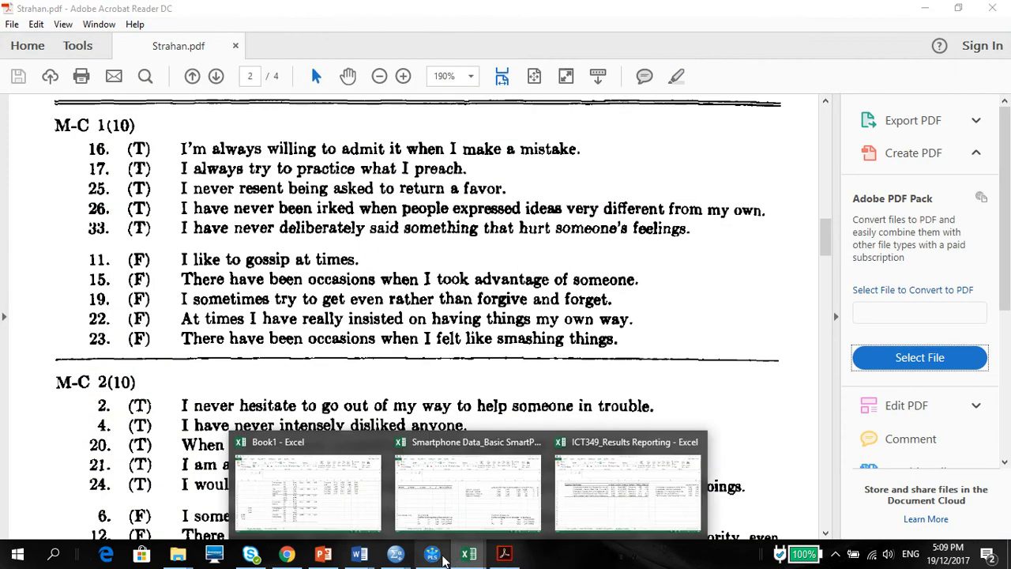
mouse_move(591, 484)
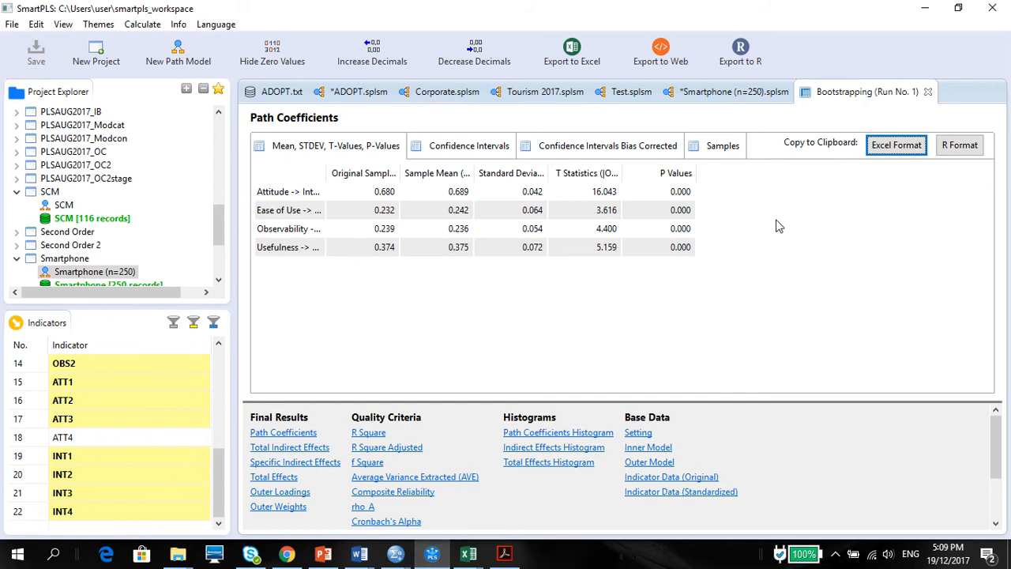
mouse_move(467, 553)
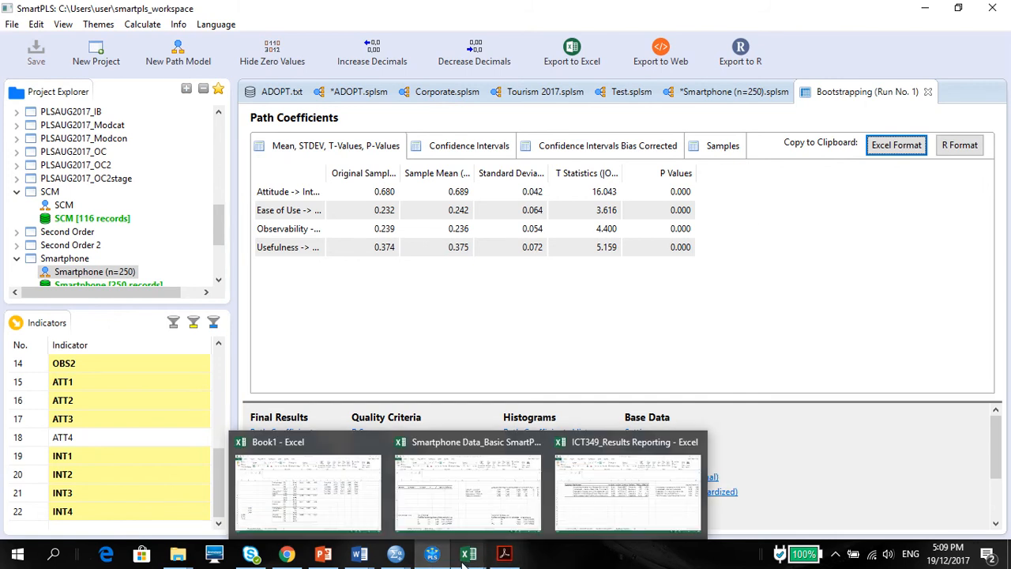
click(626, 489)
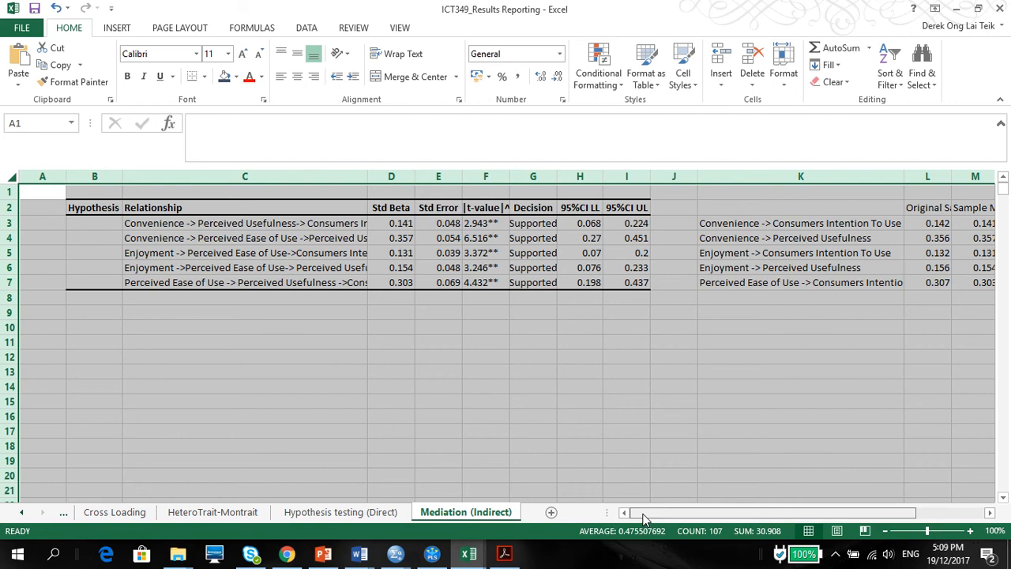
scroll(right, 3)
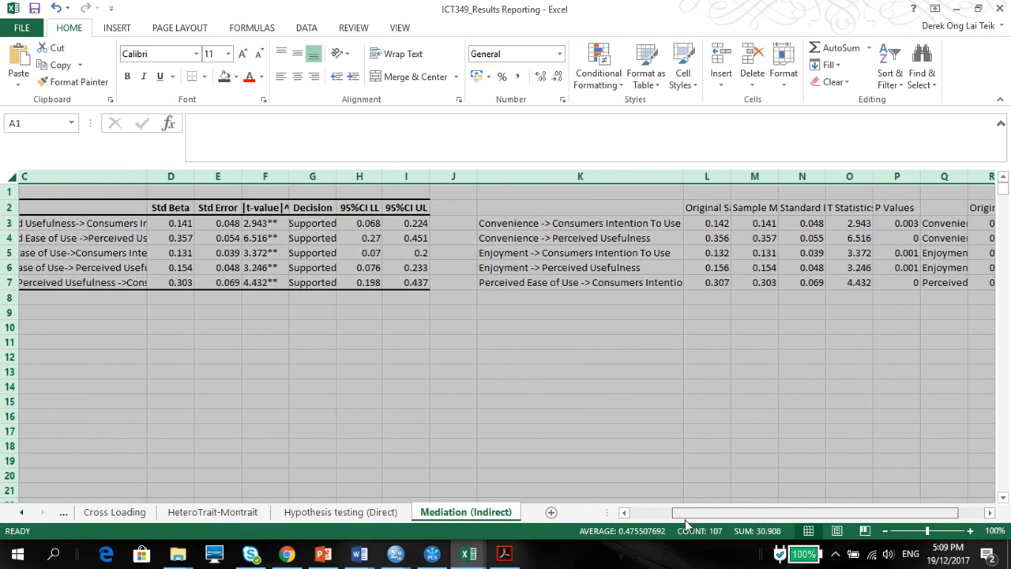
scroll(left, 3)
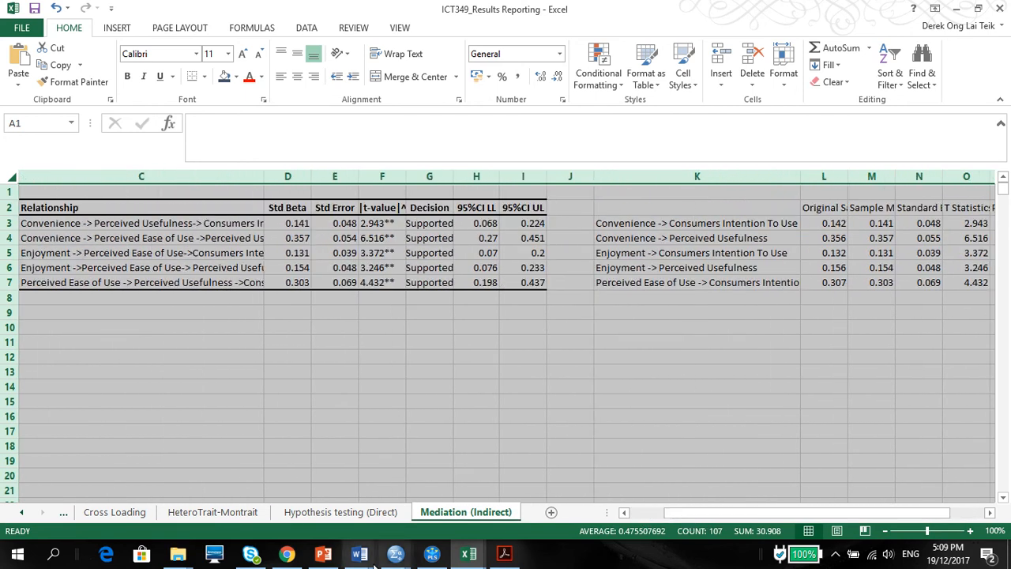
click(341, 511)
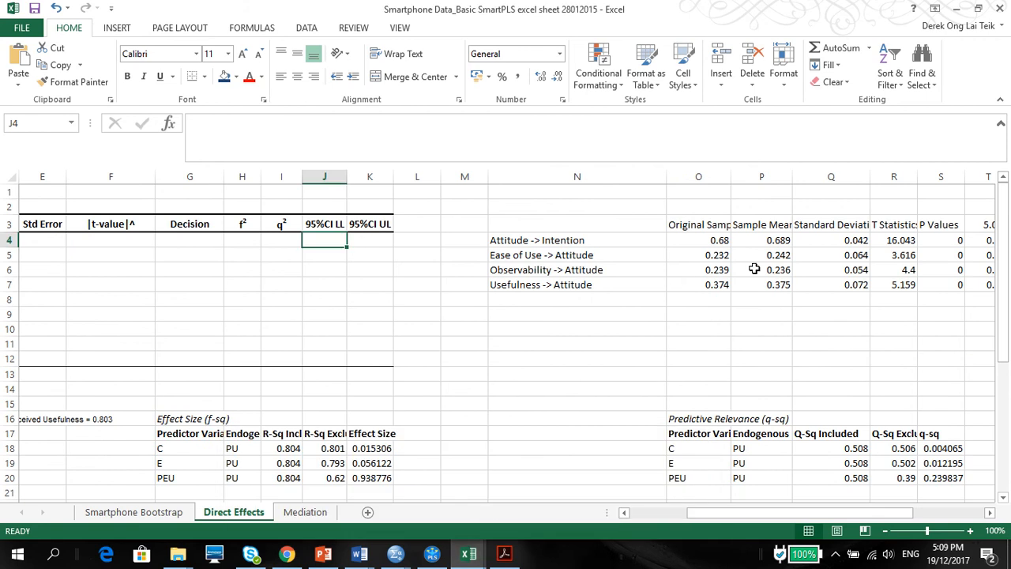
Place the four relationship names in the hypothesis table's relationship column
click(537, 239)
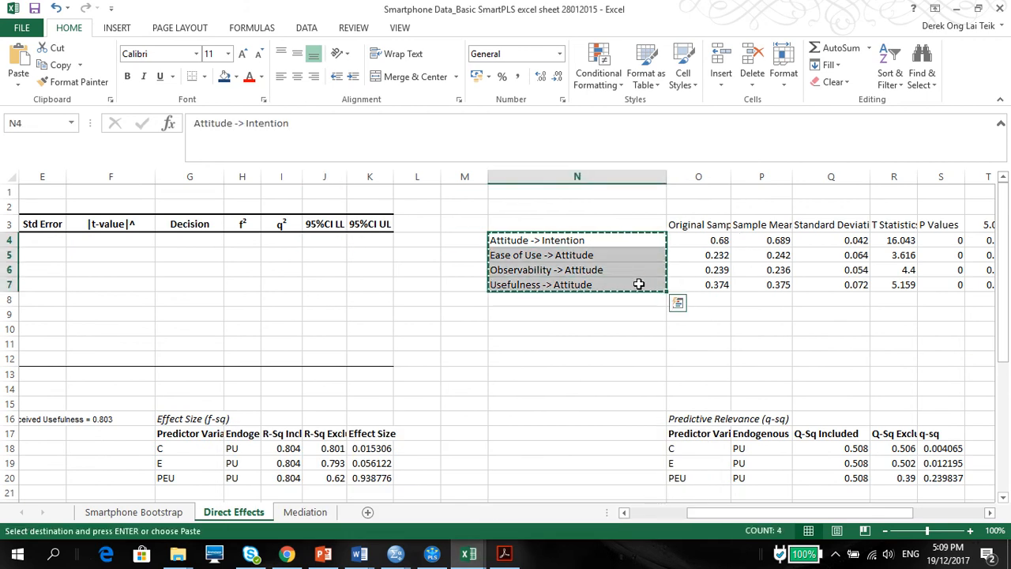
scroll(left, 3)
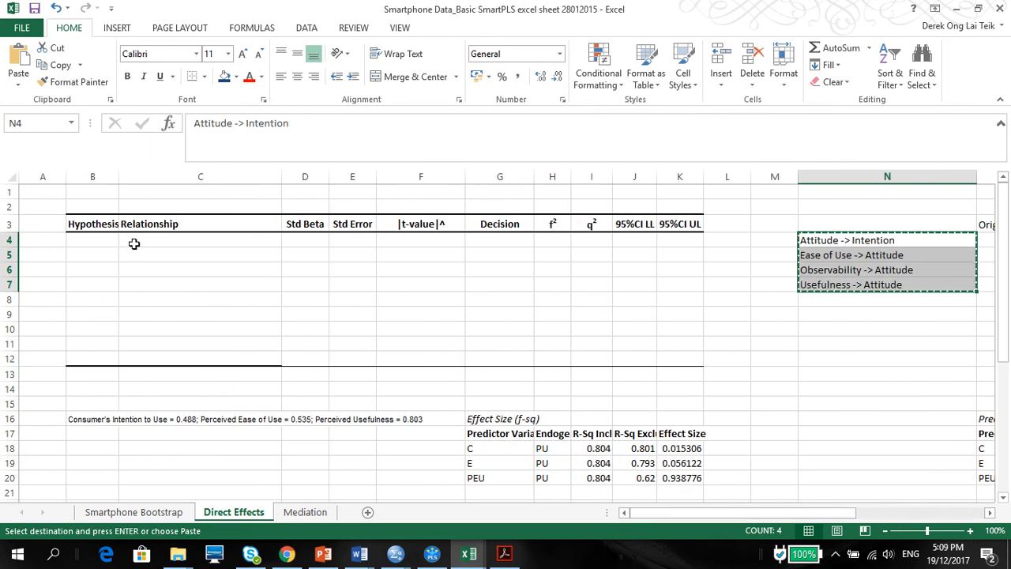
click(200, 240)
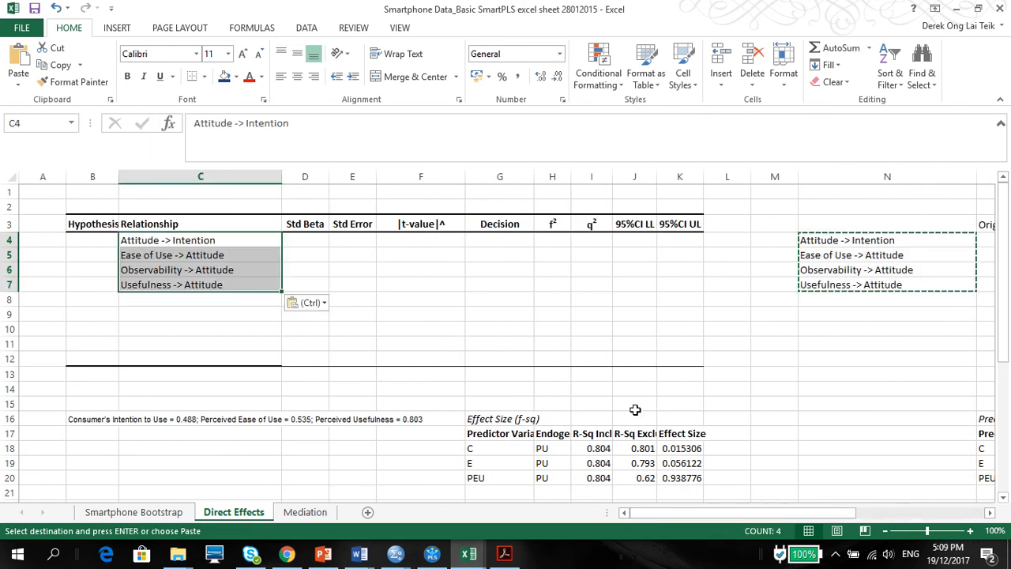
scroll(right, 3)
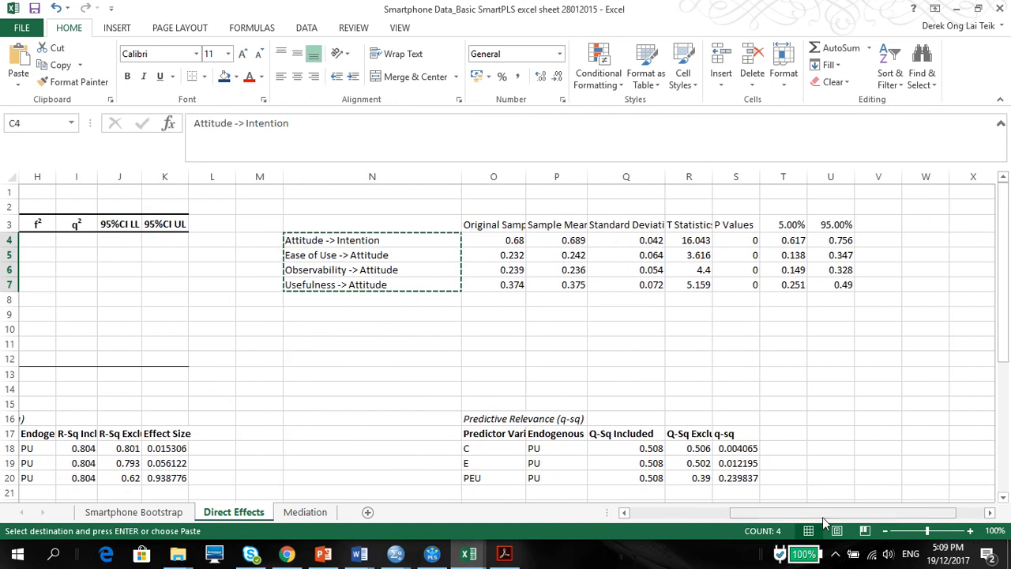
Paste sample means, standard deviations and t-statistics into the Std Beta, Std Error and t-value columns
drag(556, 240, 626, 254)
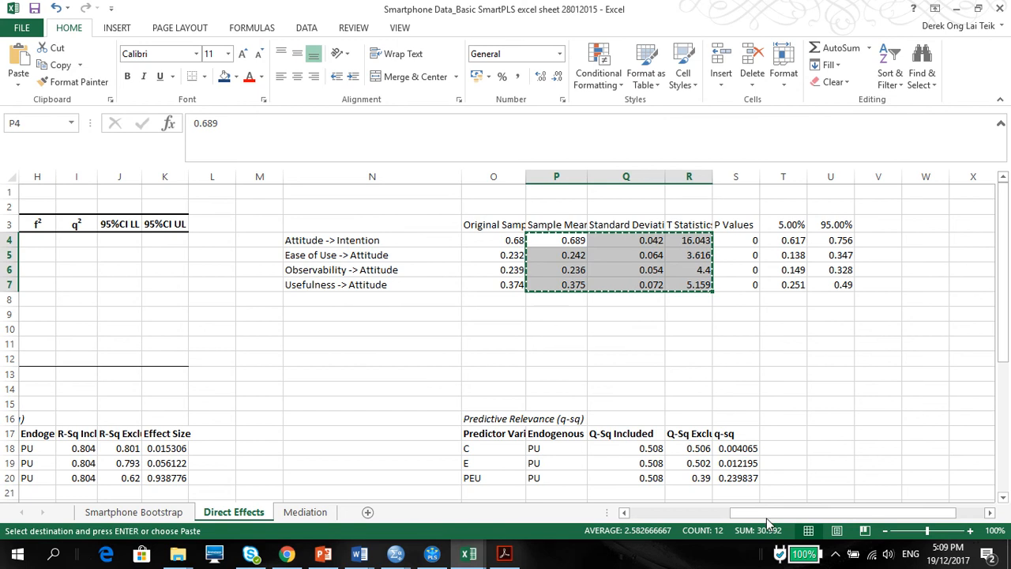
scroll(left, 3)
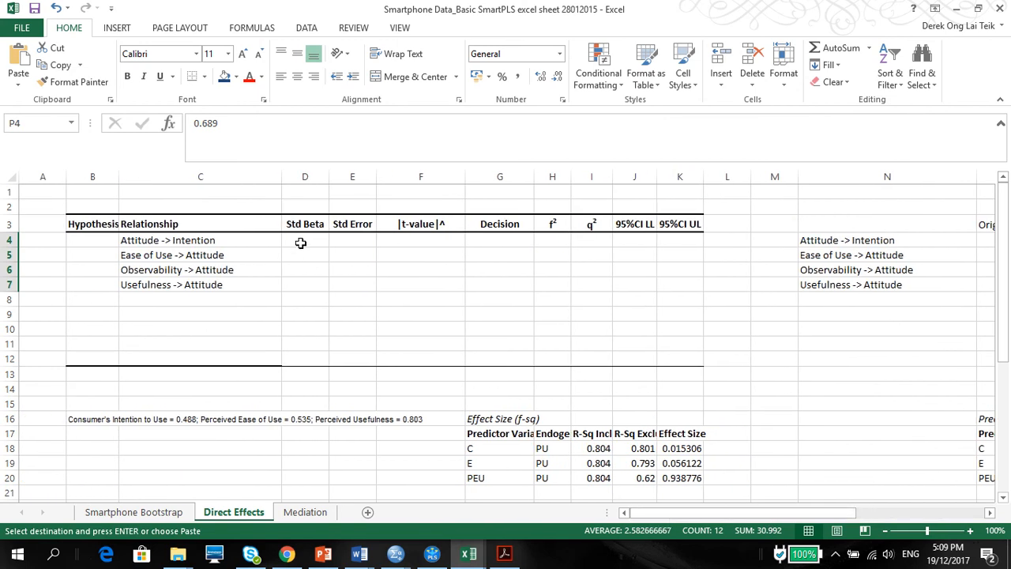
click(305, 240)
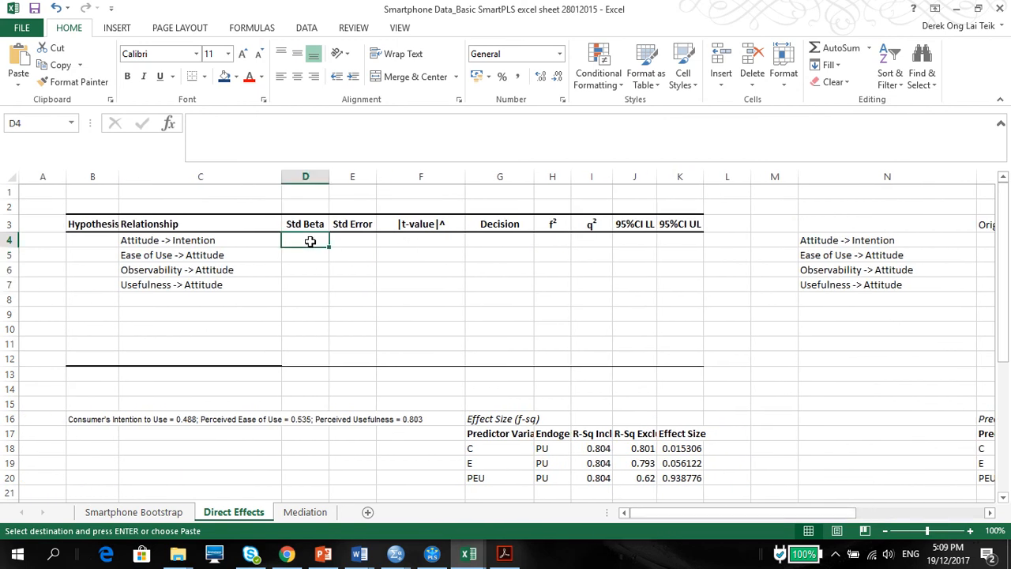
right_click(304, 240)
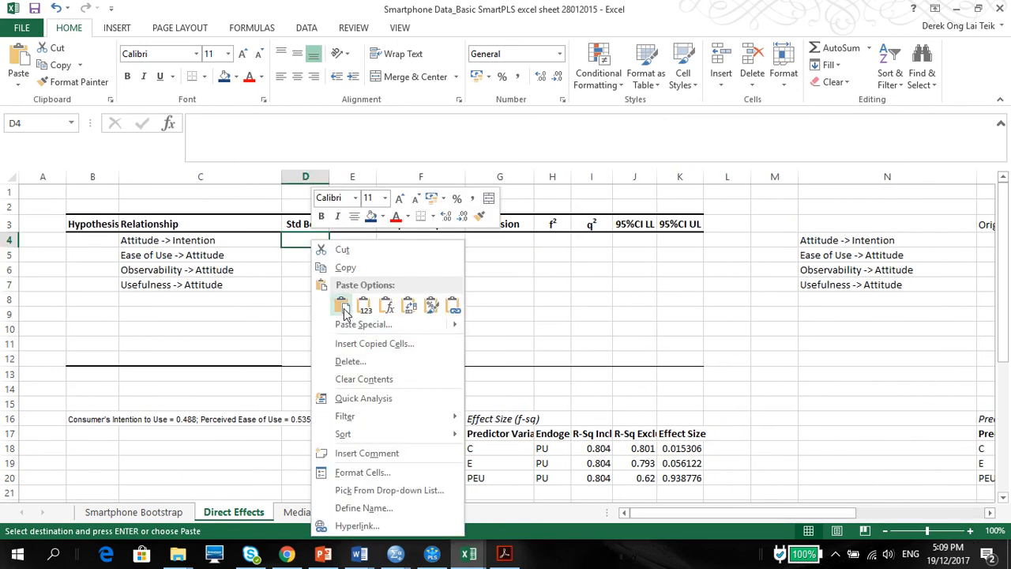
click(342, 305)
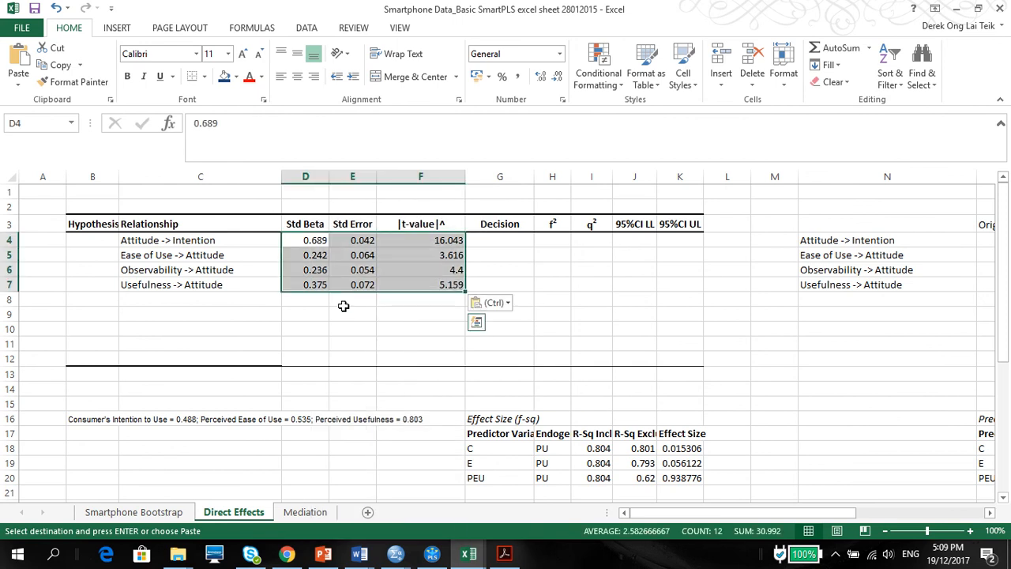
click(420, 270)
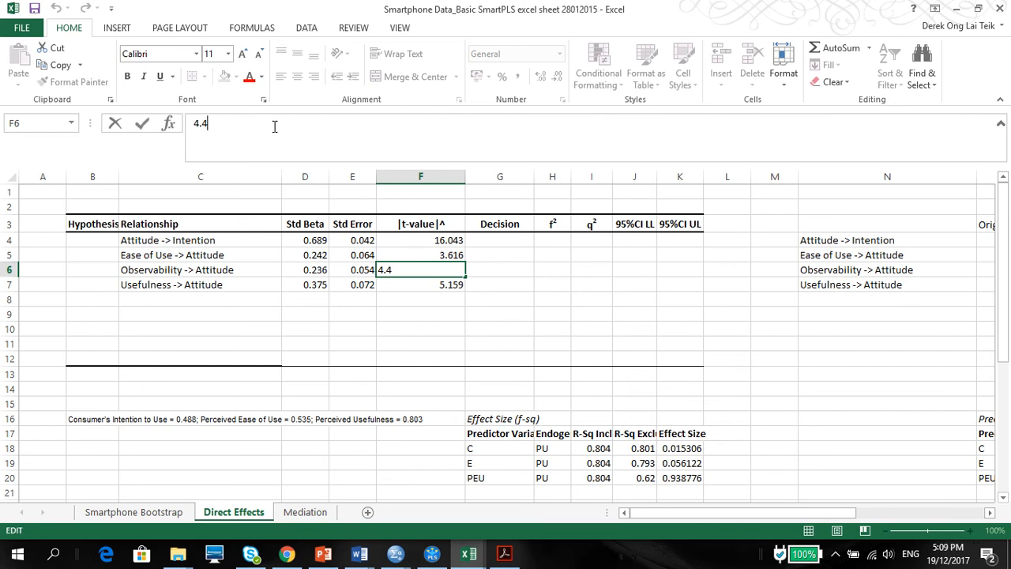
key(Return)
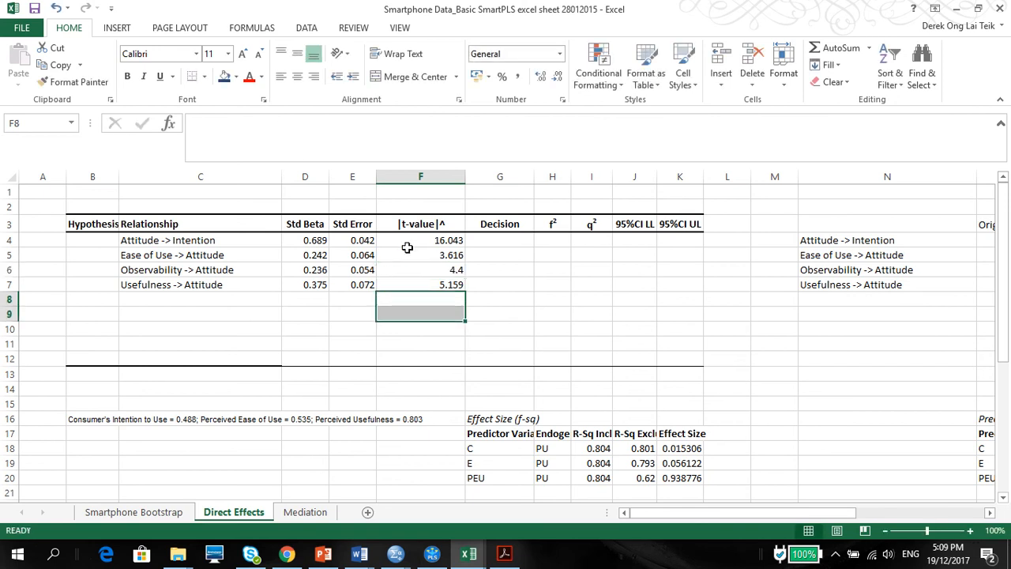
Paste the bootstrap 5% and 95% limits into the 95% CI lower and upper columns
drag(420, 240, 420, 284)
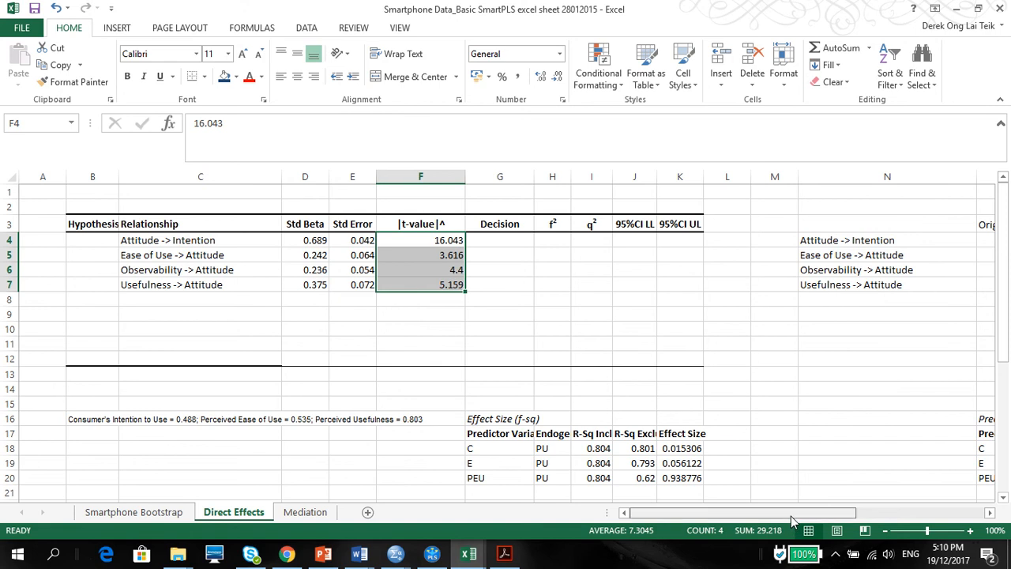
scroll(right, 3)
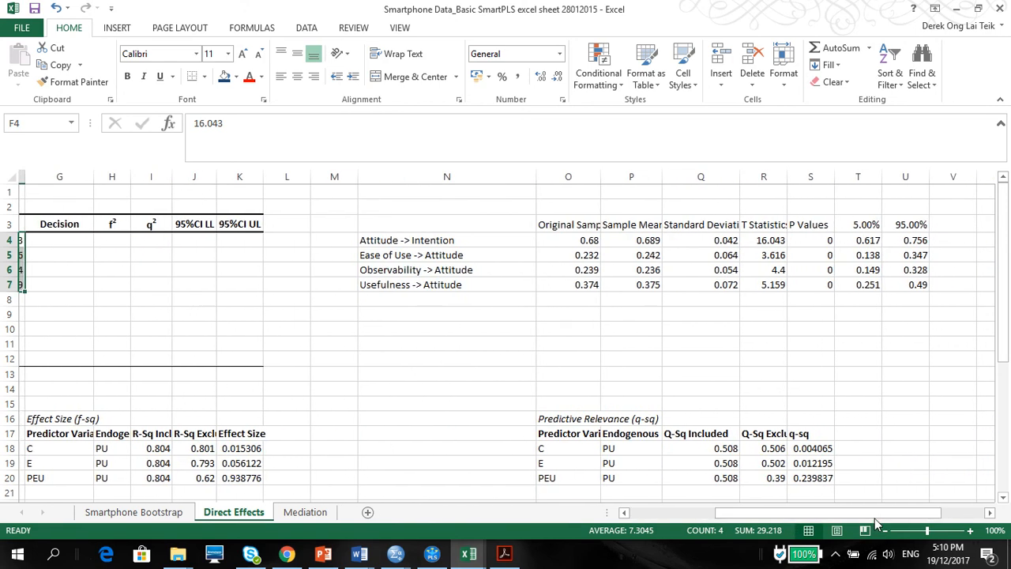
drag(852, 239, 852, 269)
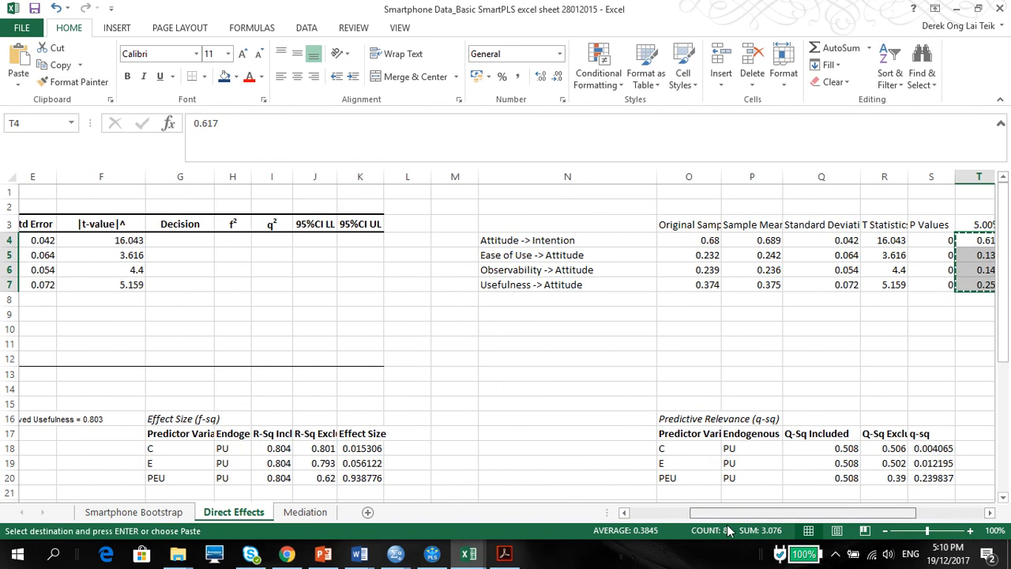
scroll(left, 3)
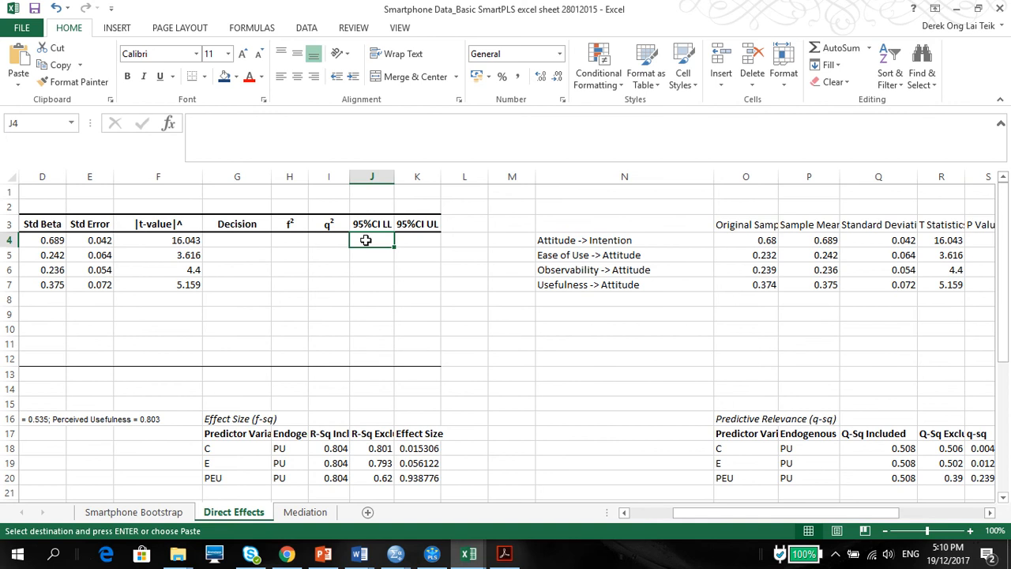
right_click(372, 240)
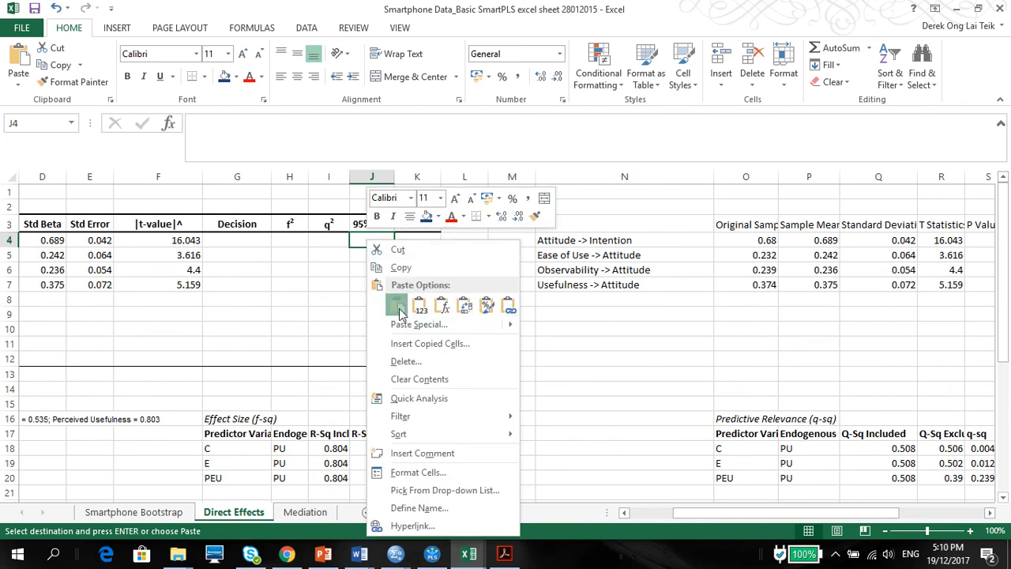
click(397, 306)
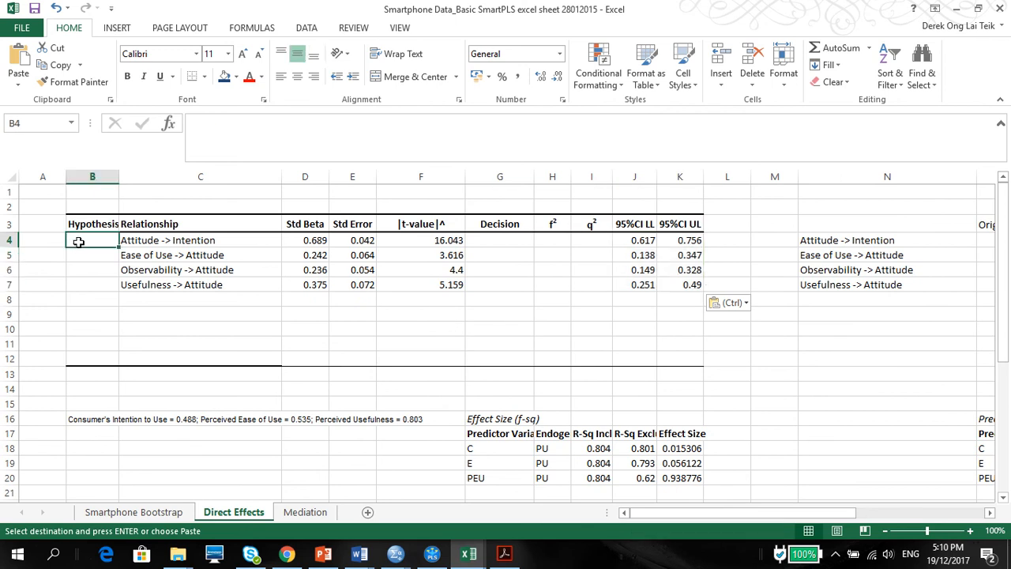
Label the table rows H1, H2, H3 and H4
text(H1)
click(93, 255)
text(H2)
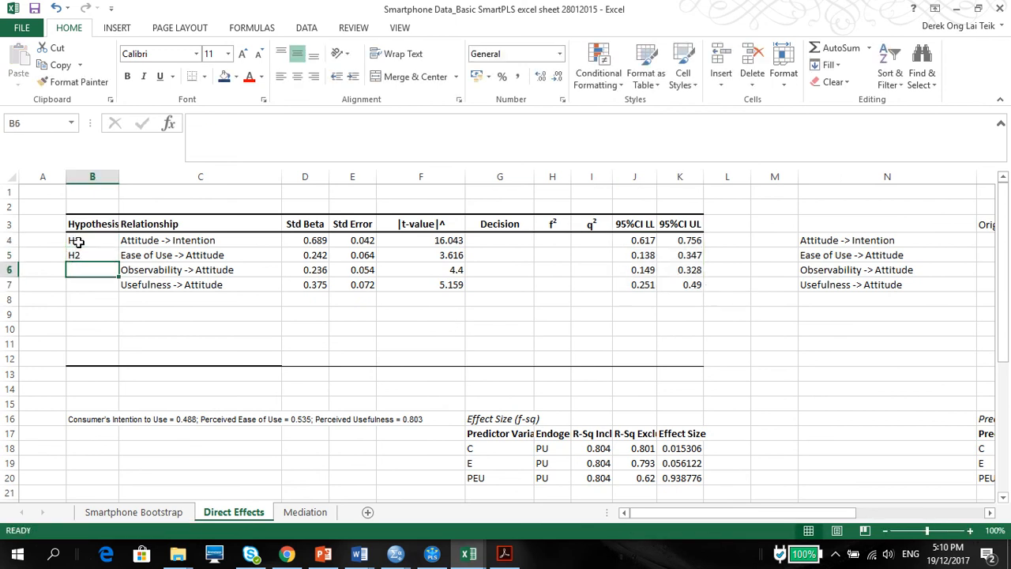
text(H3)
click(92, 284)
text(H4)
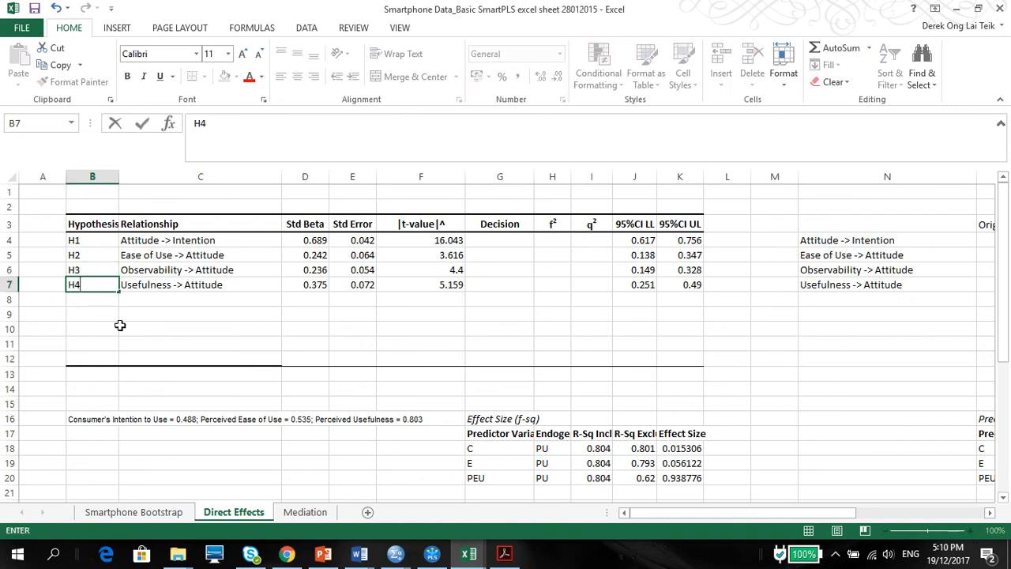
key(Return)
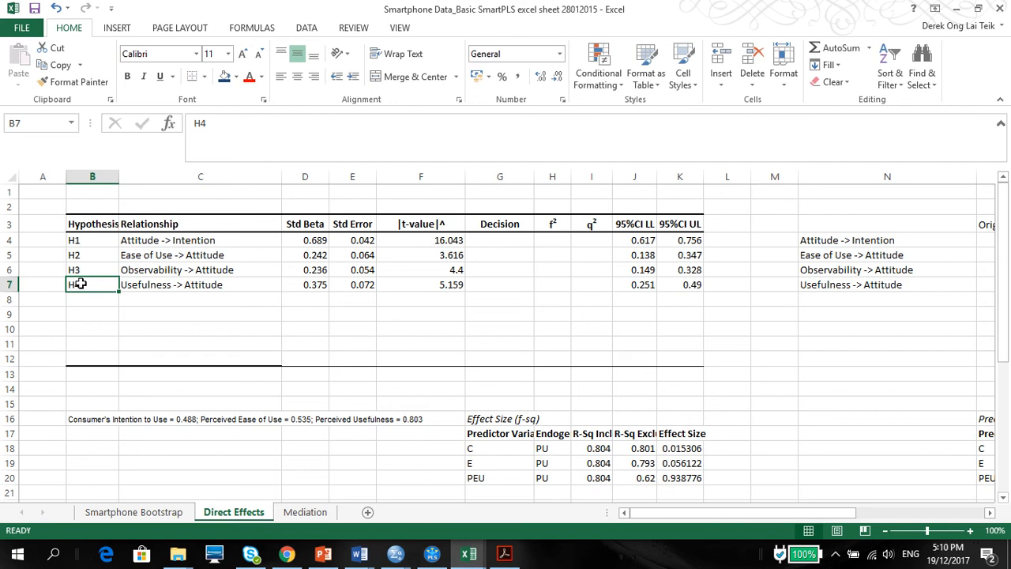
Add a bottom border under the H4 row and remove the old border from rows 11–13
drag(92, 269, 499, 284)
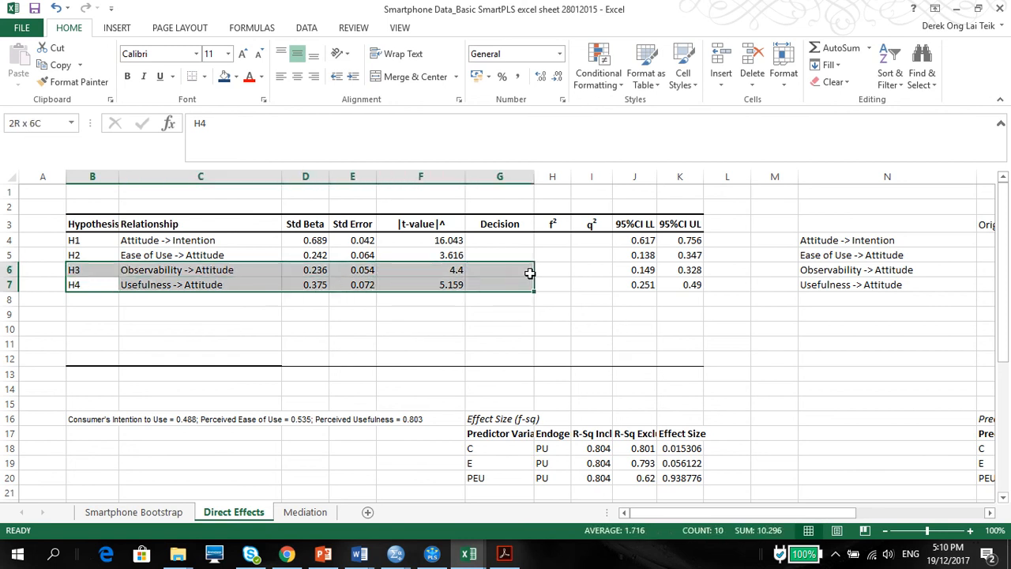
click(92, 284)
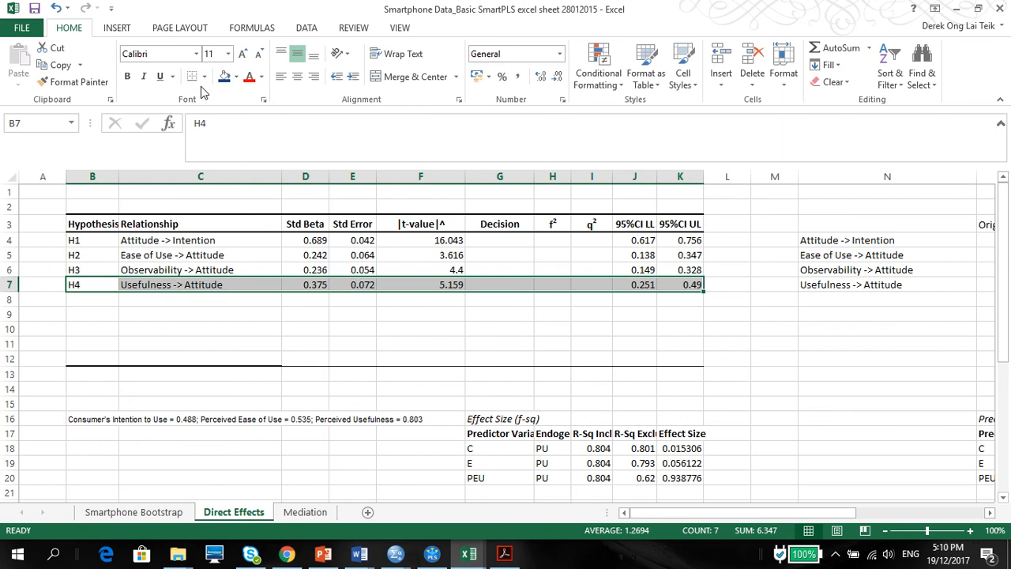
click(200, 329)
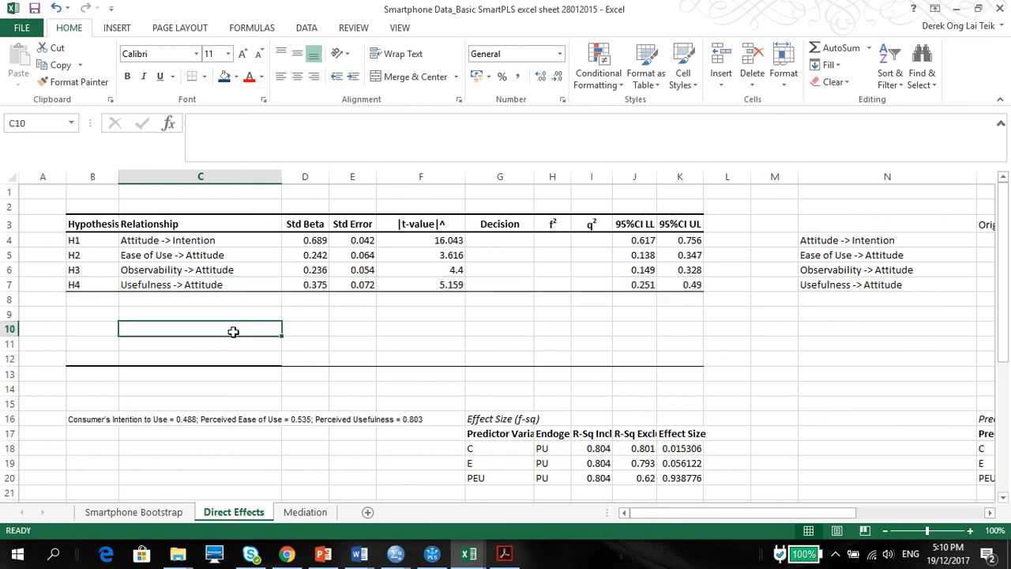
drag(92, 343, 665, 372)
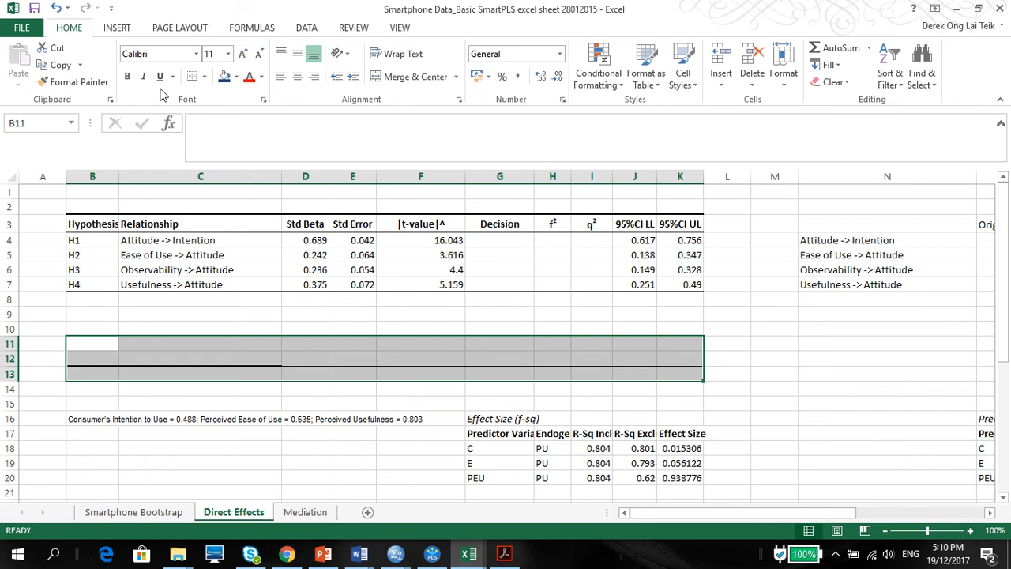
click(191, 77)
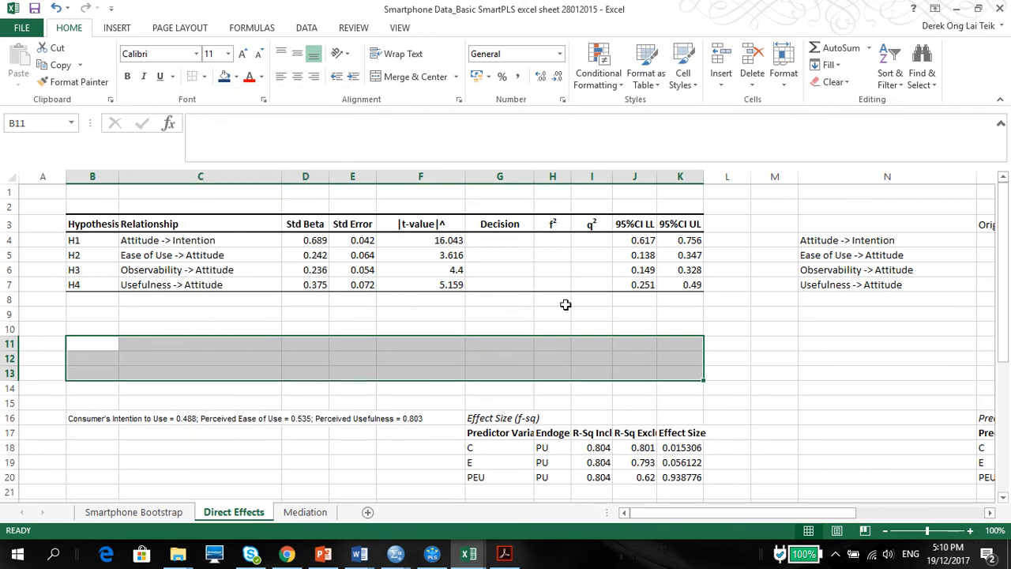
click(420, 240)
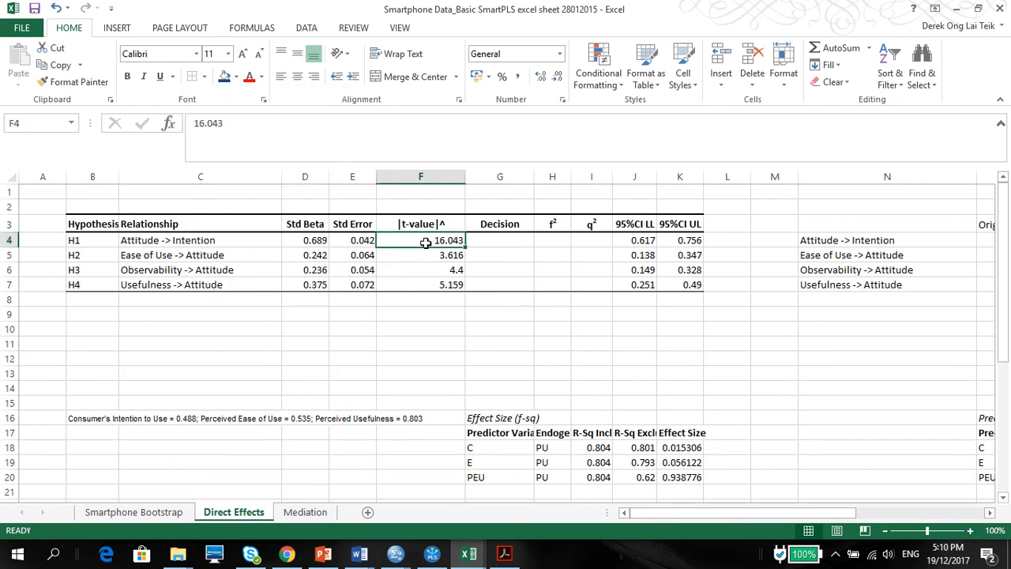
Append ** to each t-value in F4 to F7, then bring up PowerPoint
double_click(420, 240)
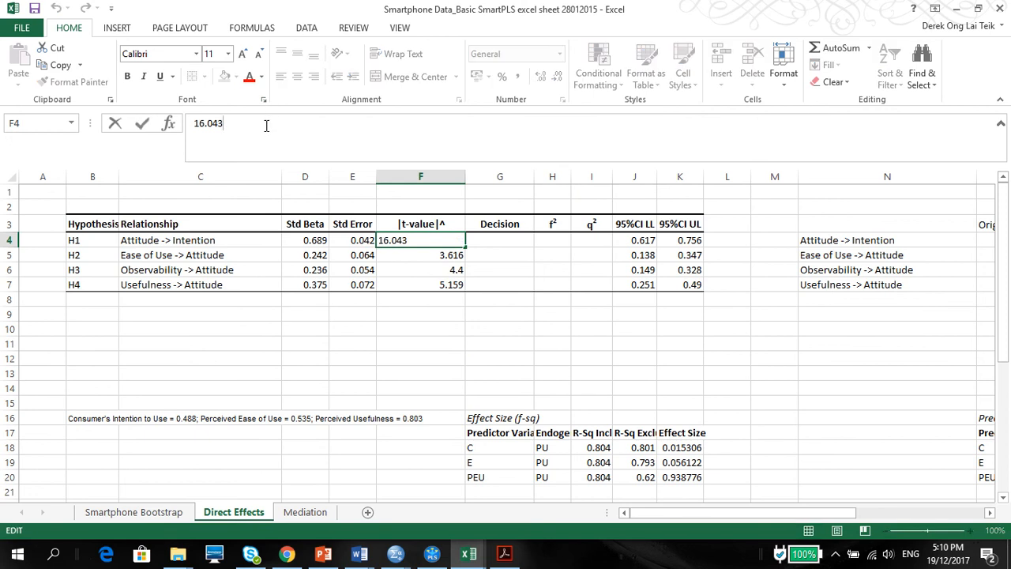
text(**)
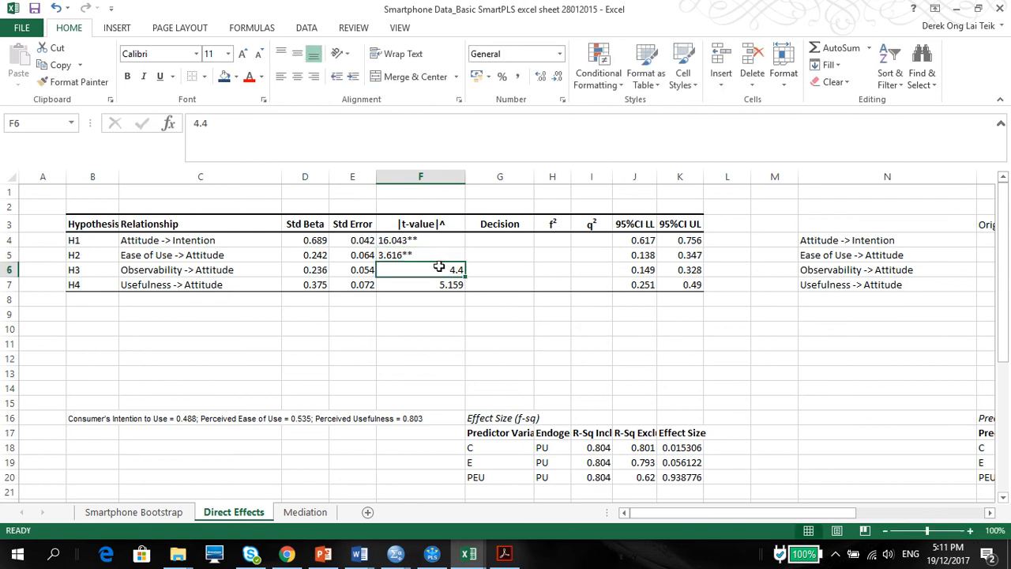
text(*)
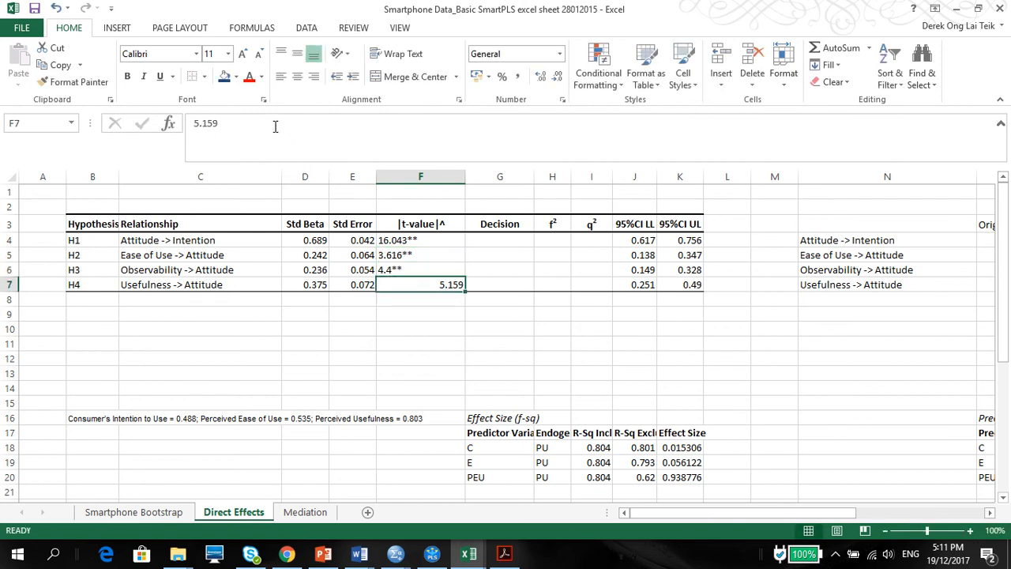
text(**)
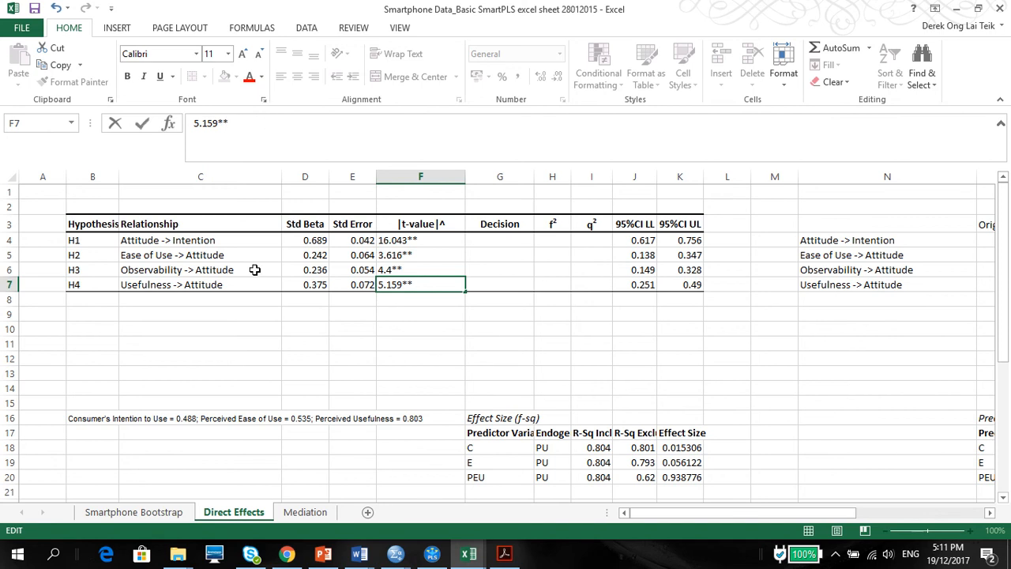
click(200, 357)
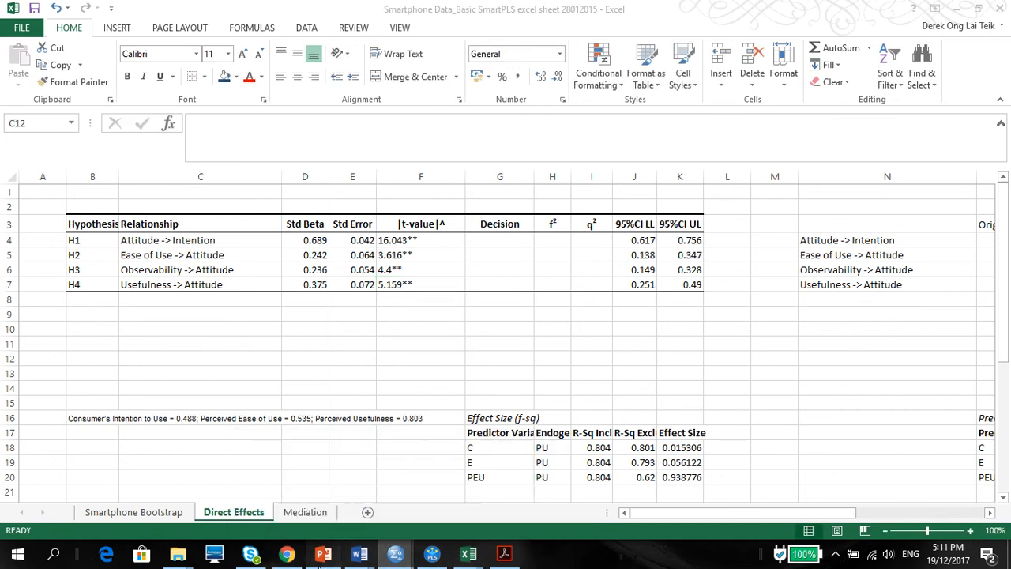
click(323, 553)
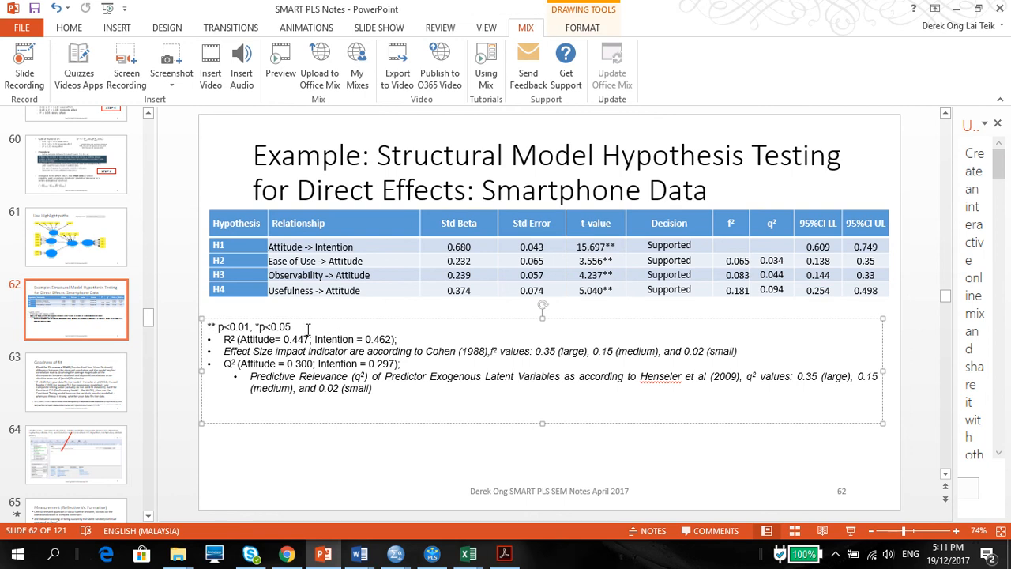
mouse_move(468, 552)
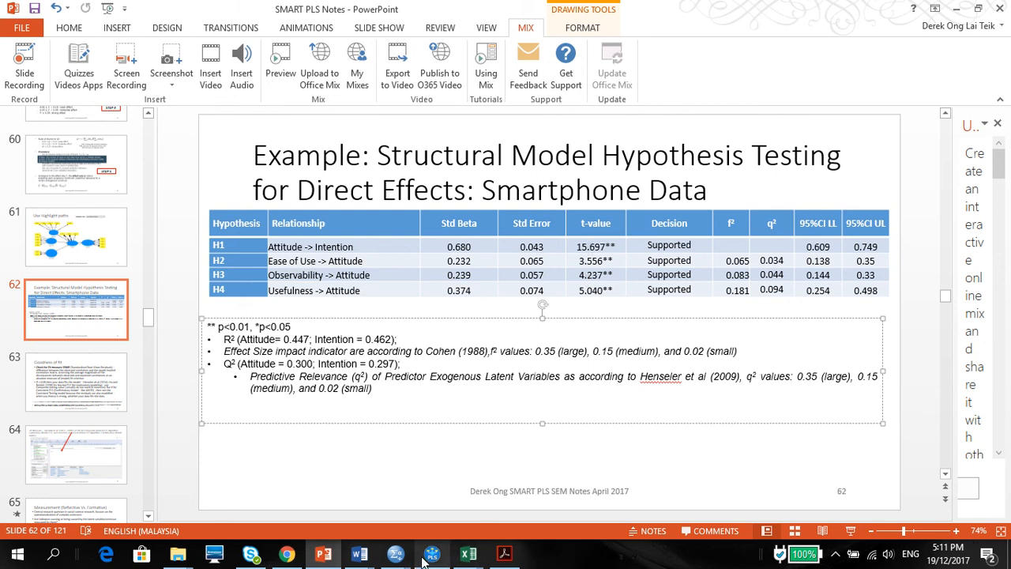
Review the example hypothesis table on slide 62, then return to Excel
click(468, 553)
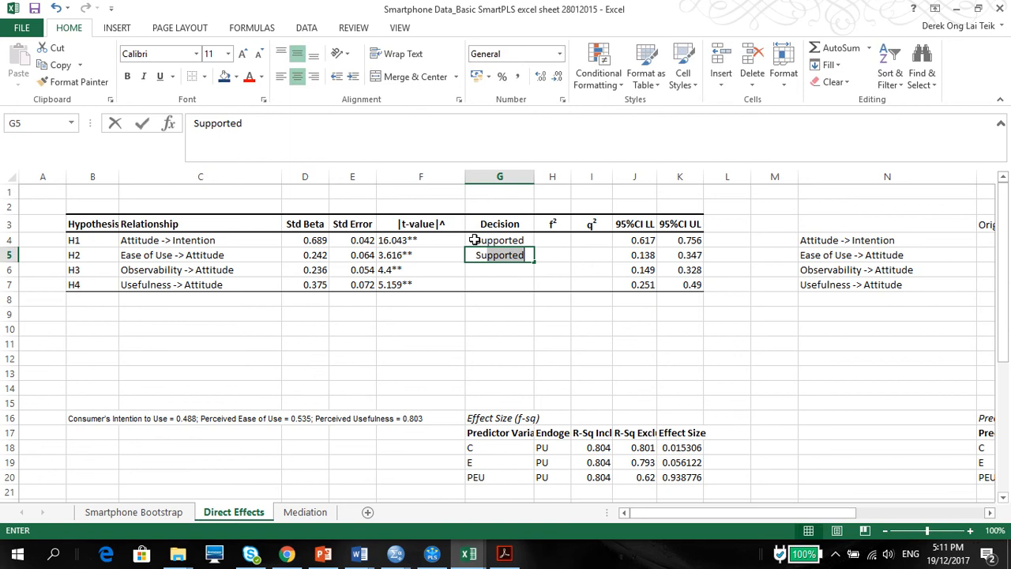
Enter 'Supported' in Decision cells G4 to G7 for H1–H4
text(Supported)
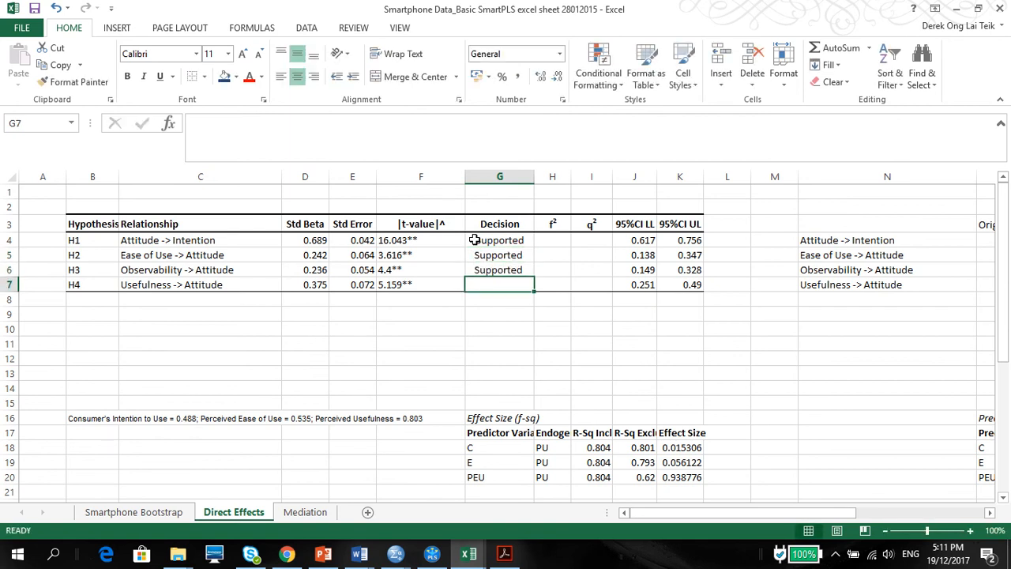
text(Supported)
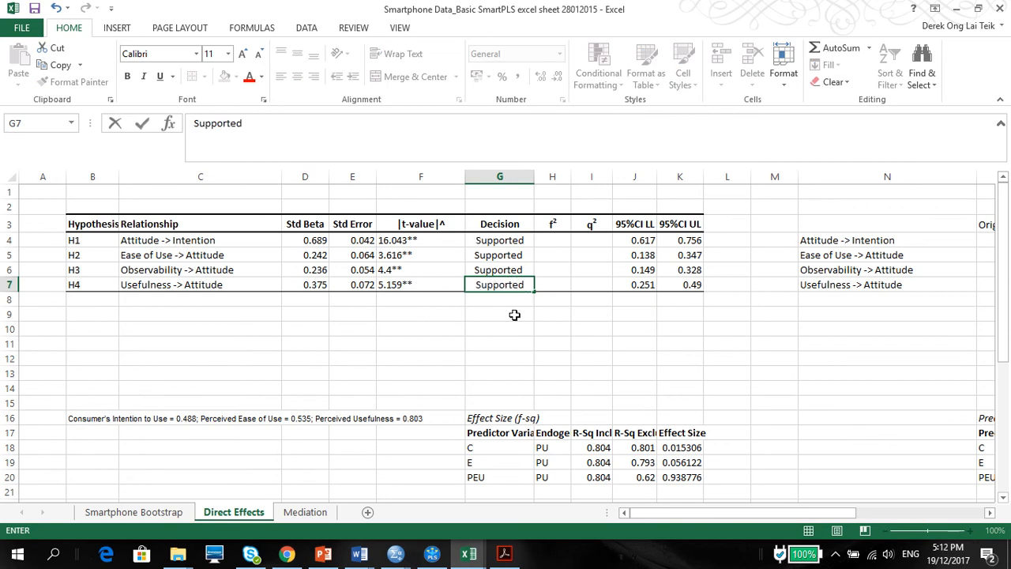
mouse_move(183, 287)
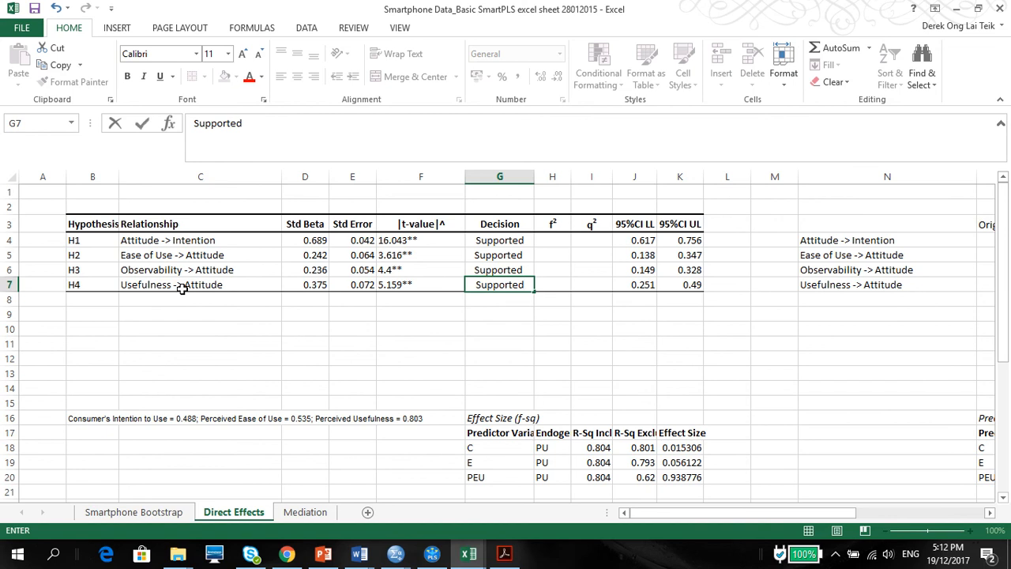